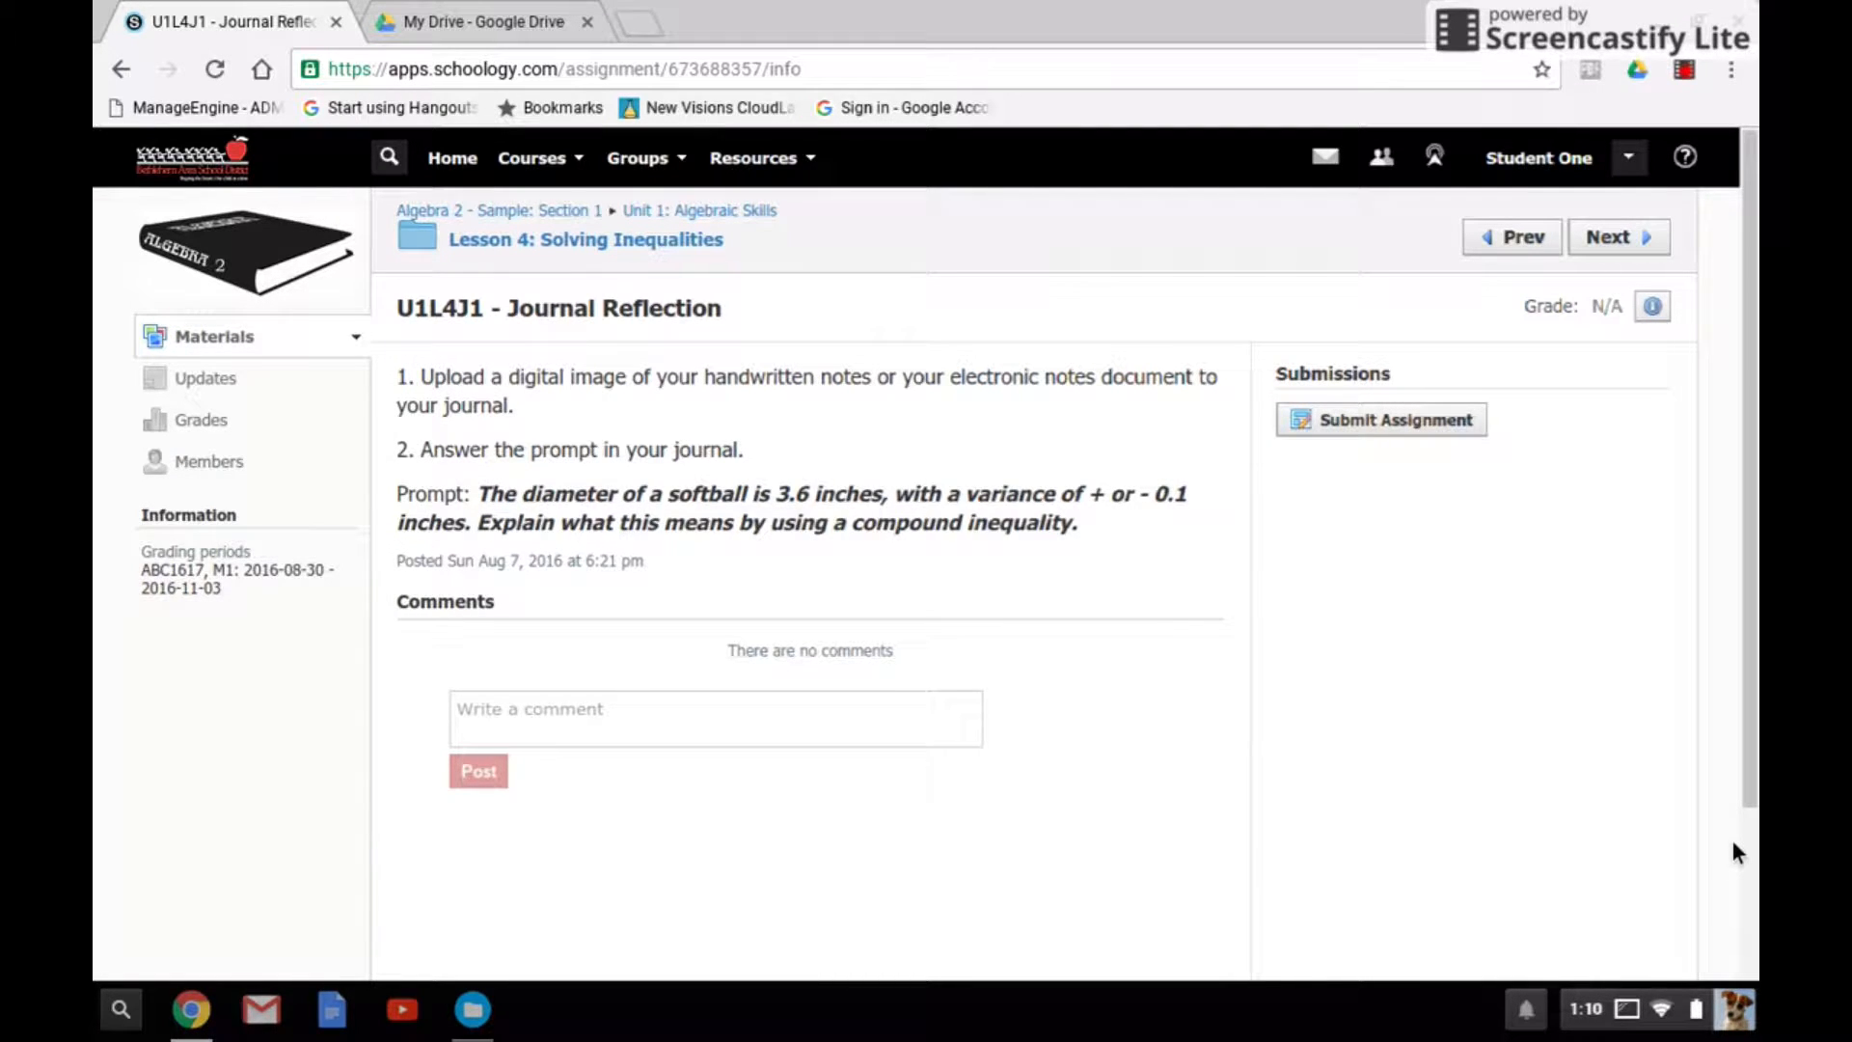
{"action": "mouse_move", "coordinate": [934, 517]}
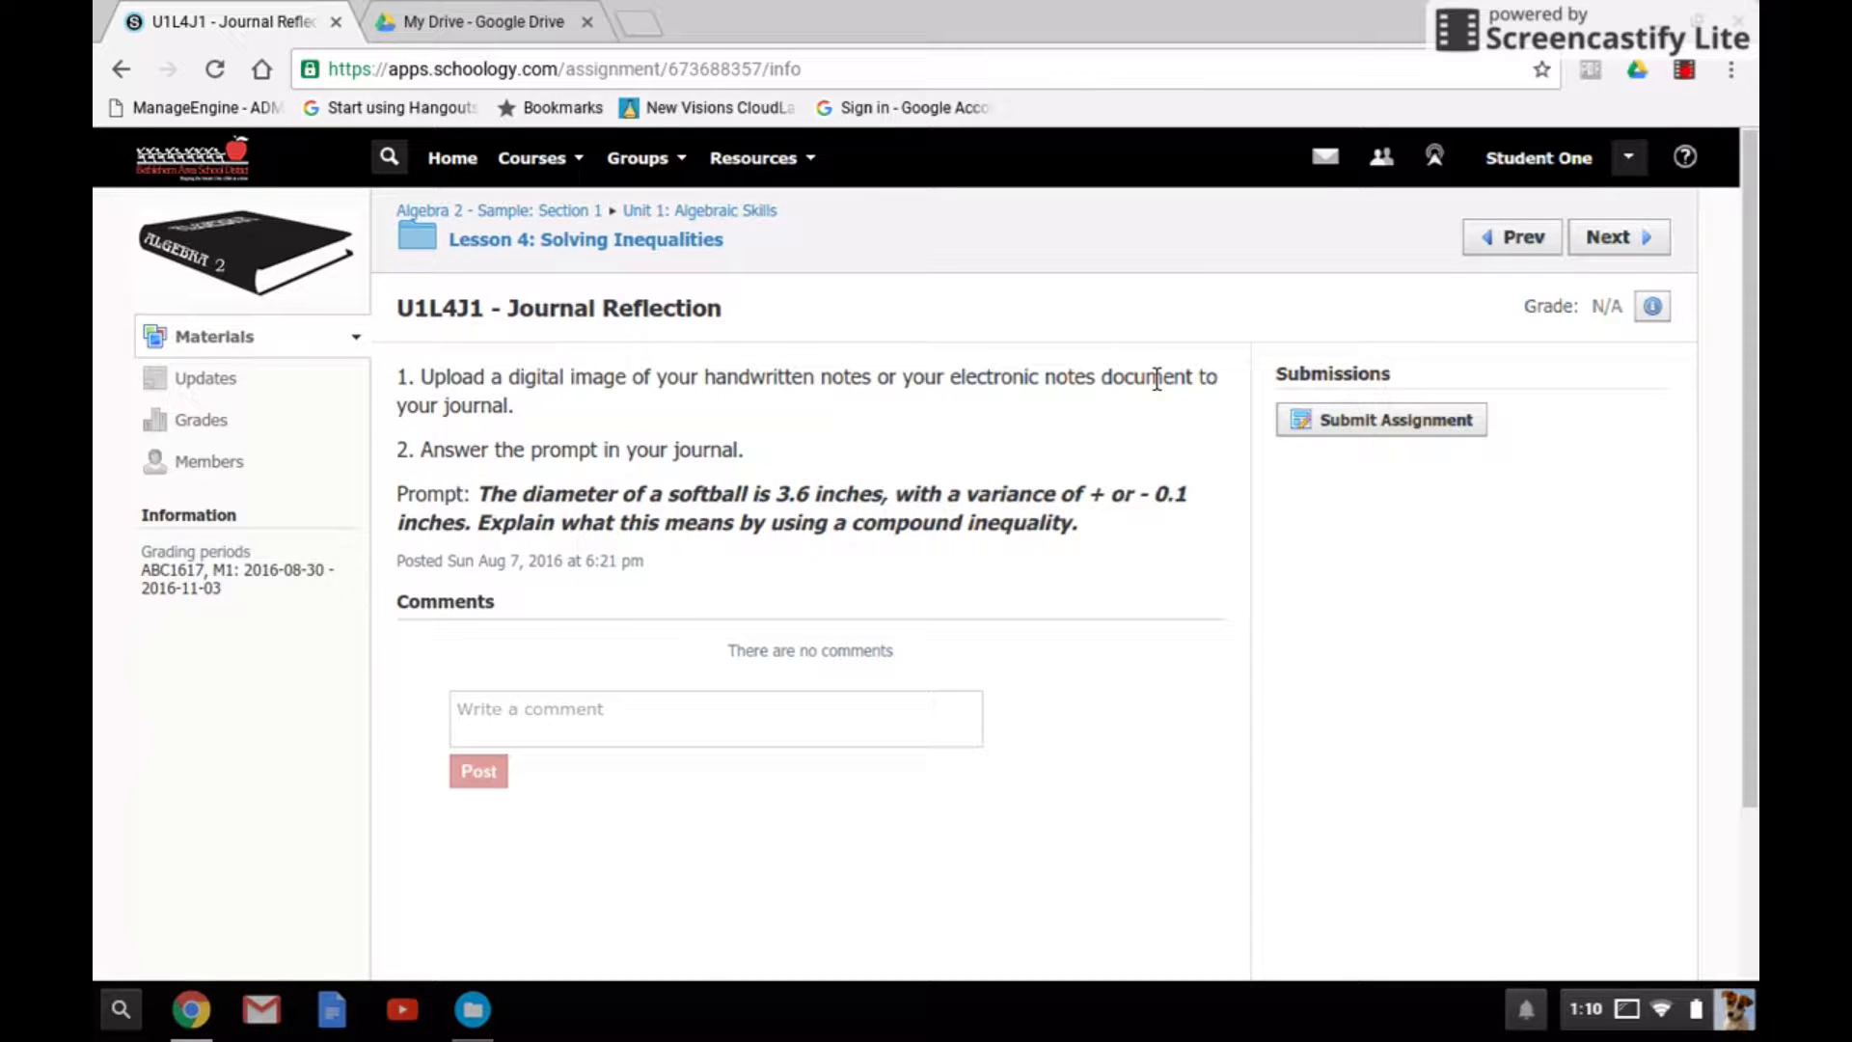
{"action": "mouse_move", "coordinate": [1144, 376]}
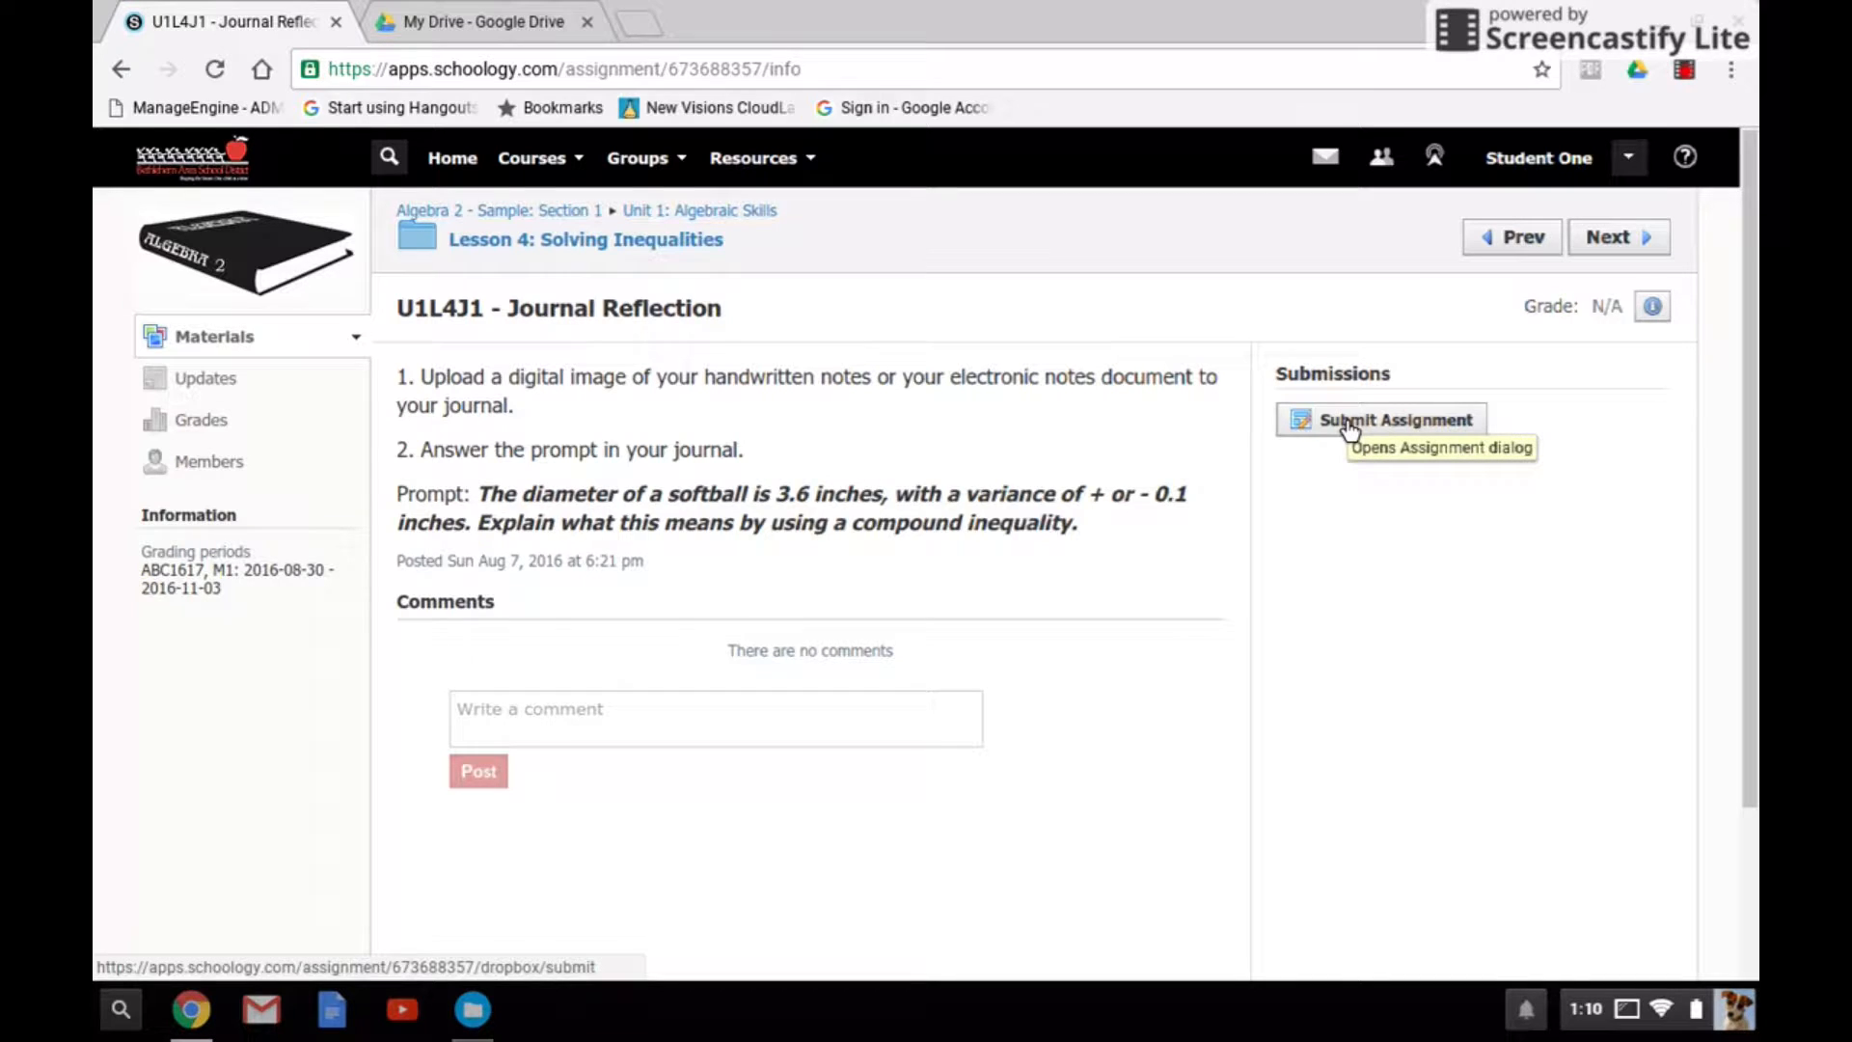
{"action": "mouse_move", "coordinate": [1392, 418]}
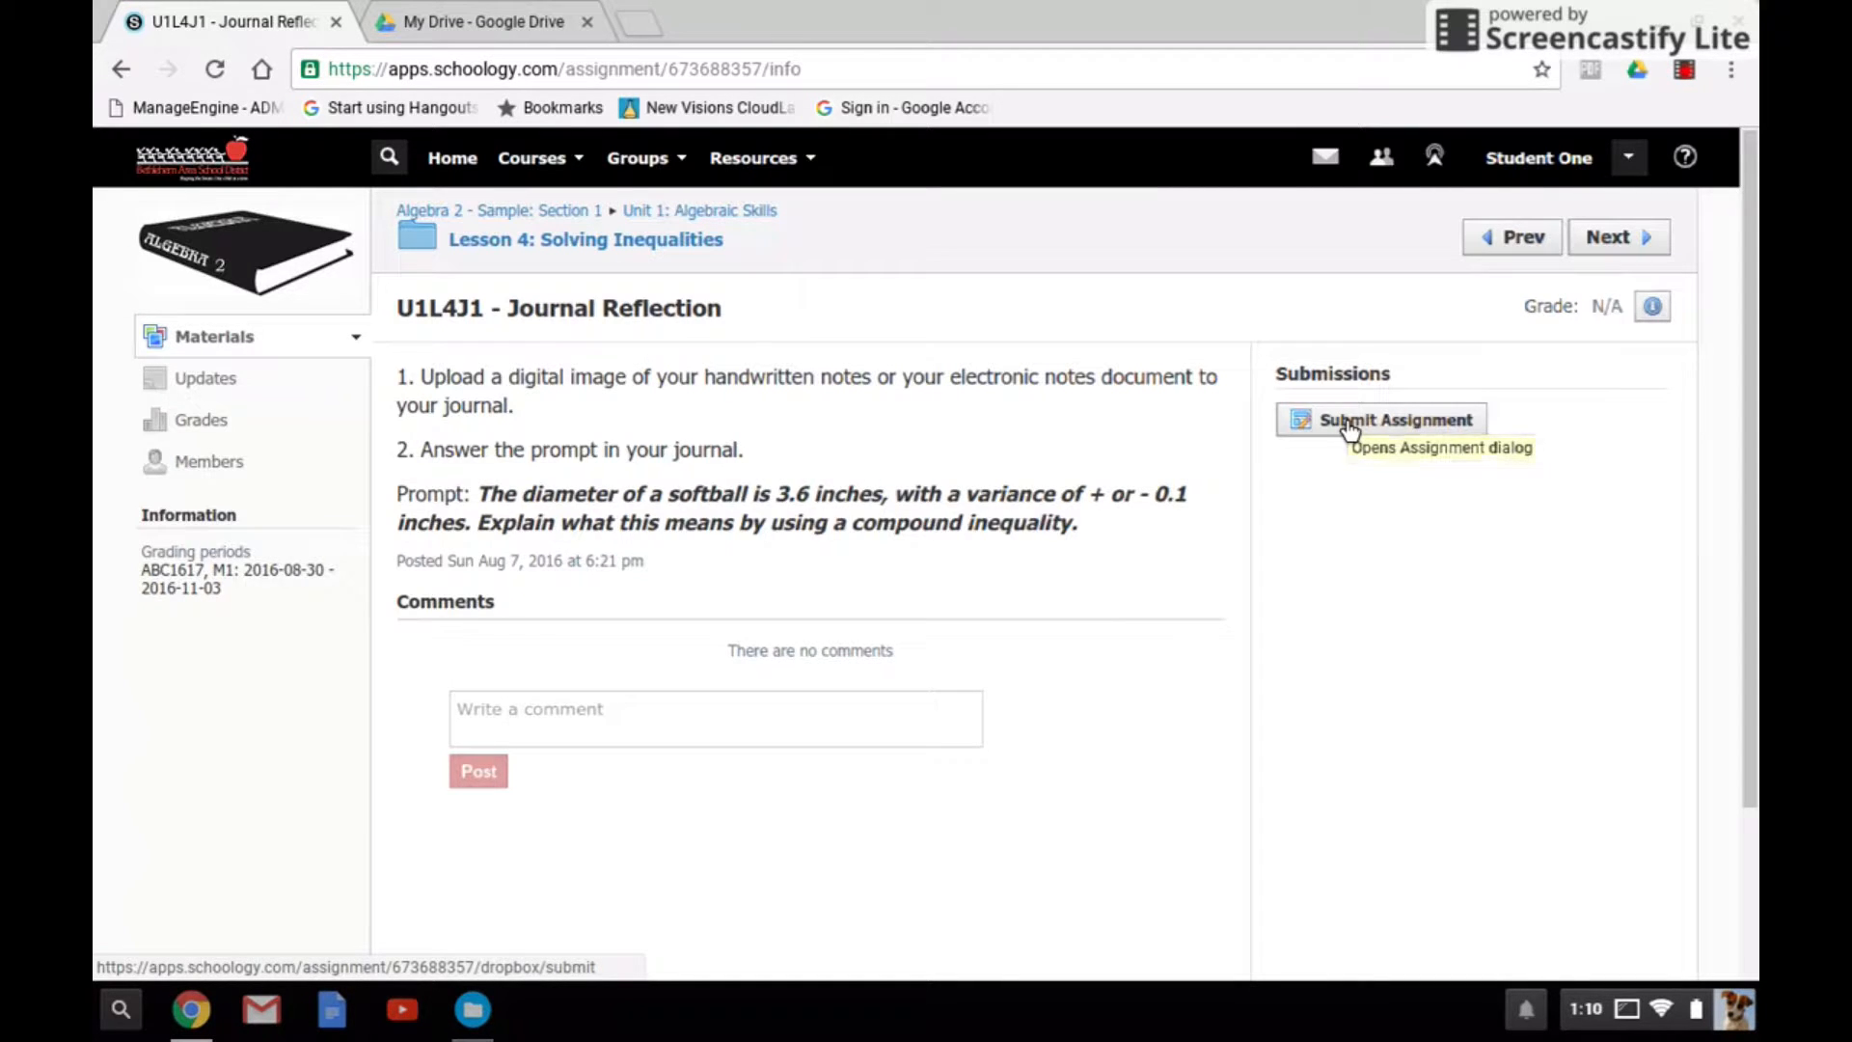
- Bring up the Journal Reflection submission dialog via Submit Assignment
{"action": "left_click", "coordinate": [1395, 418]}
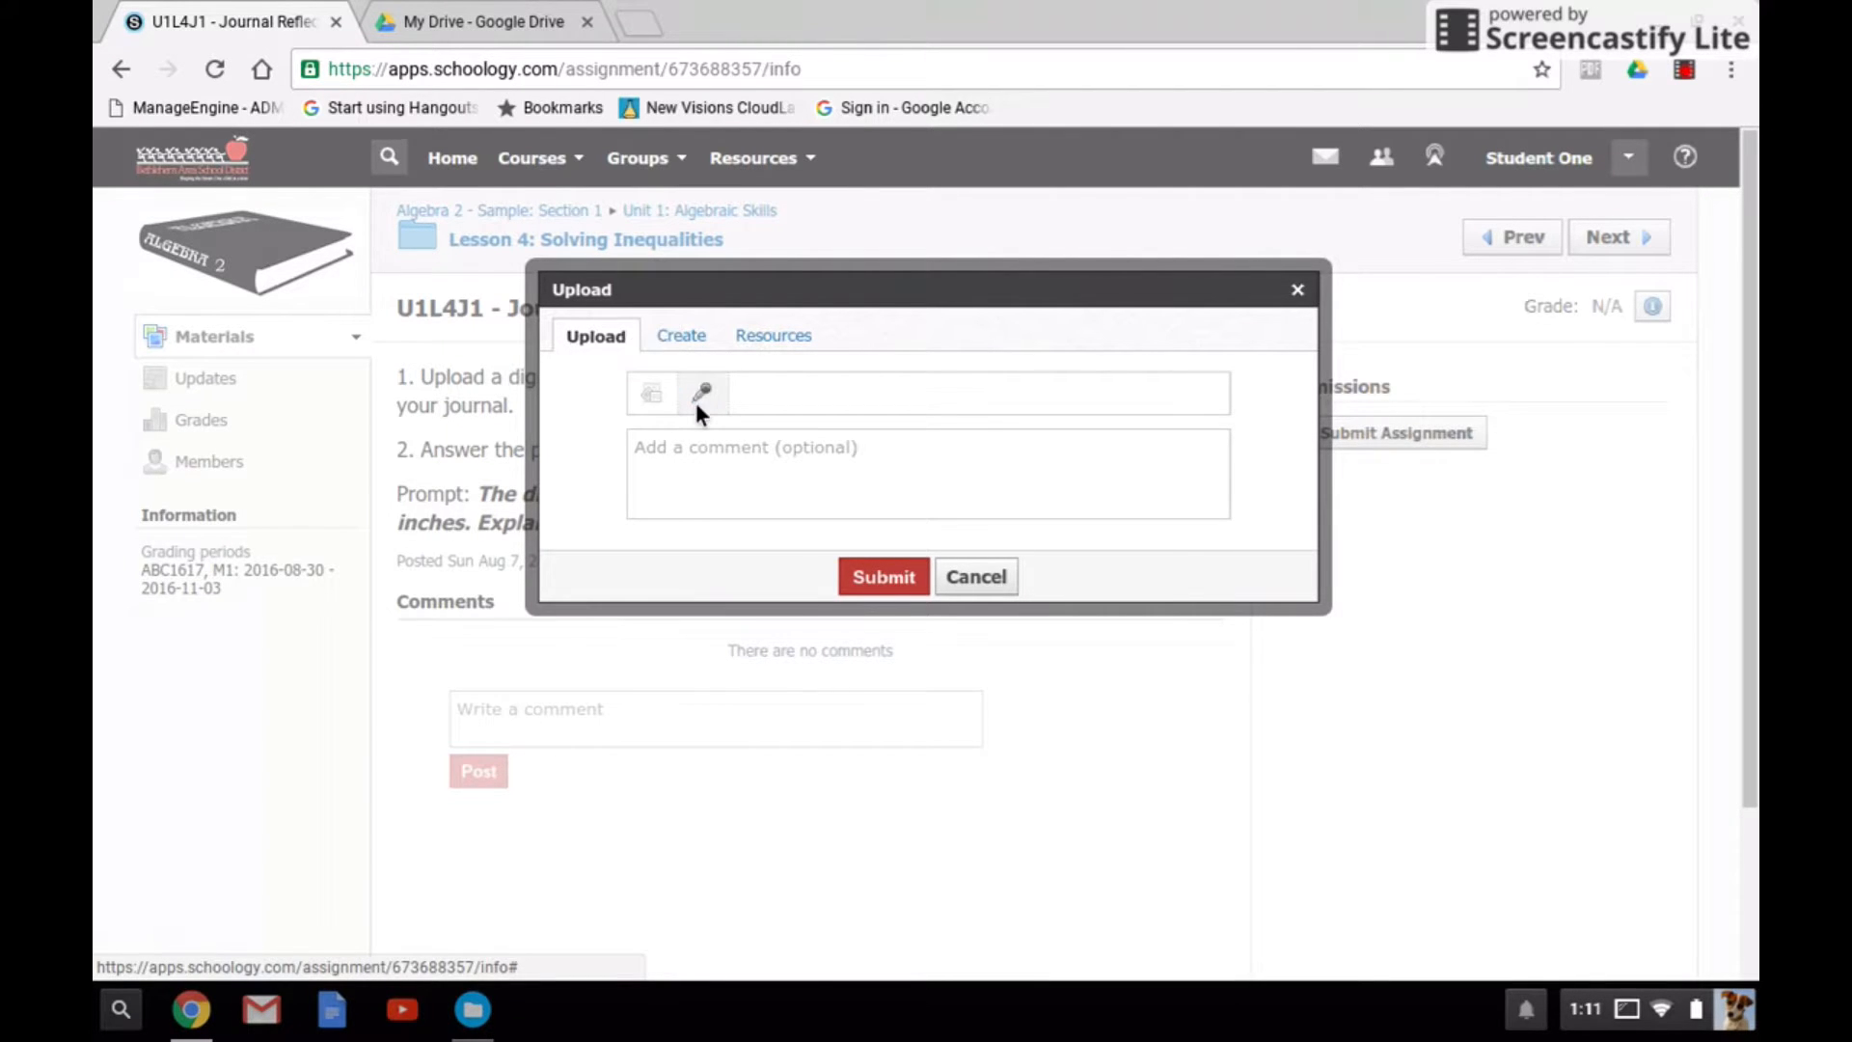
{"action": "mouse_move", "coordinate": [702, 394]}
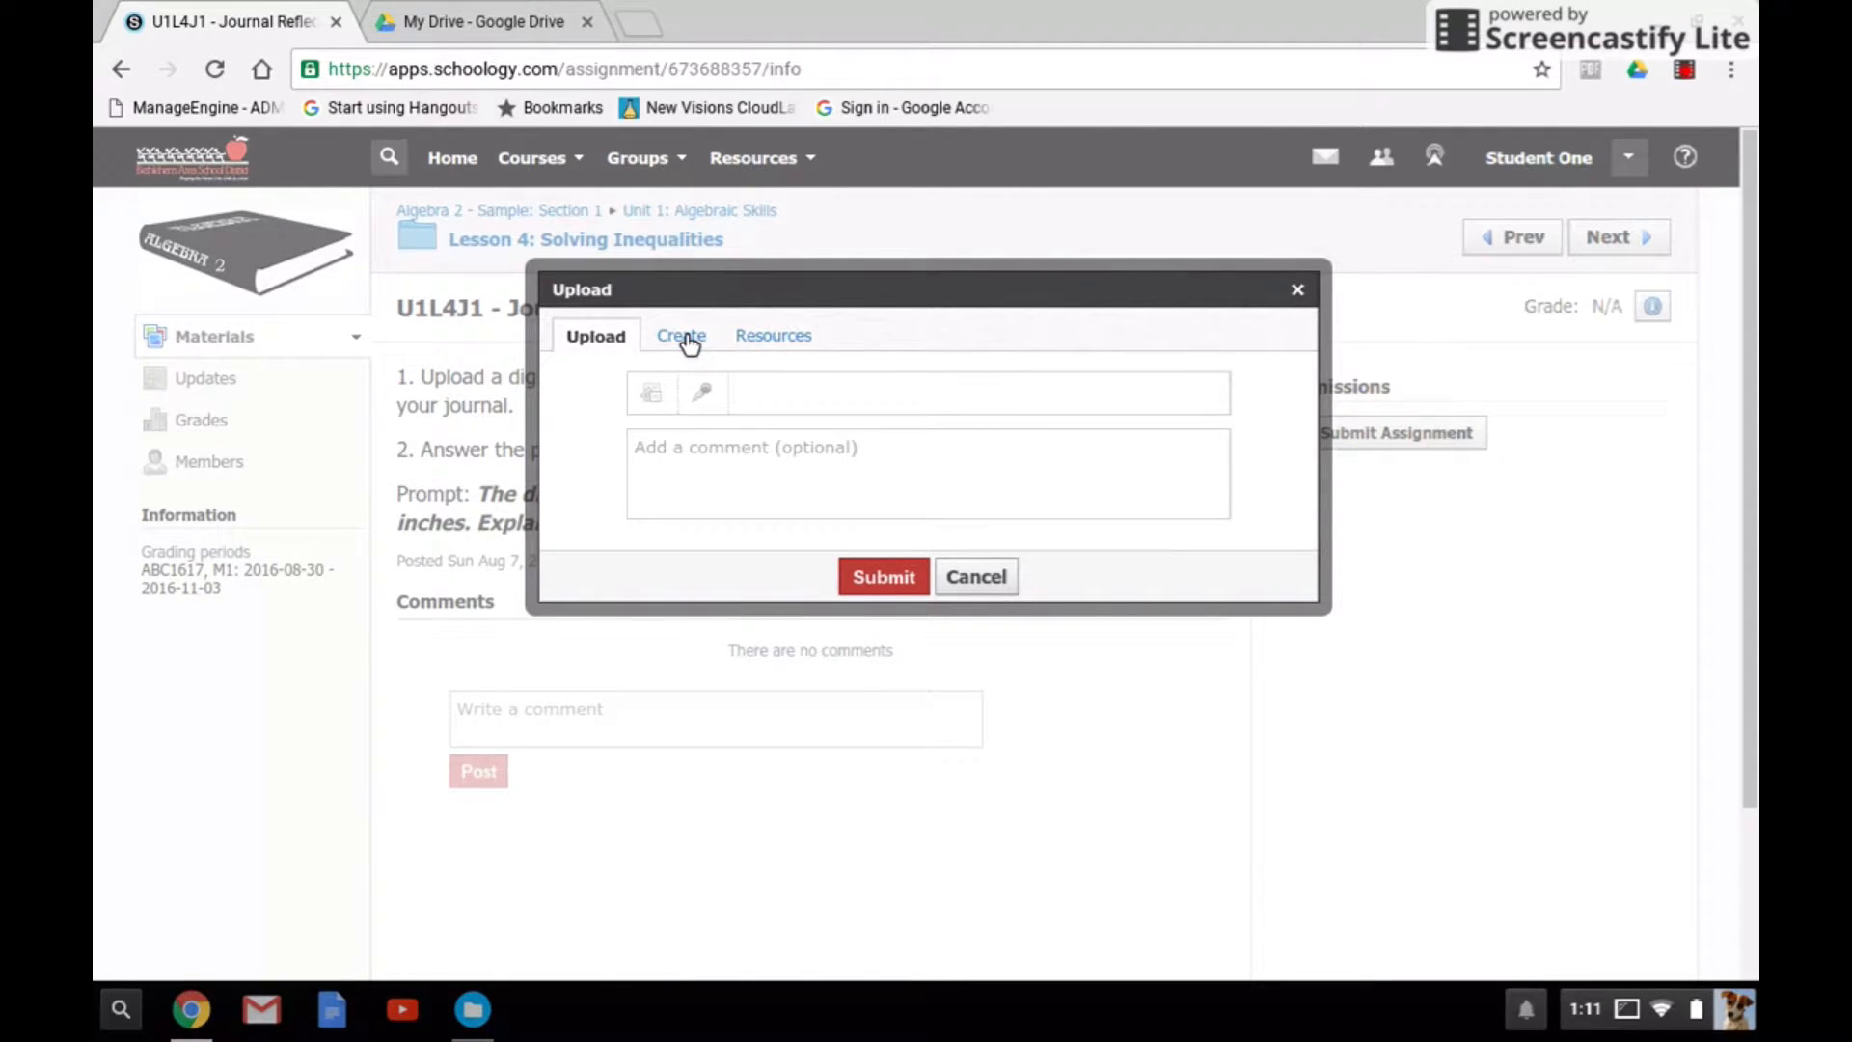
- Switch the submission dialog to the Create option with its empty rich-text editor
{"action": "left_click", "coordinate": [681, 336]}
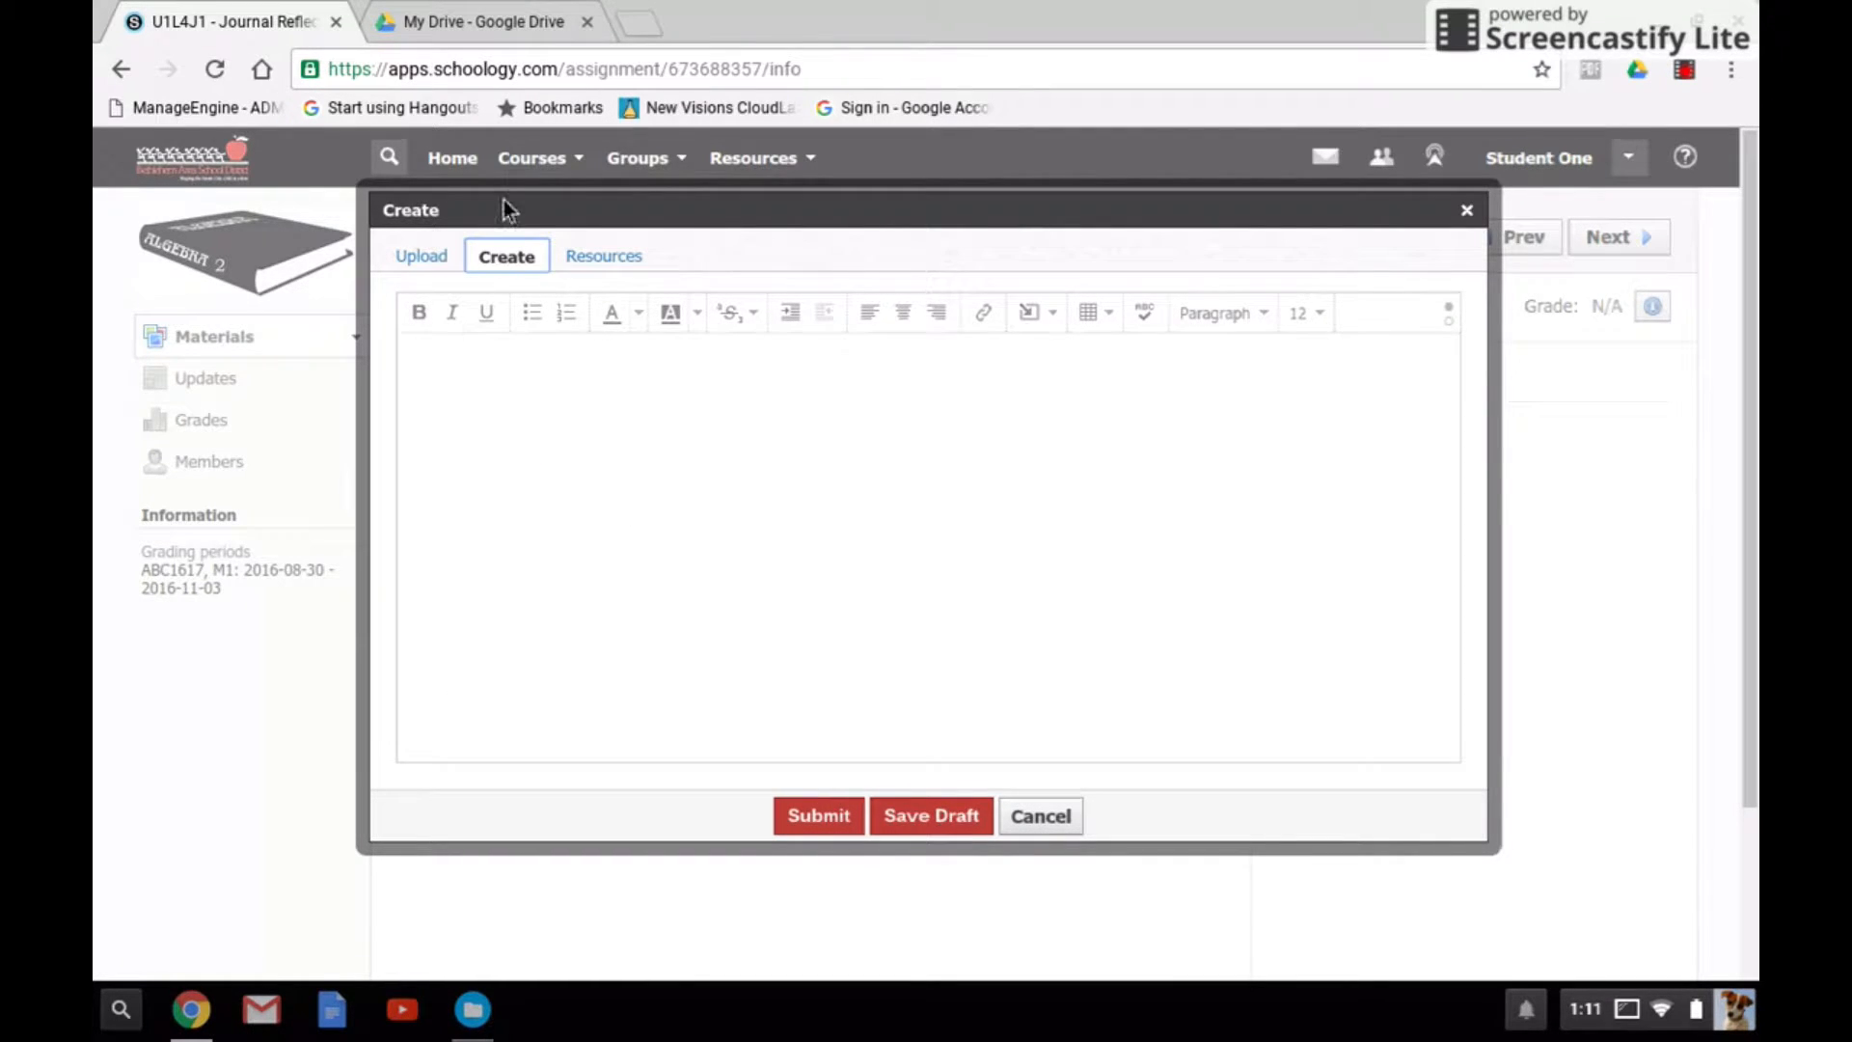
{"action": "mouse_move", "coordinate": [787, 312]}
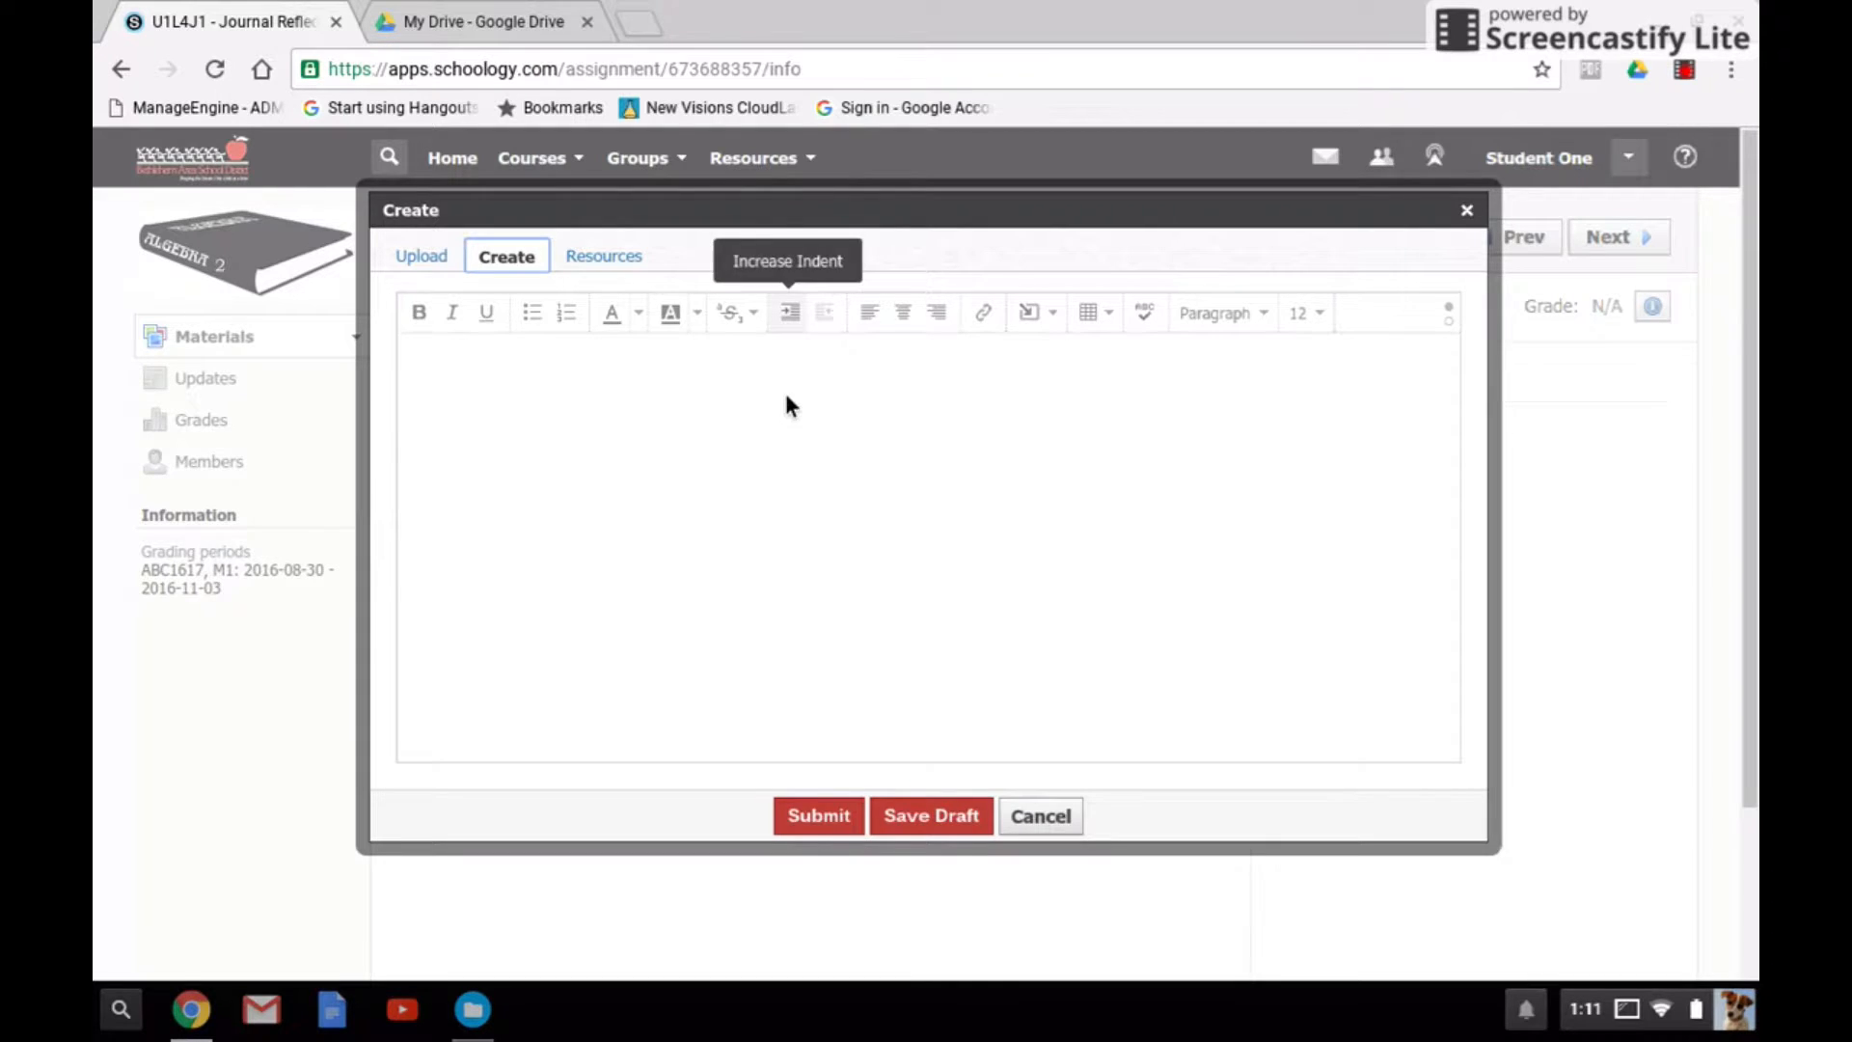
{"action": "mouse_move", "coordinate": [855, 486]}
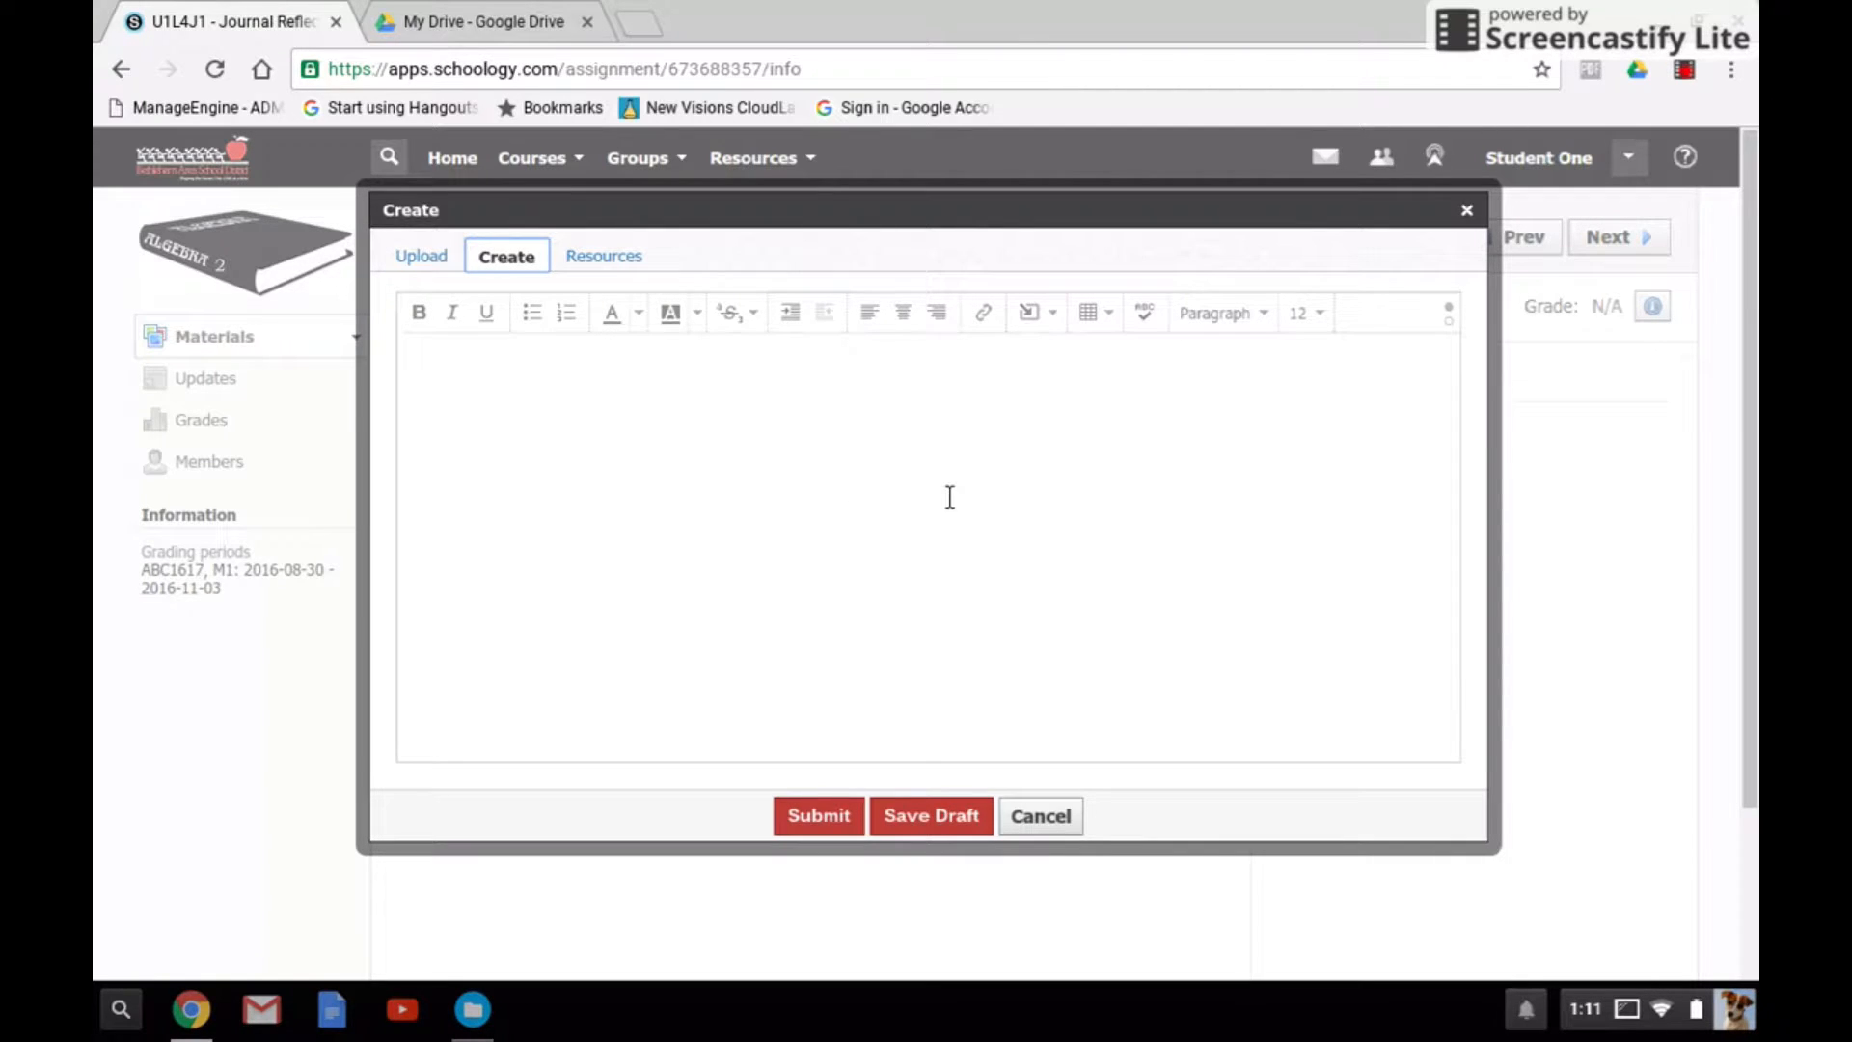
{"action": "mouse_move", "coordinate": [765, 452]}
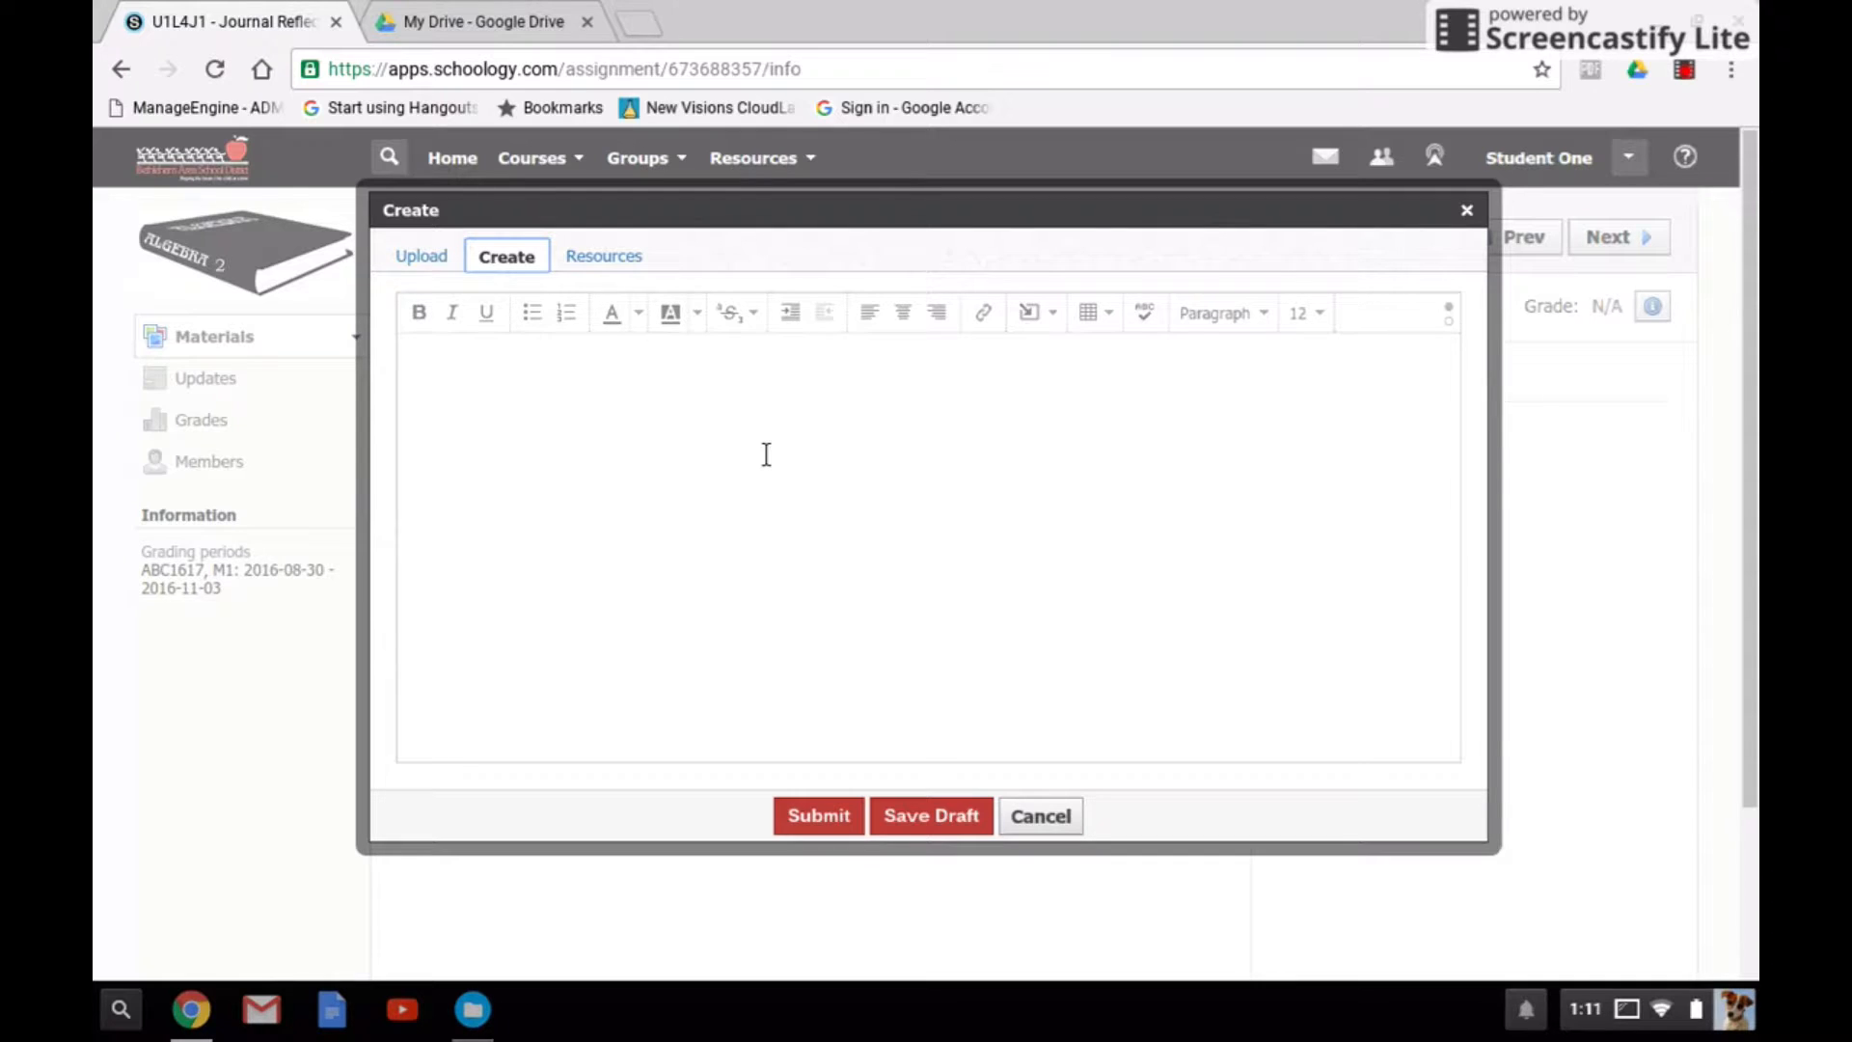
{"action": "mouse_move", "coordinate": [1026, 398]}
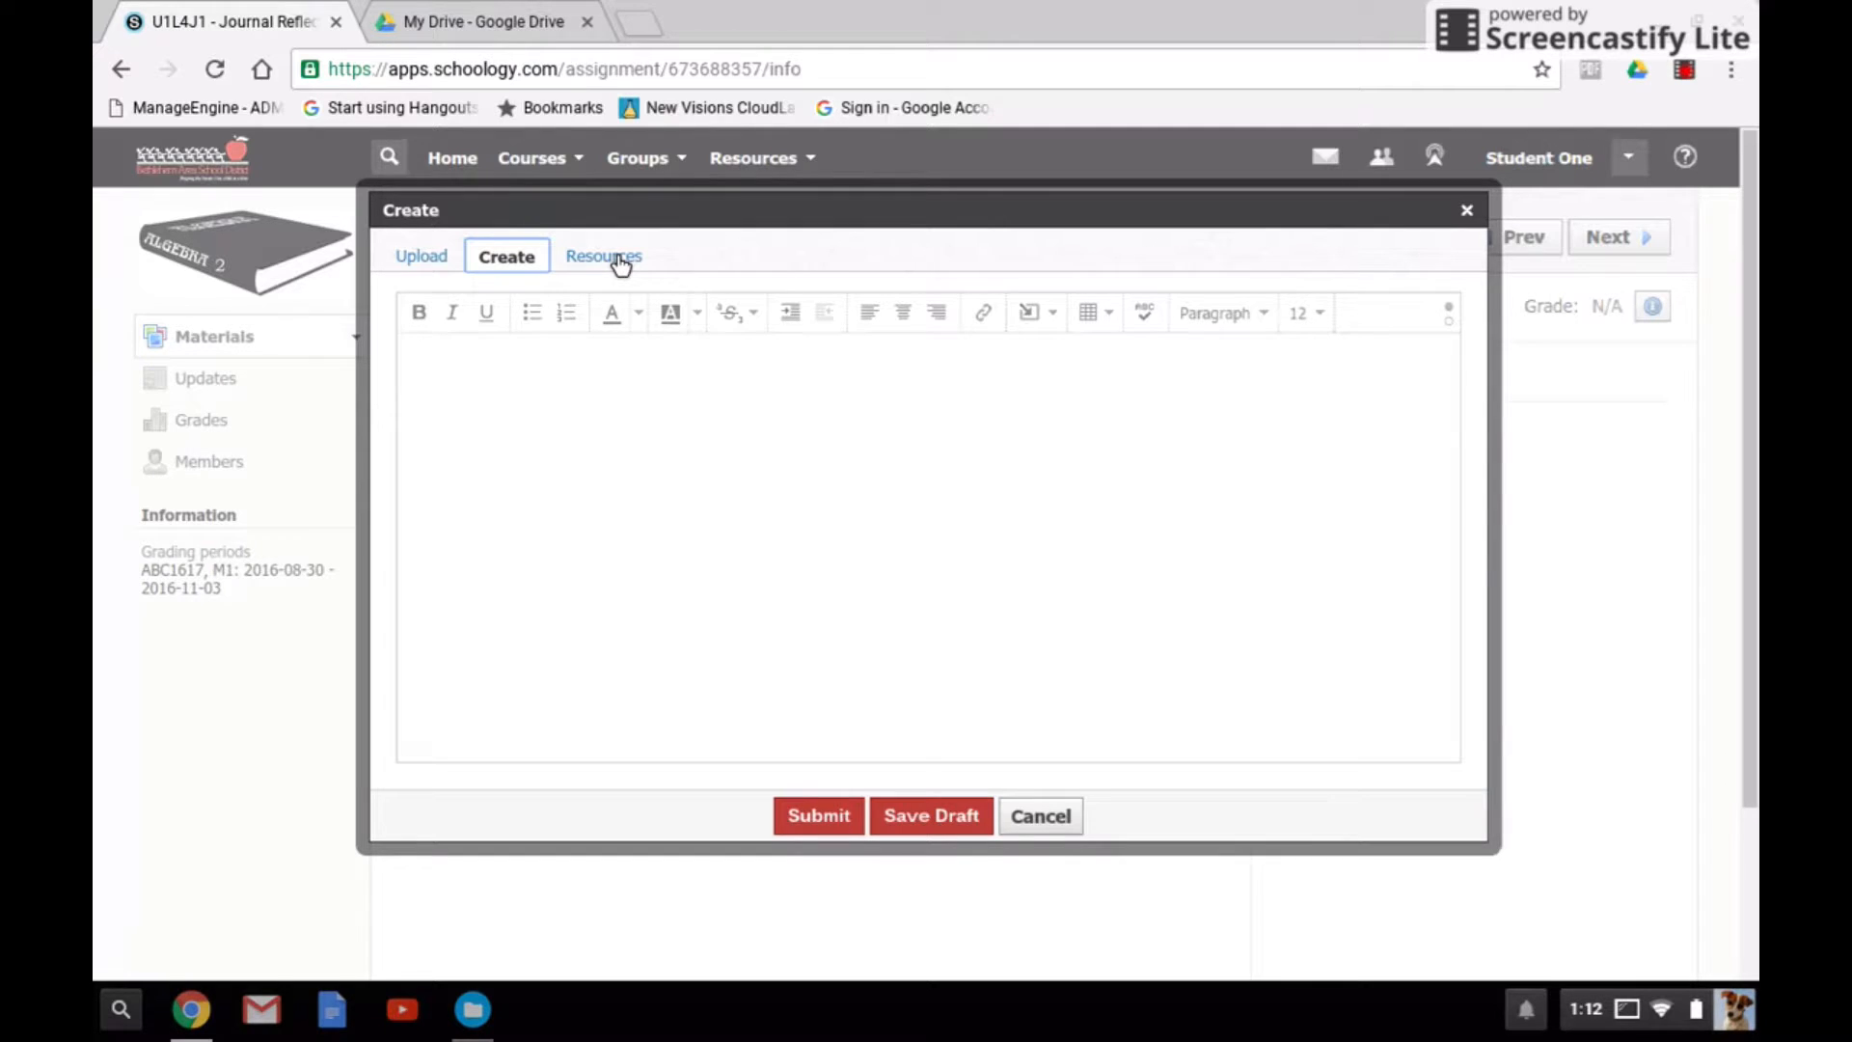
- Show the Resources option's Apps section listing Google Drive as a resource app
{"action": "left_click", "coordinate": [602, 254]}
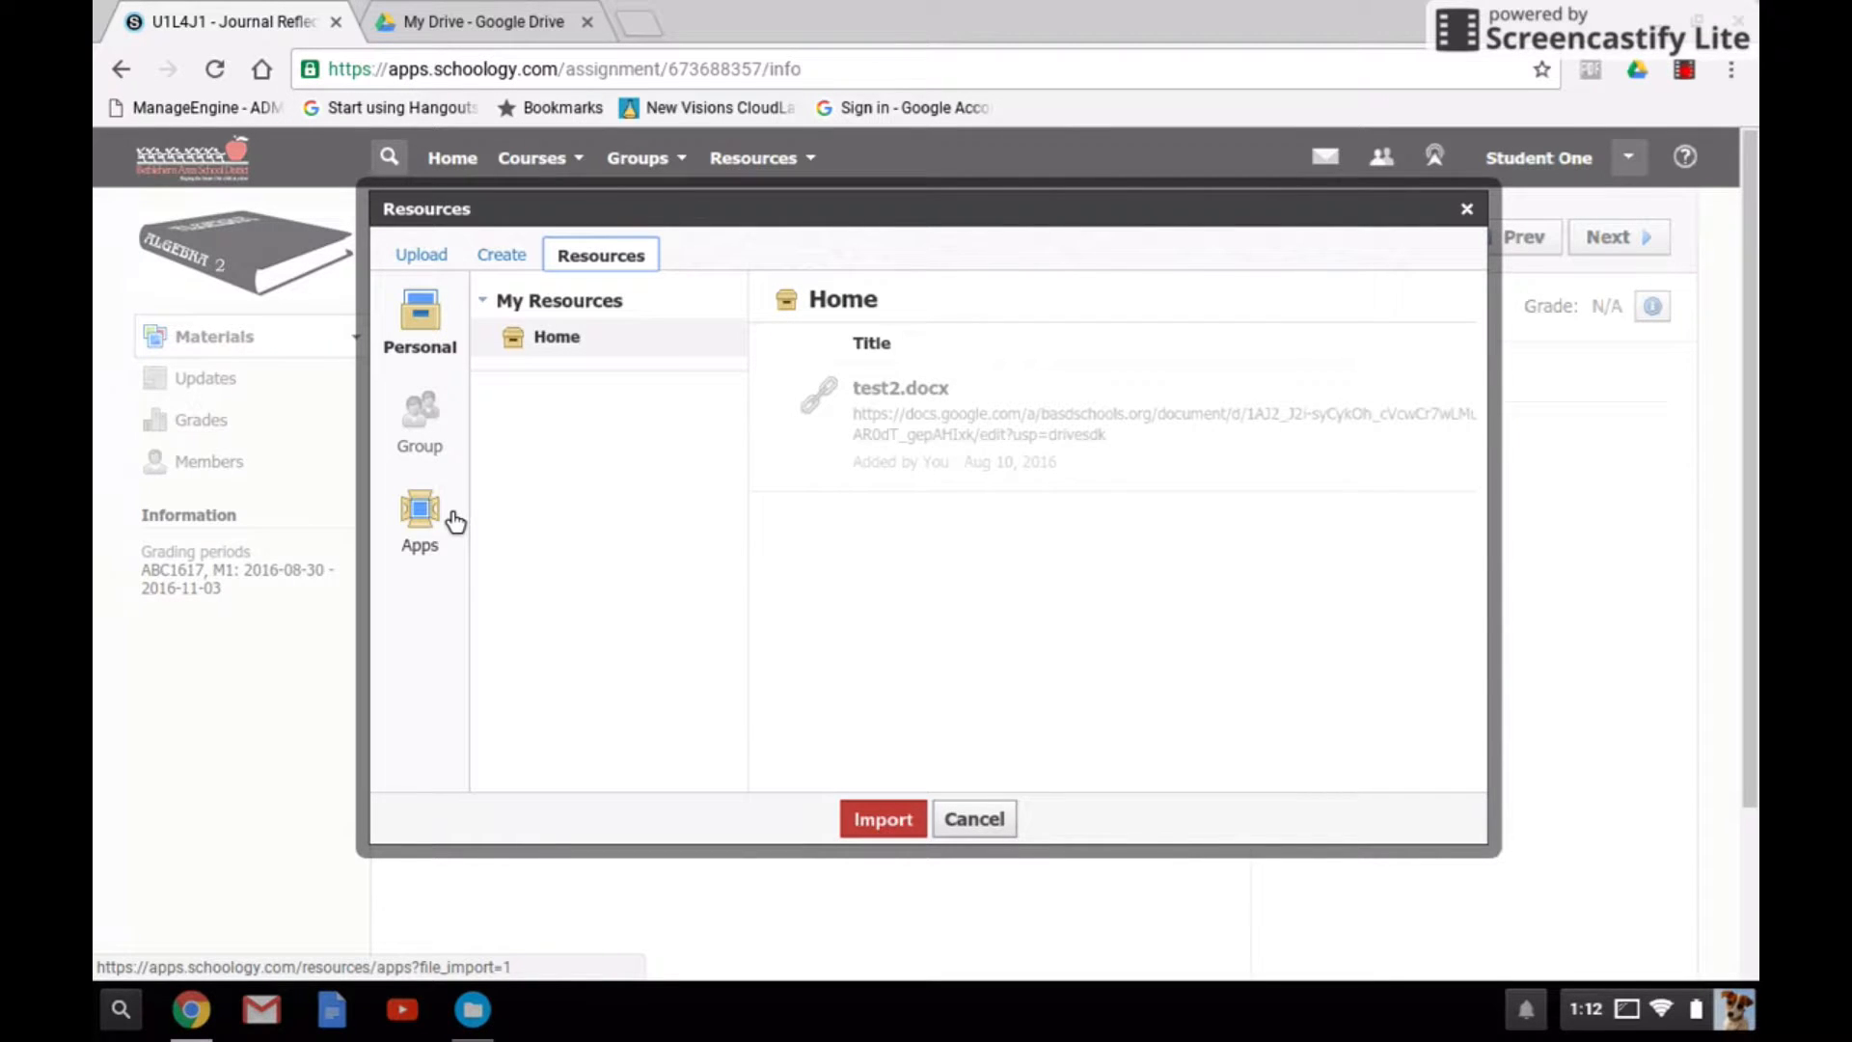
{"action": "mouse_move", "coordinate": [444, 517]}
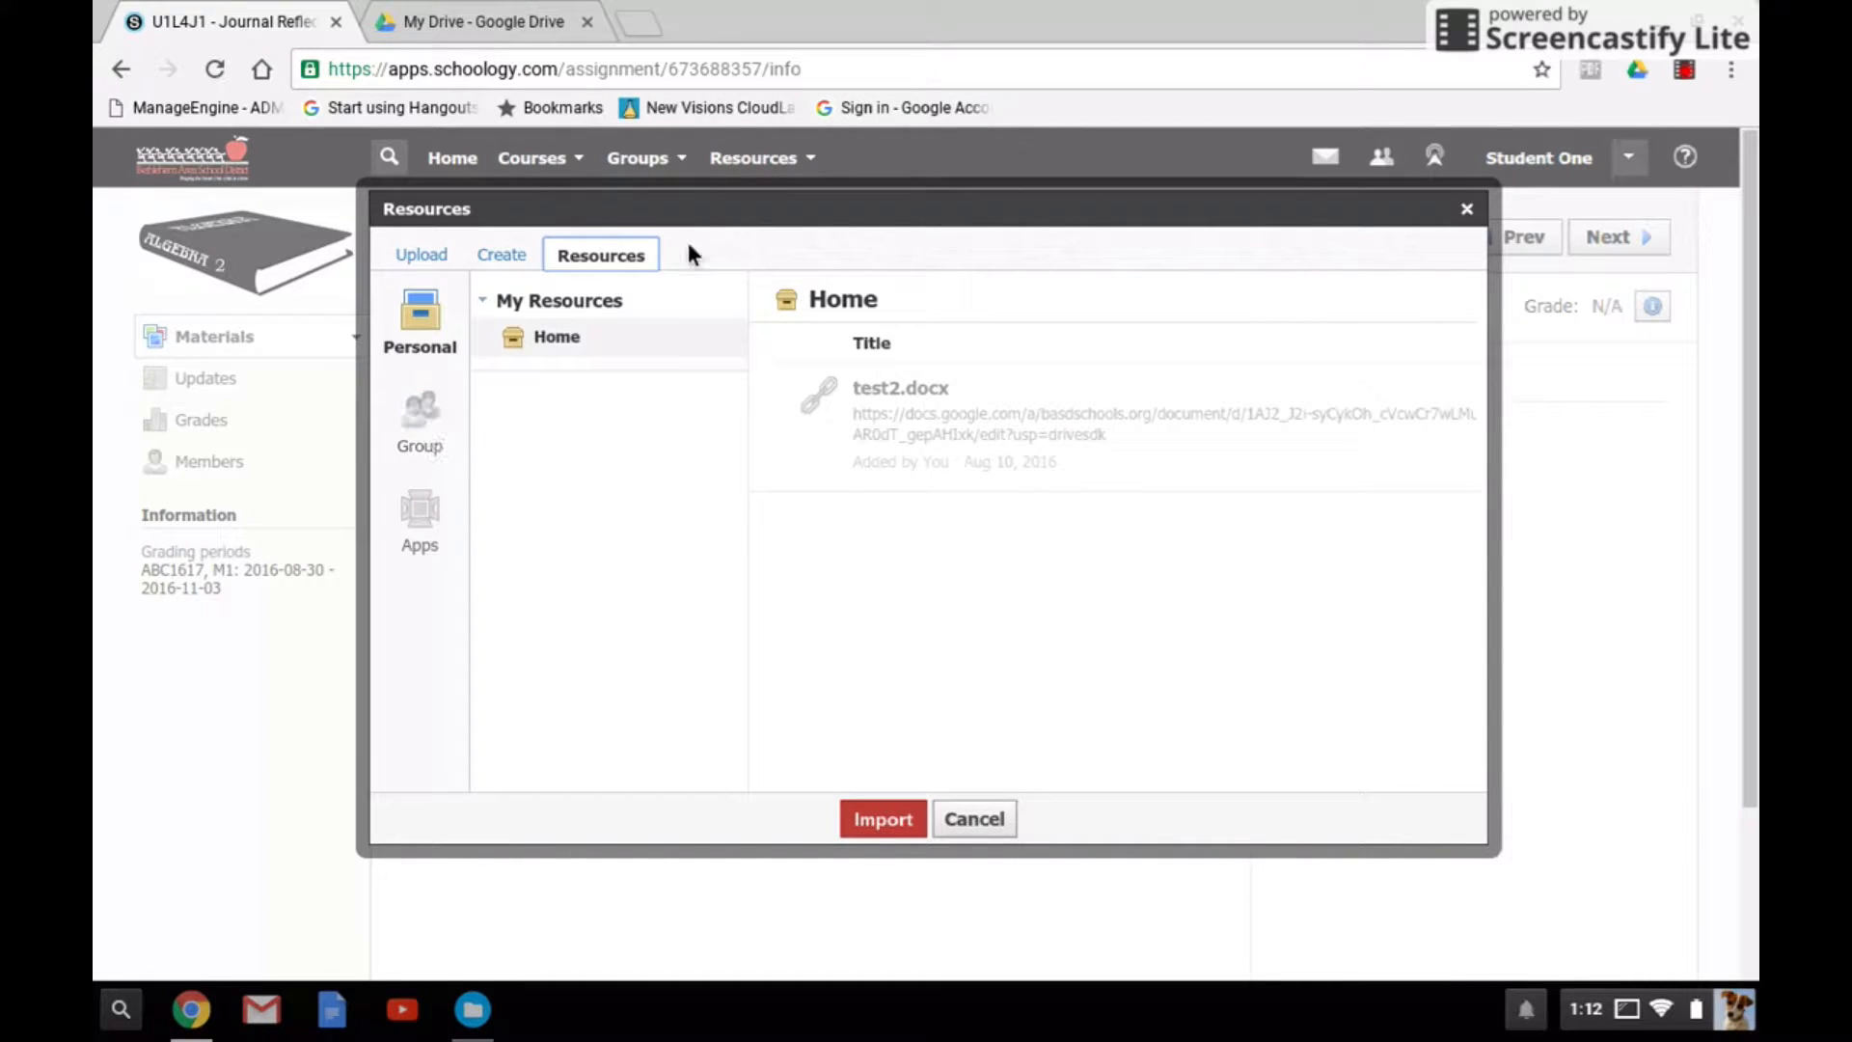
{"action": "mouse_move", "coordinate": [497, 496]}
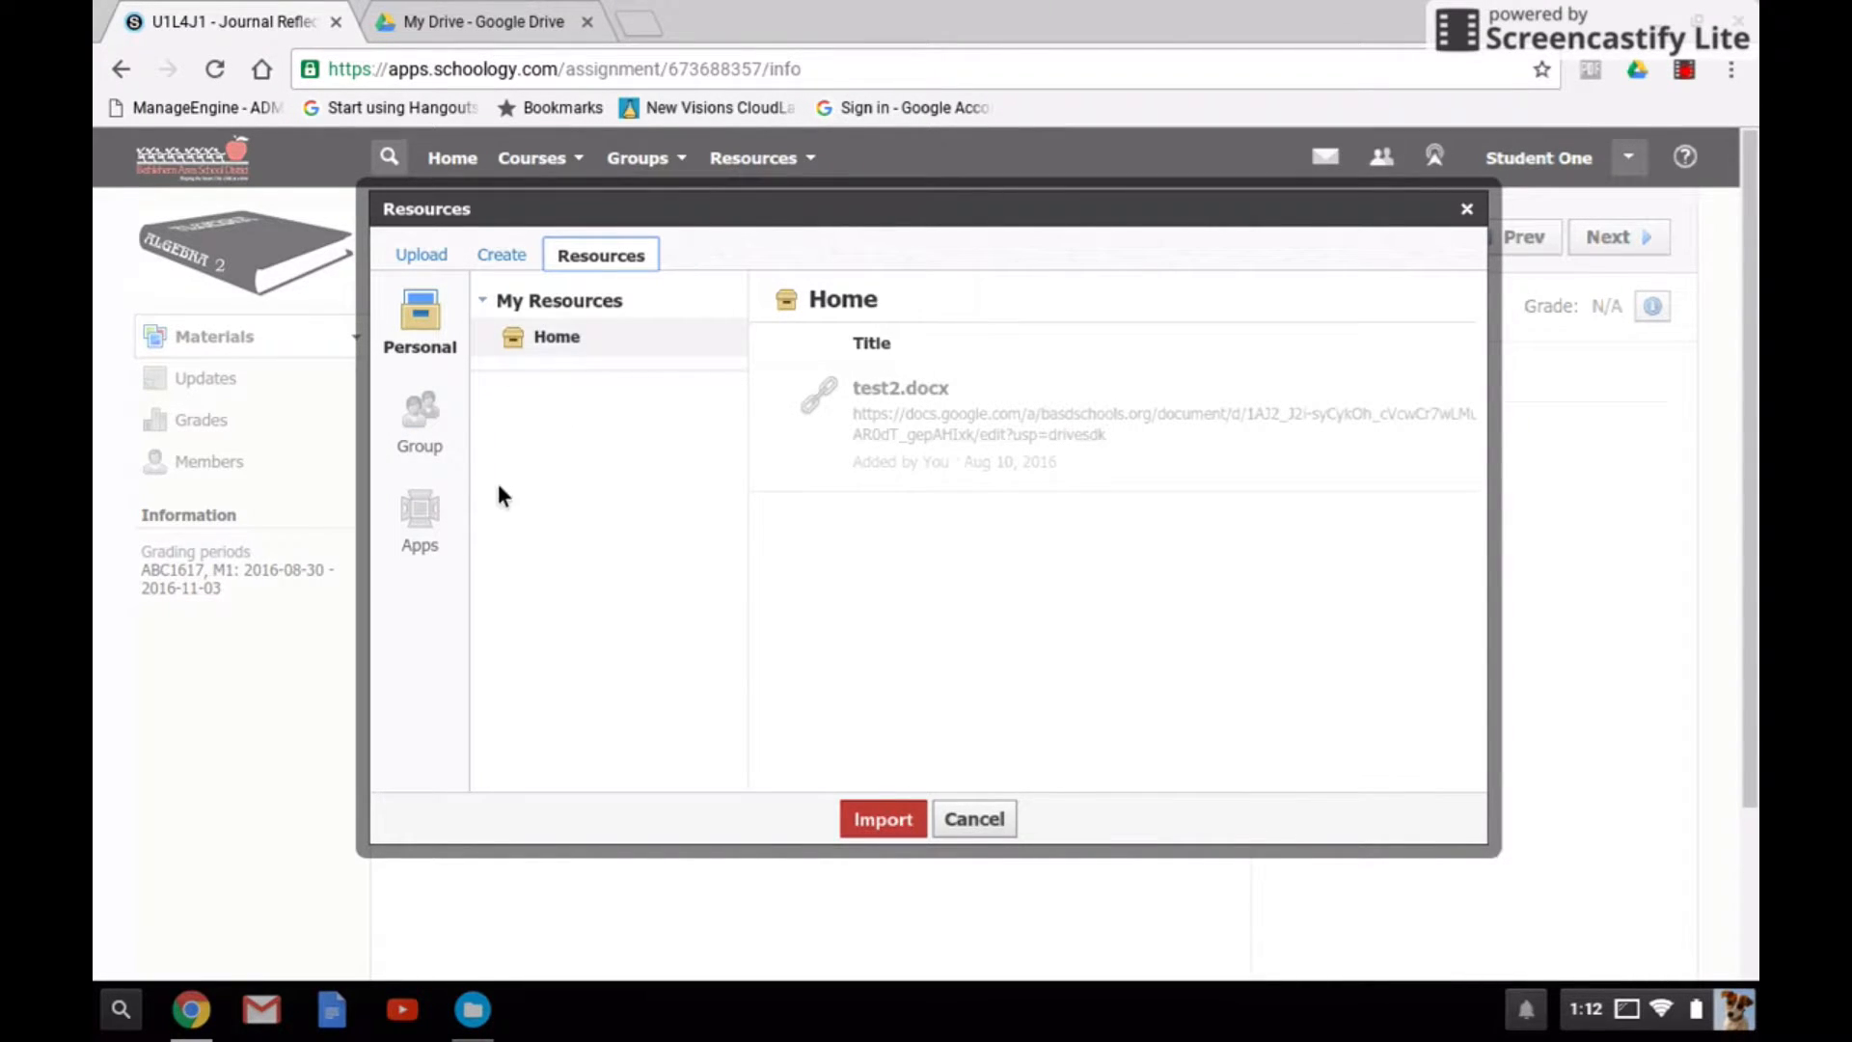
{"action": "left_click", "coordinate": [419, 519]}
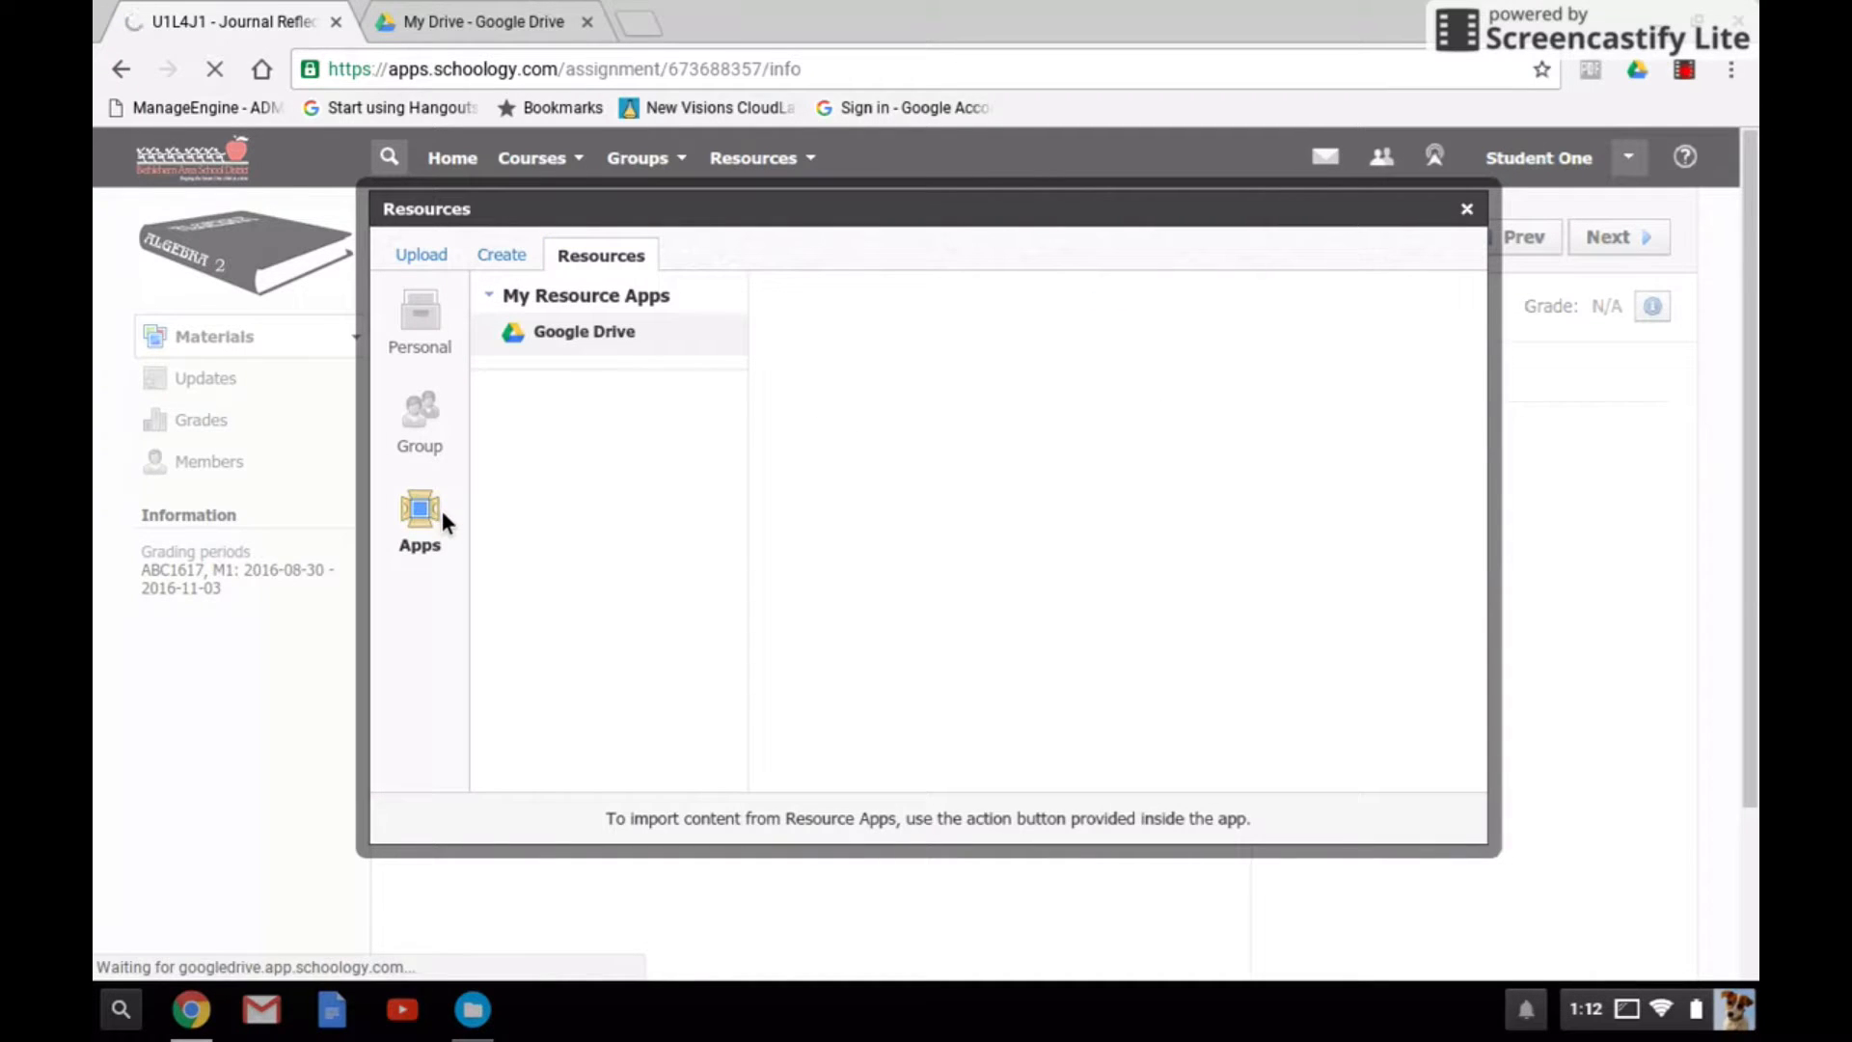
- Load the Google Drive file list showing test2 and Zundel - Tutorial Test
{"action": "left_click", "coordinate": [583, 330]}
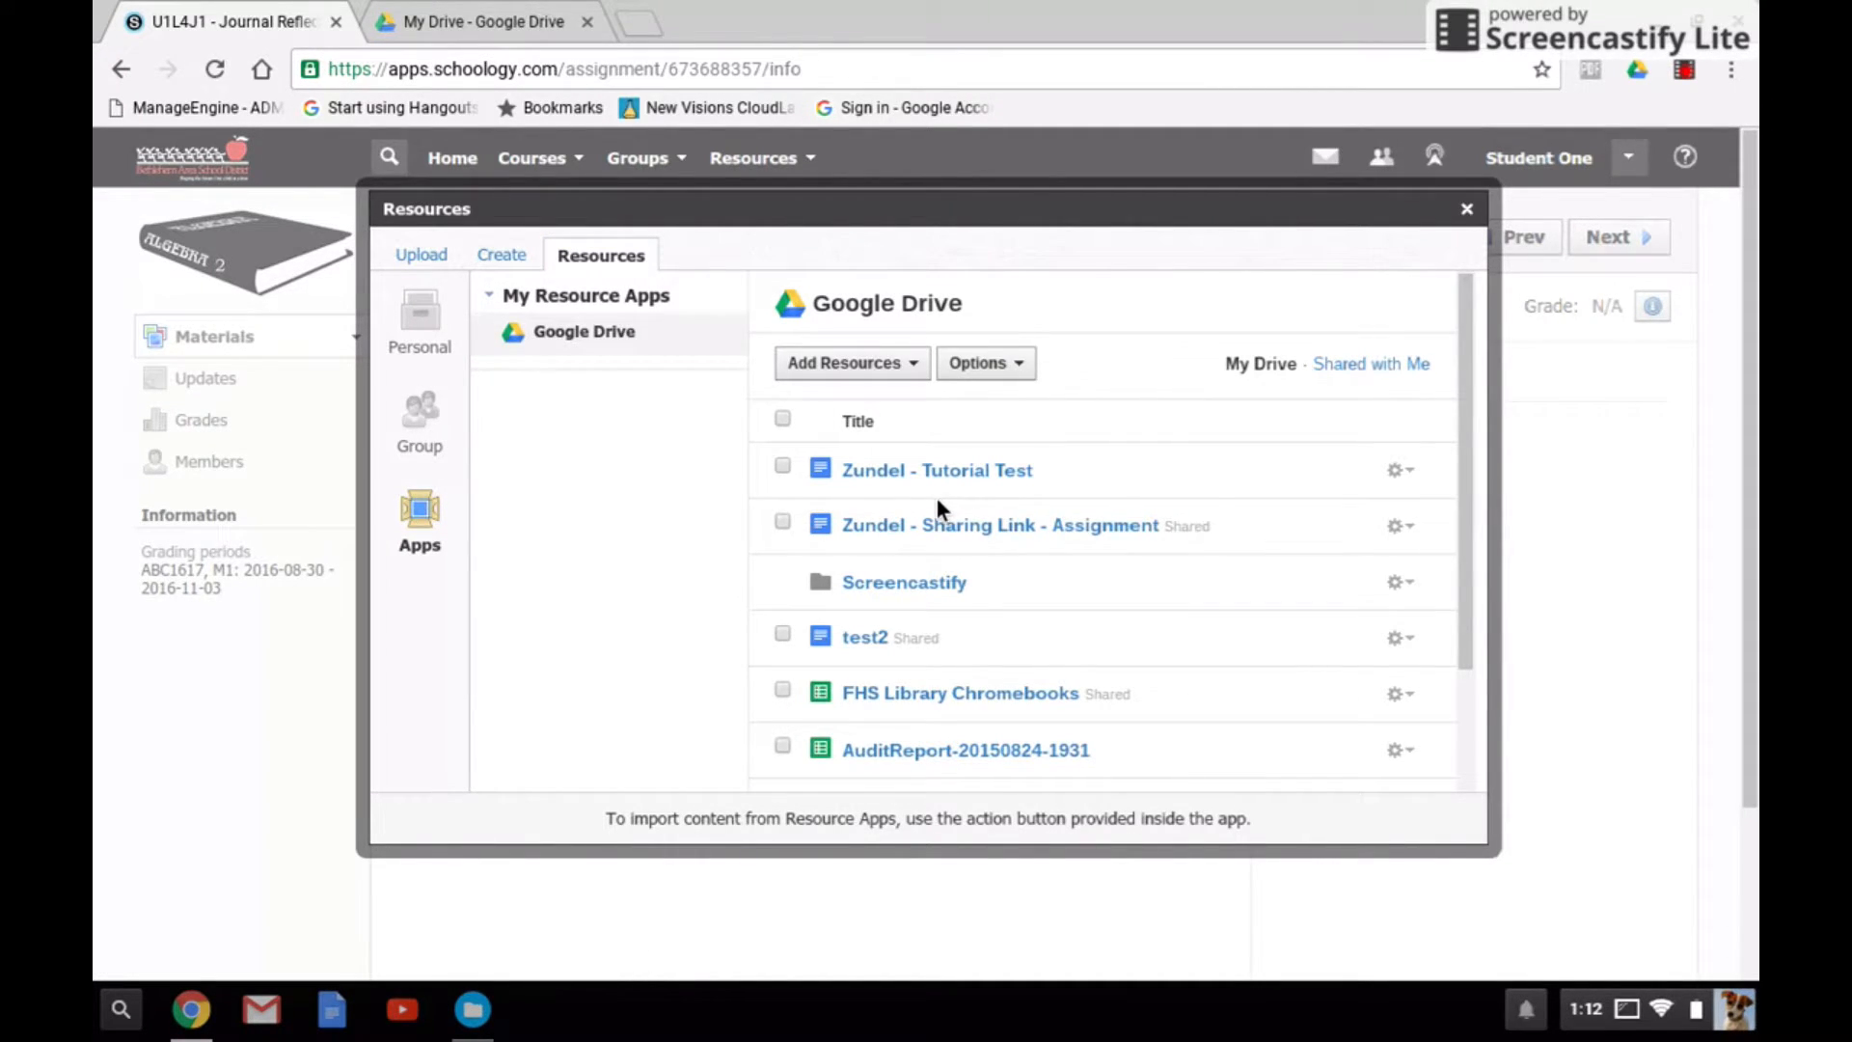
{"action": "scroll", "scroll_direction": "down", "scroll_amount": 3}
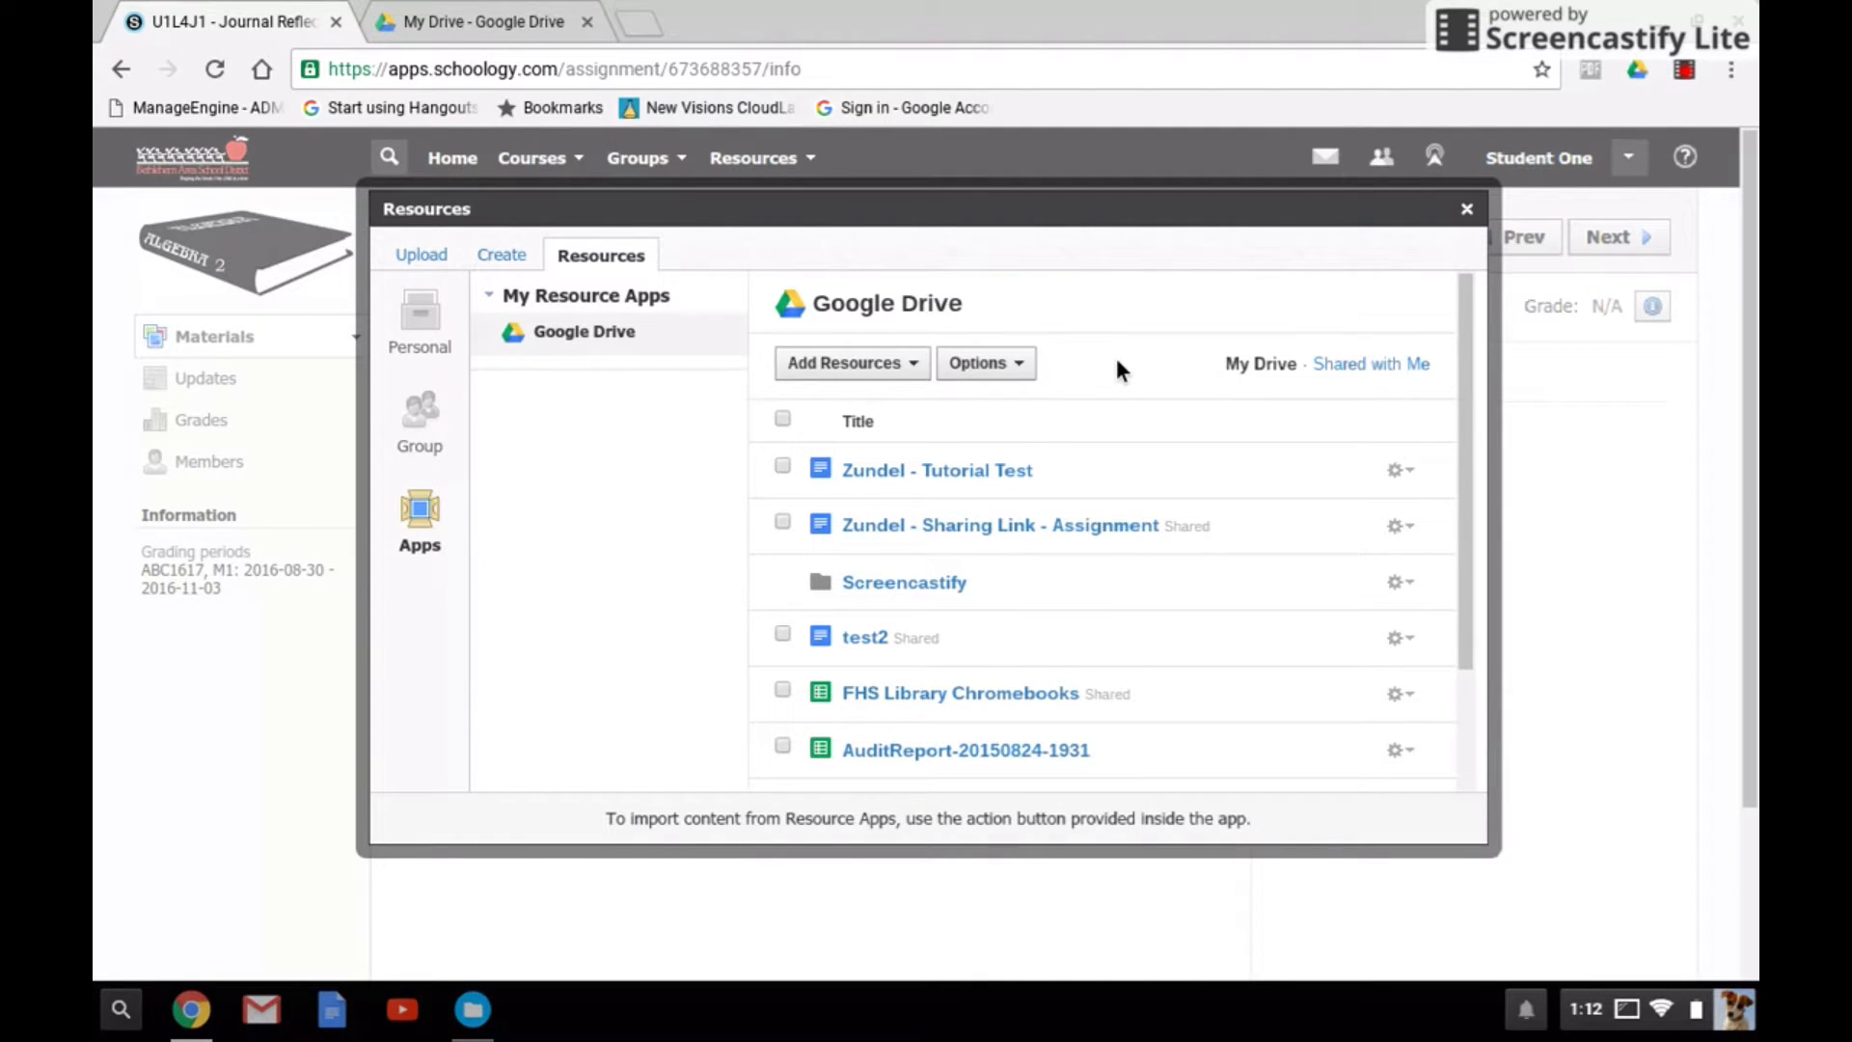
{"action": "mouse_move", "coordinate": [1055, 581]}
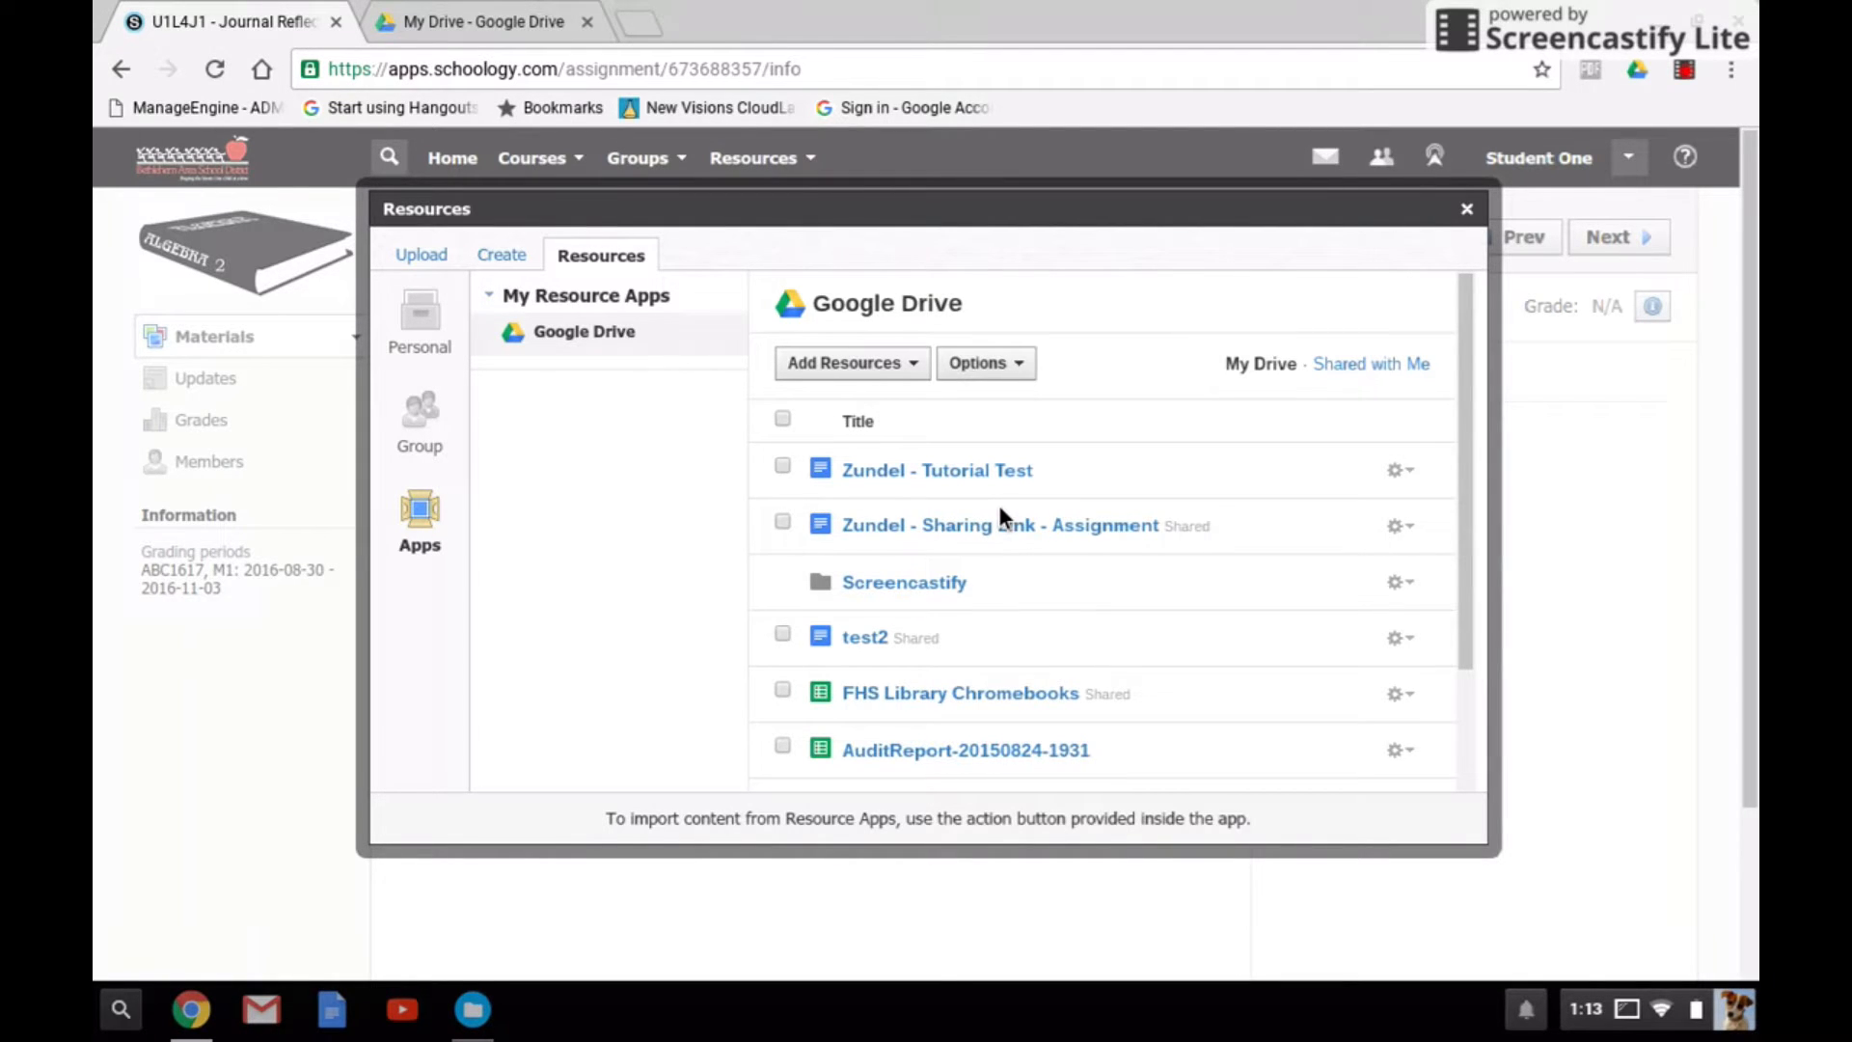
{"action": "mouse_move", "coordinate": [987, 516]}
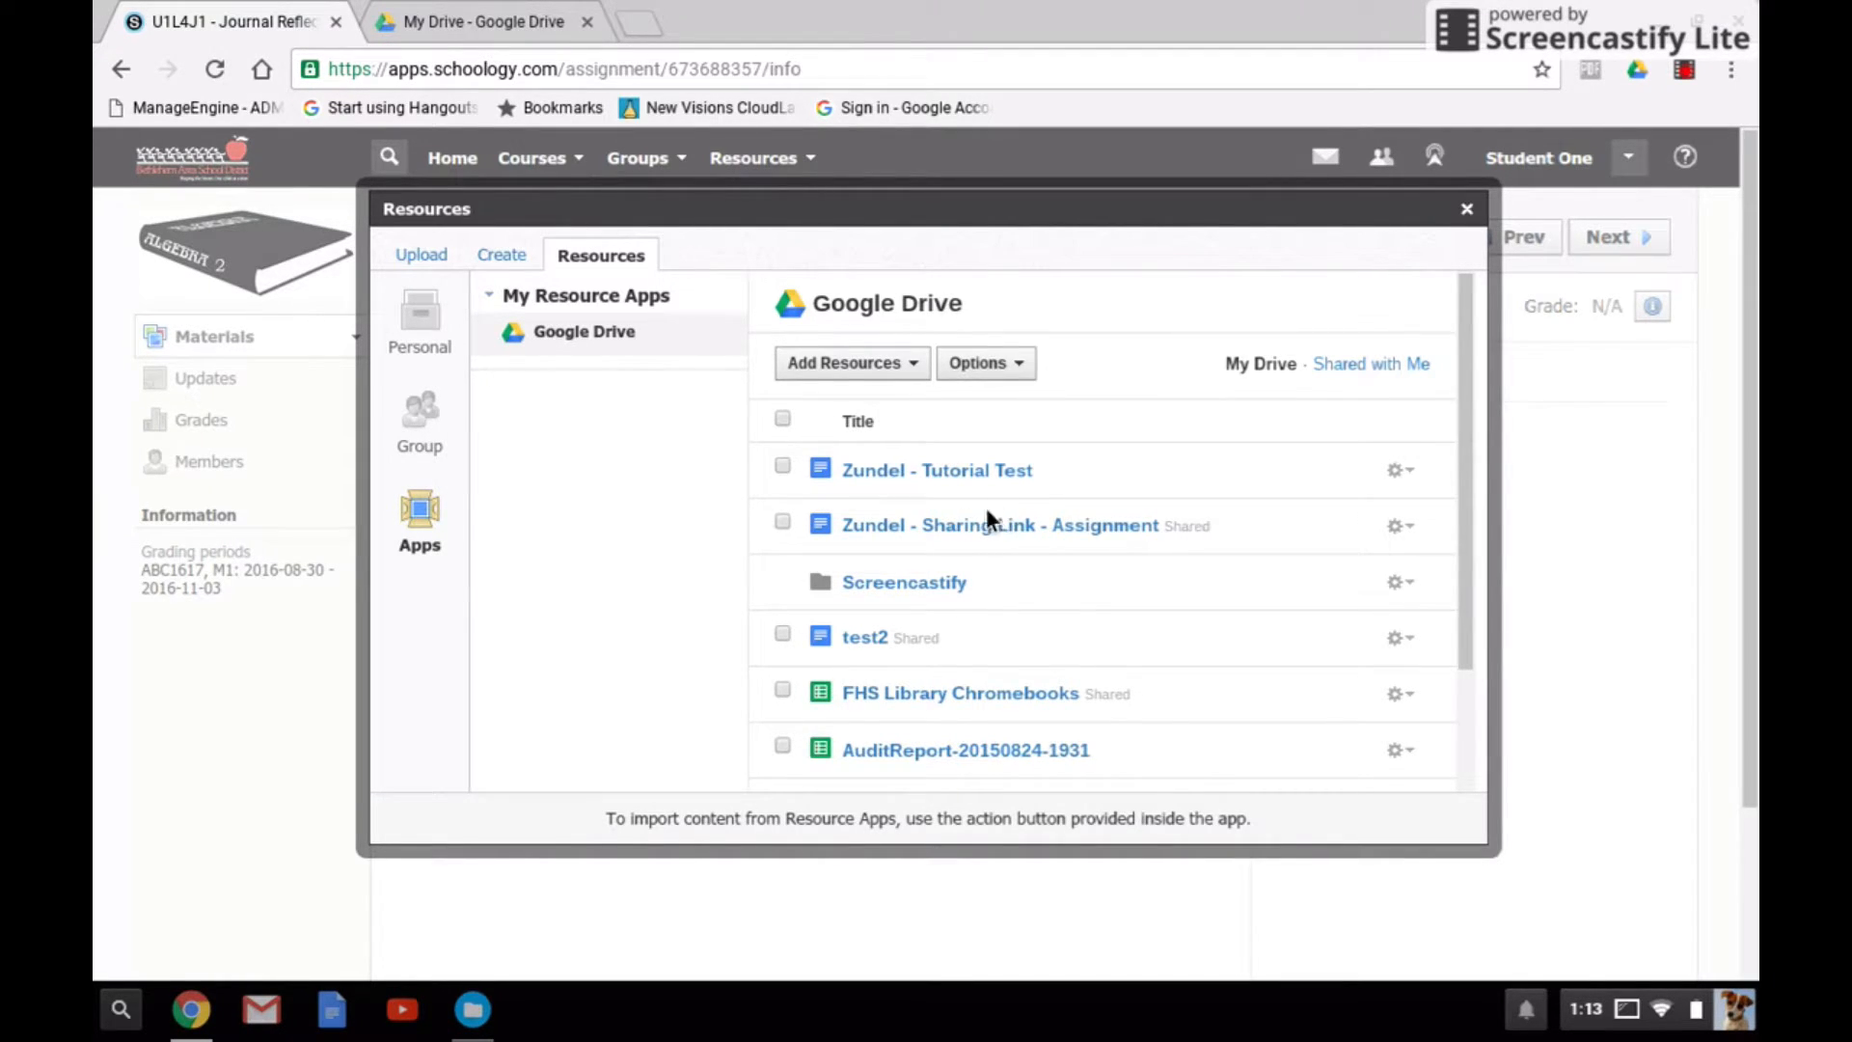
- Import Zundel - Tutorial Test from Google Drive and submit it as the assignment
{"action": "left_click", "coordinate": [781, 469]}
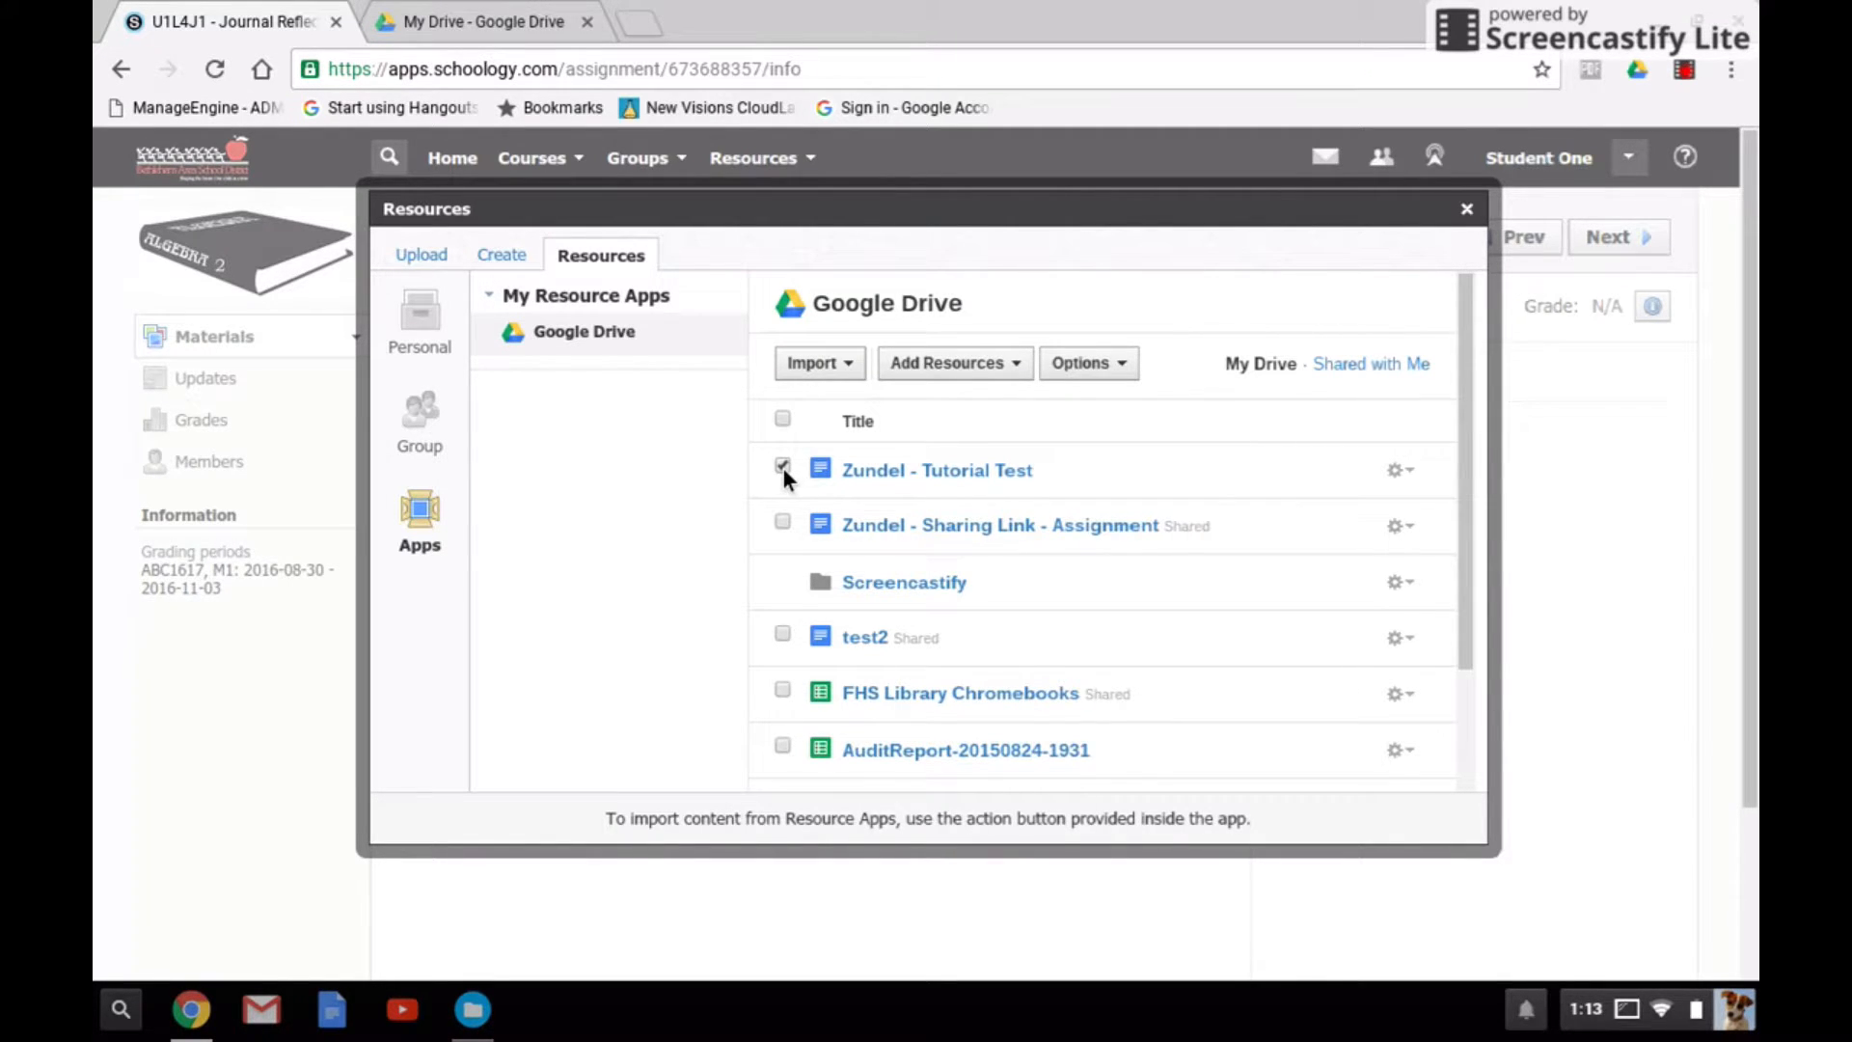
{"action": "left_click", "coordinate": [818, 363]}
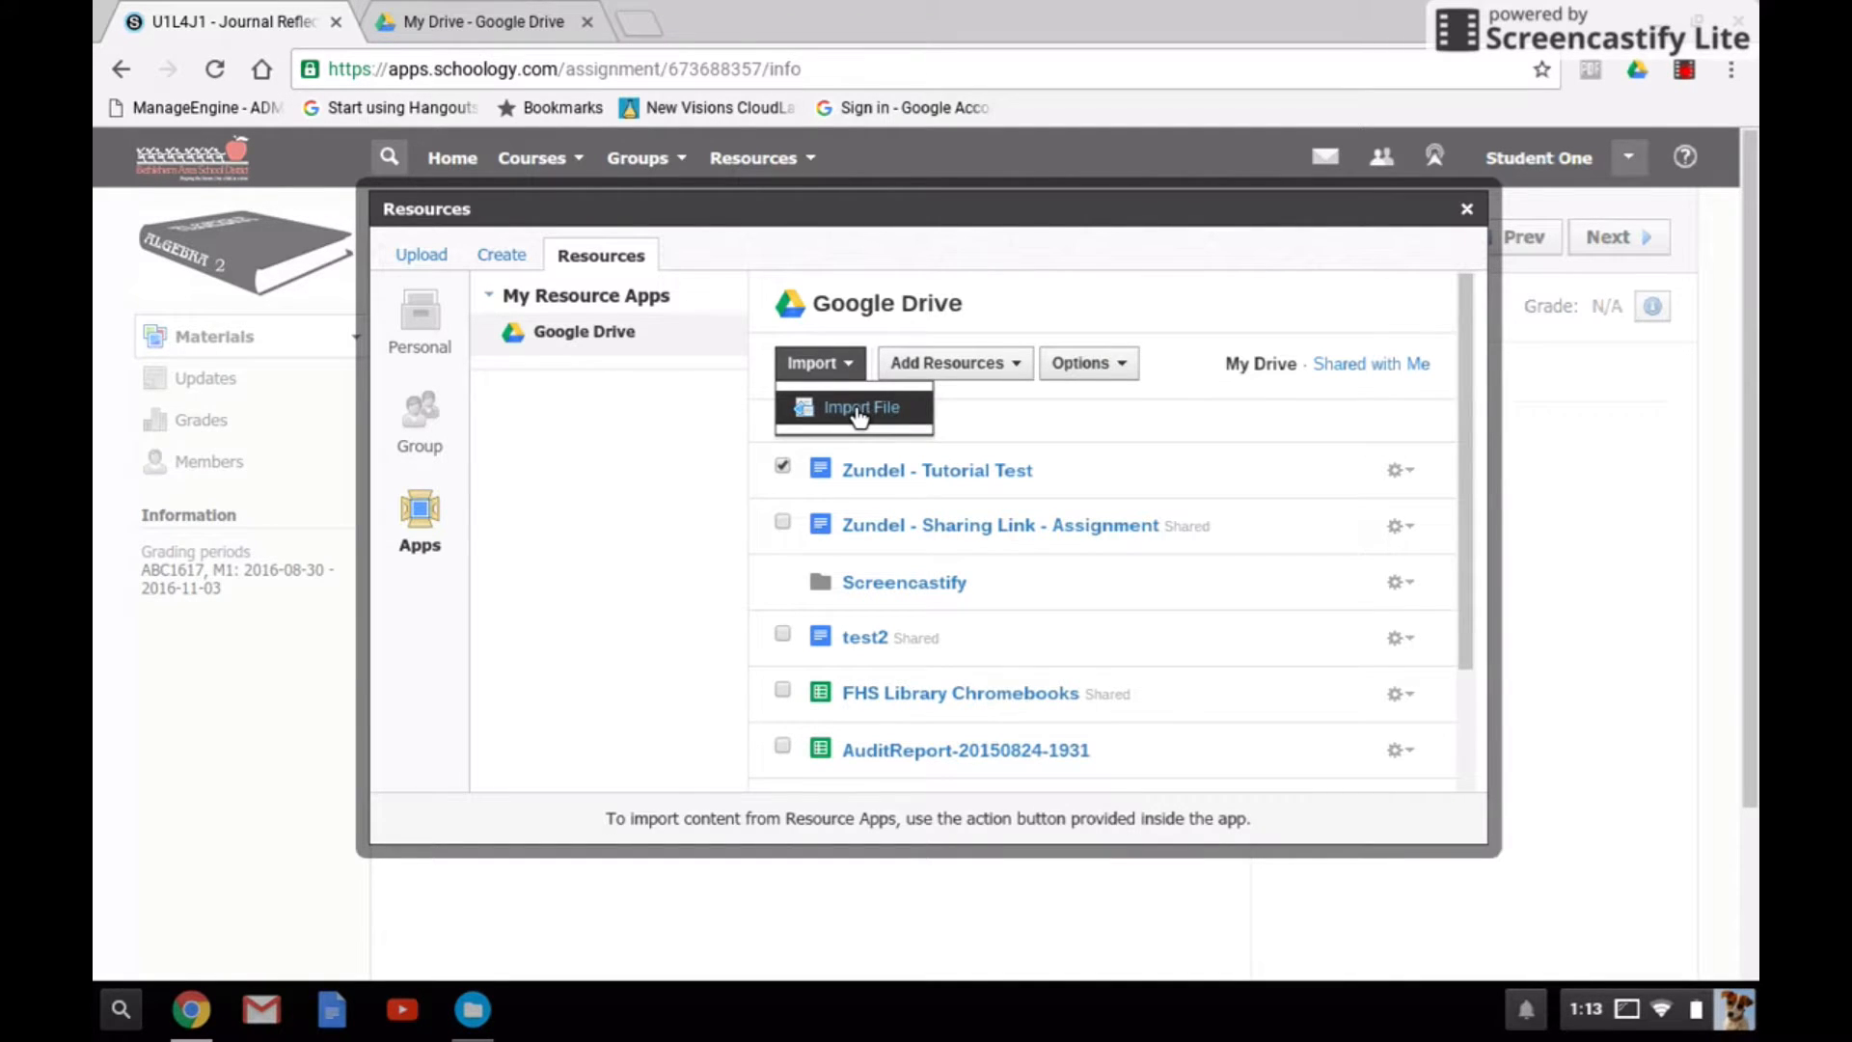
{"action": "left_click", "coordinate": [860, 407]}
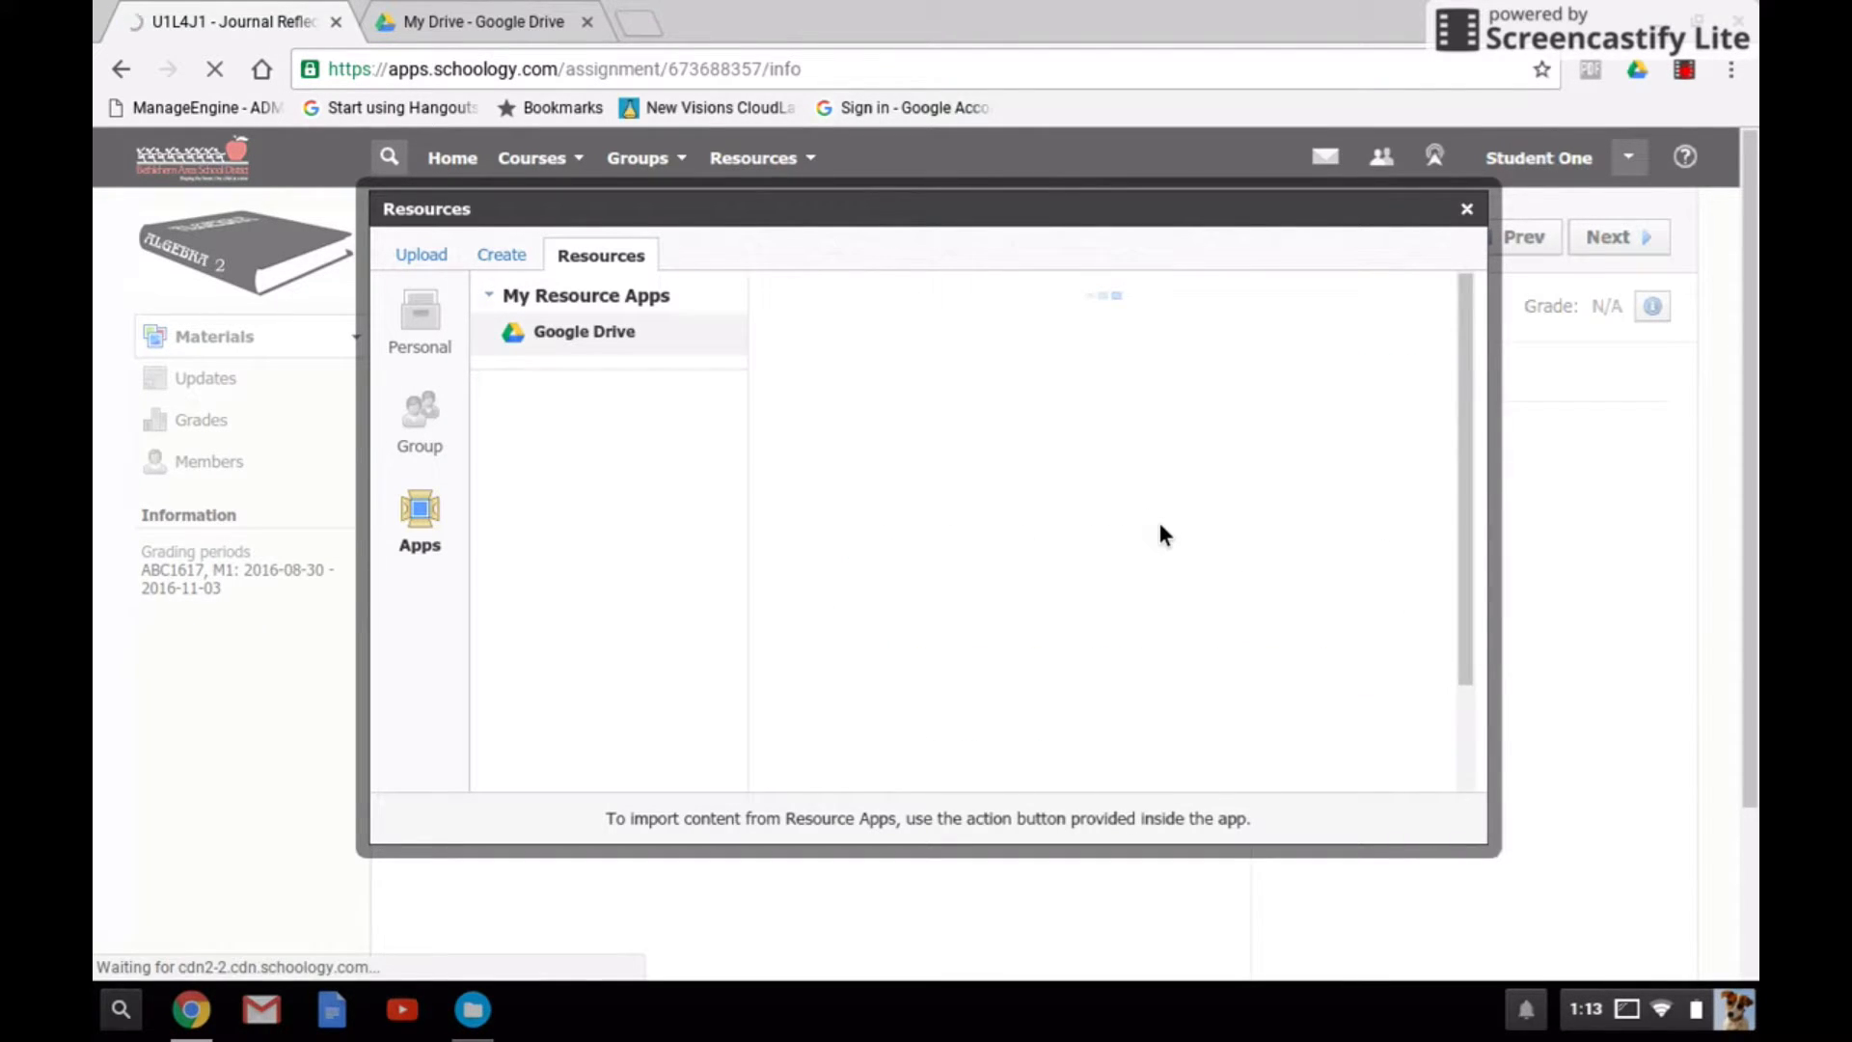
{"action": "left_click", "coordinate": [1466, 209]}
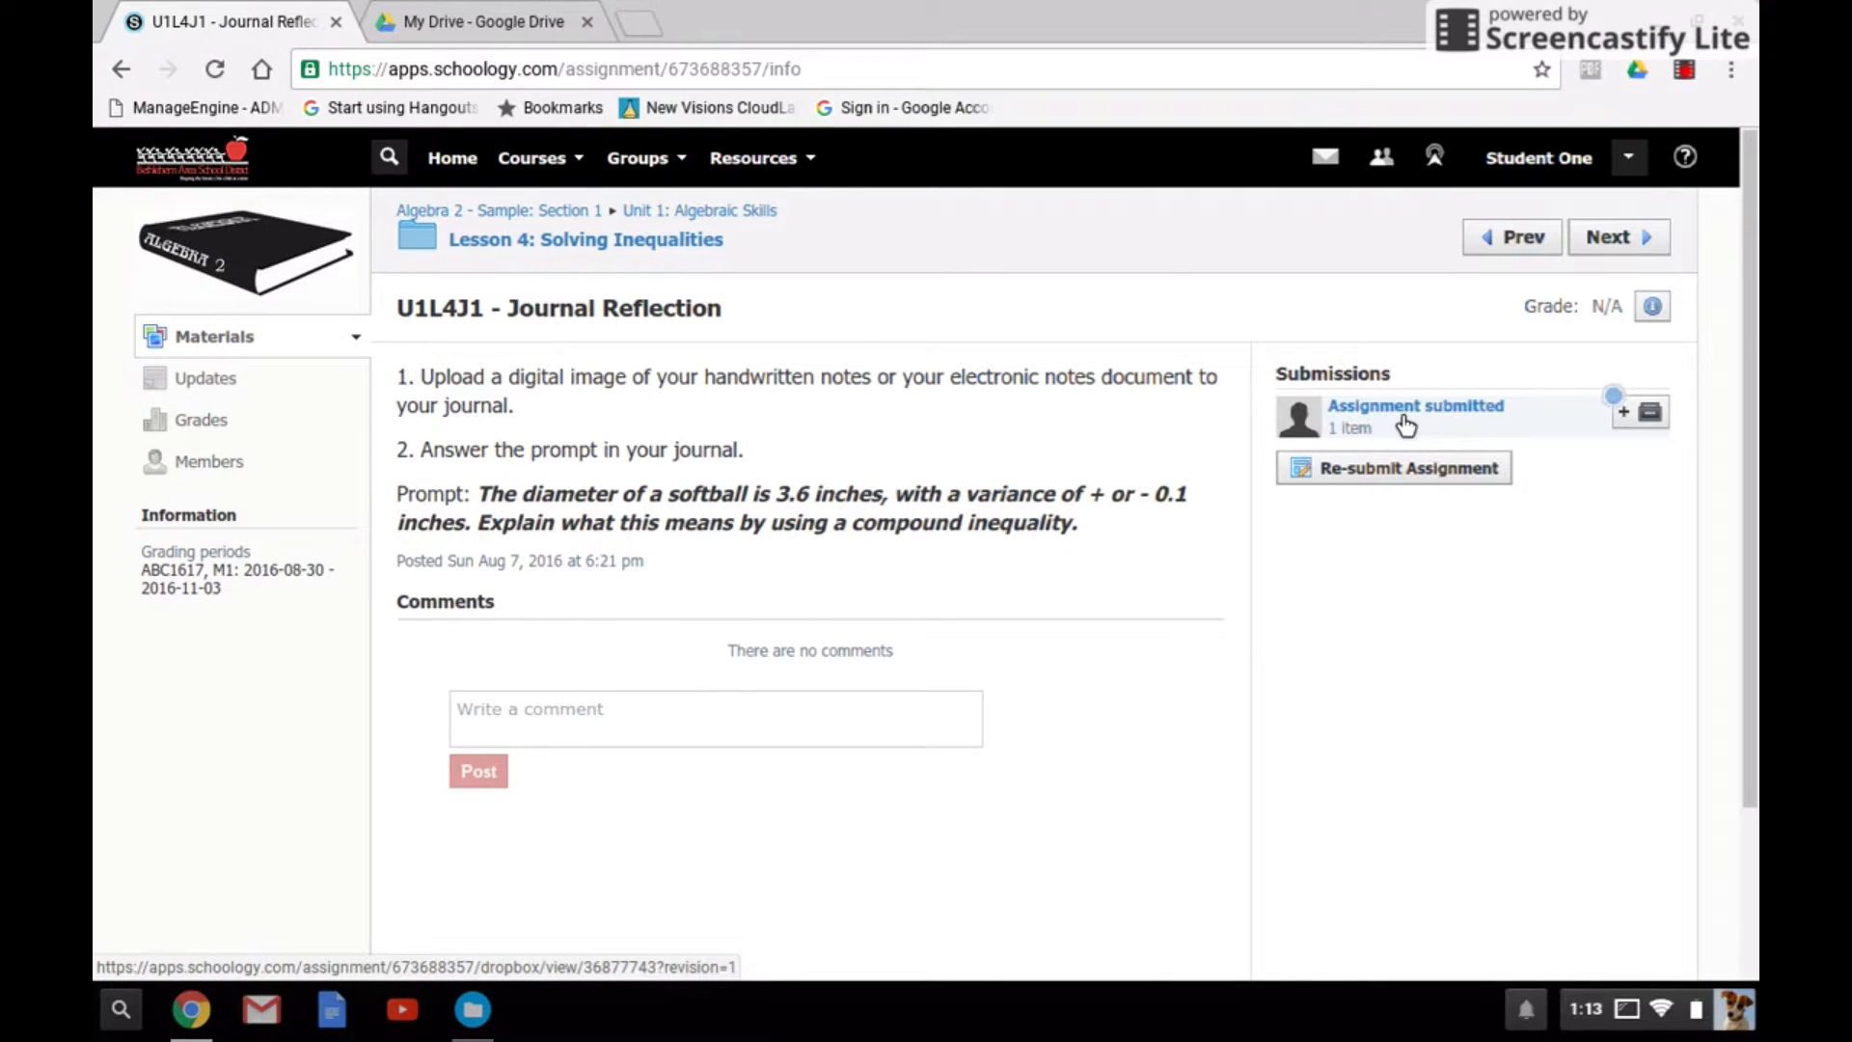
- View the submitted Zundel - Tutorial Test.docx dog photo, marked Revision 1
{"action": "left_click", "coordinate": [1414, 405]}
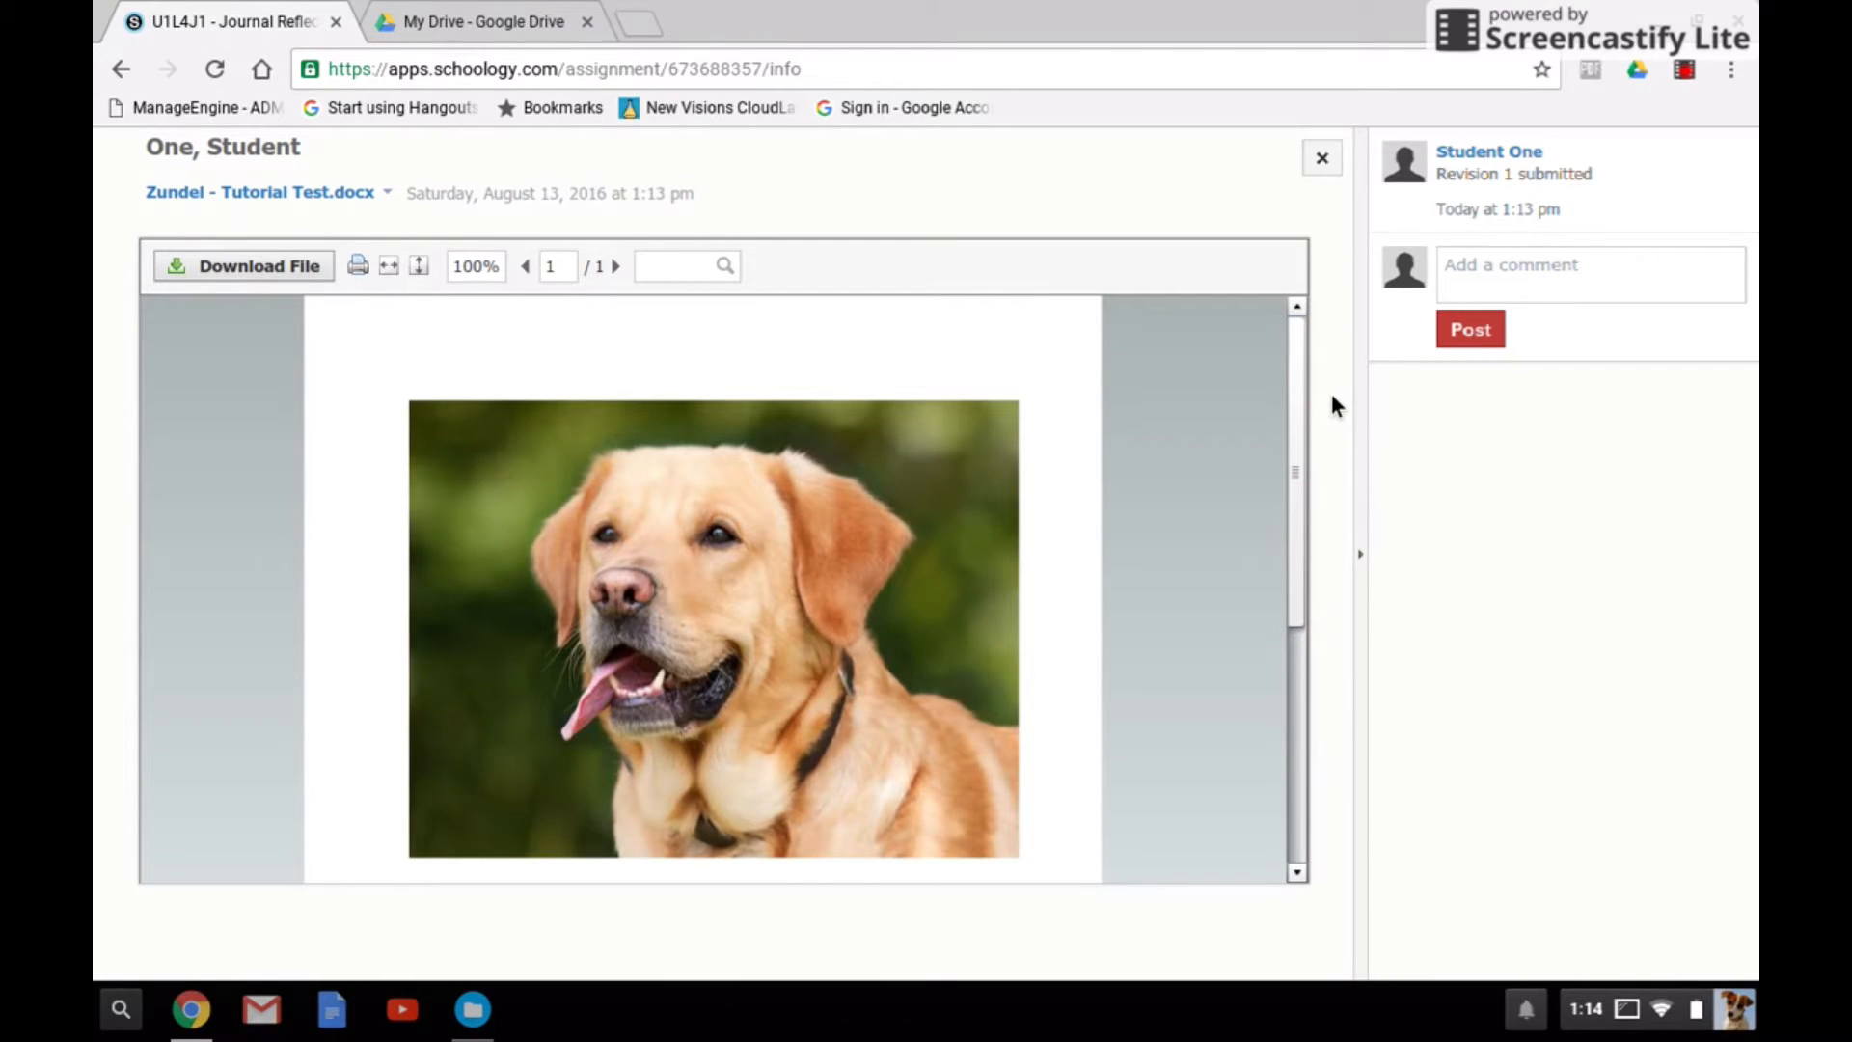
{"action": "mouse_move", "coordinate": [1373, 100]}
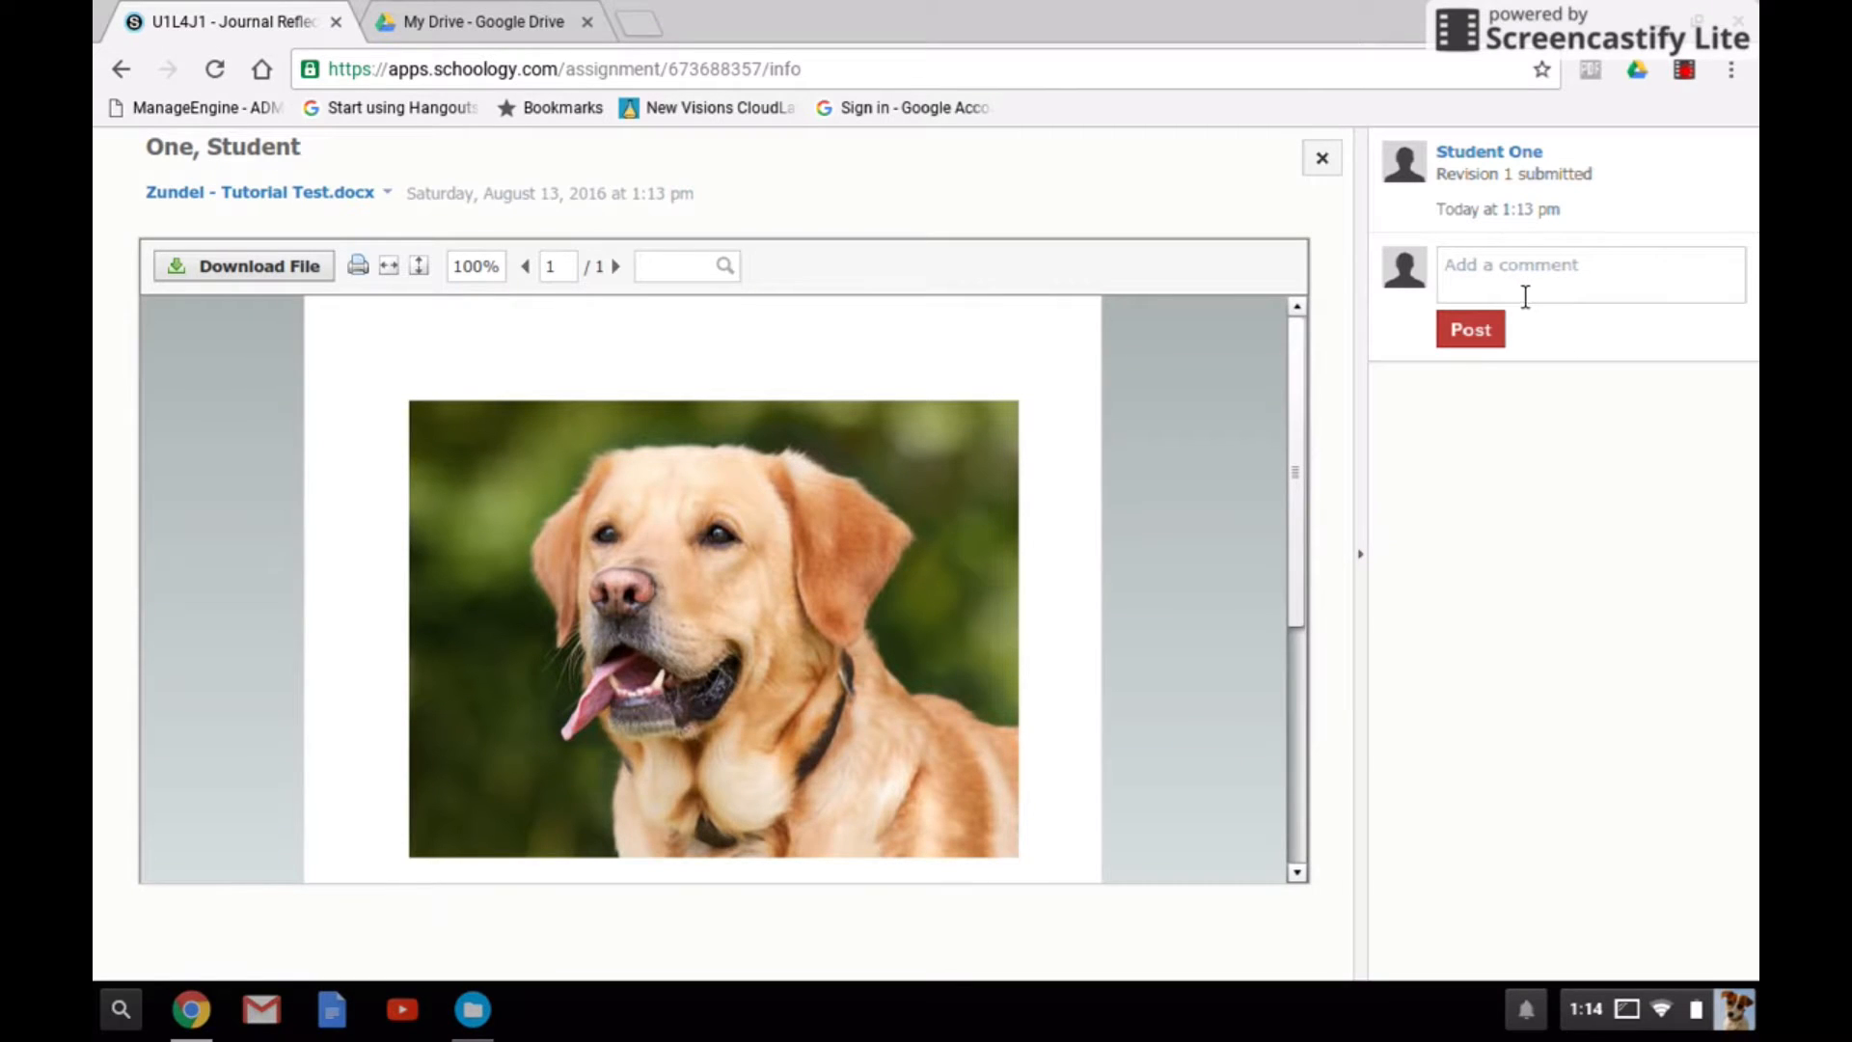
{"action": "mouse_move", "coordinate": [1324, 156]}
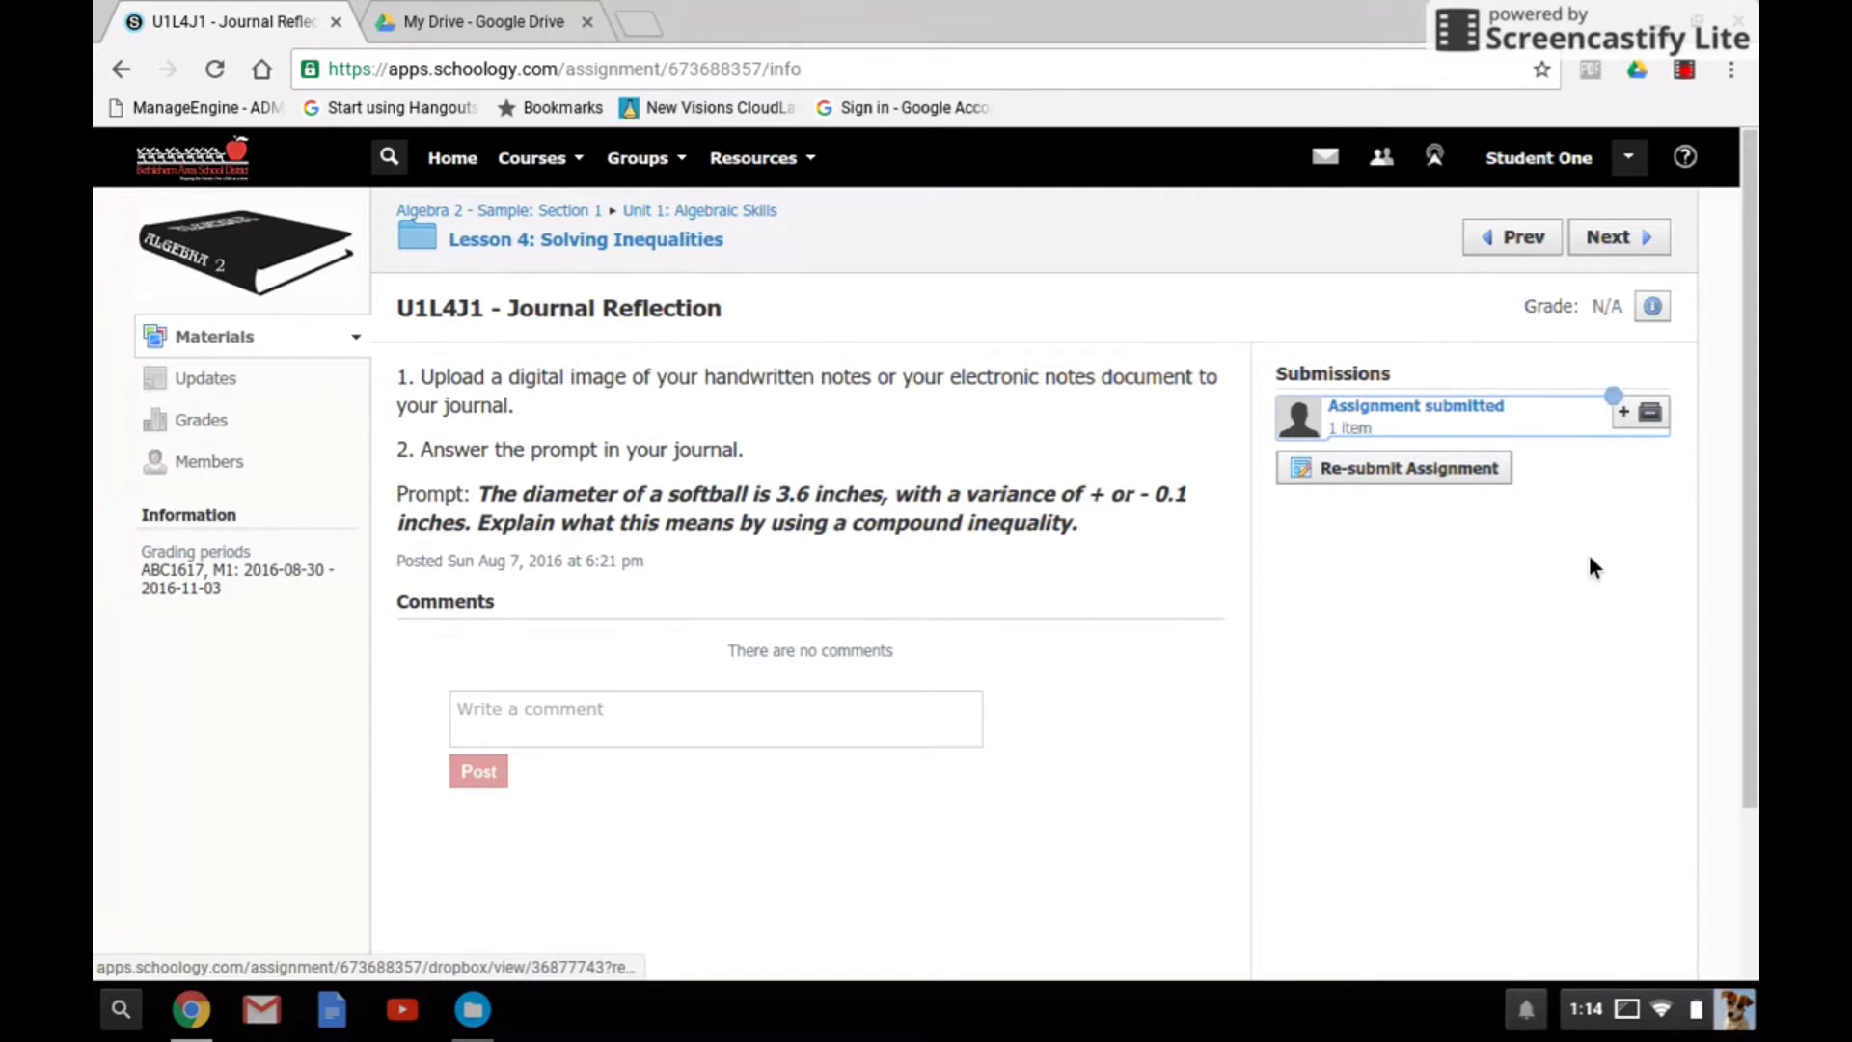
{"action": "mouse_move", "coordinate": [1408, 467]}
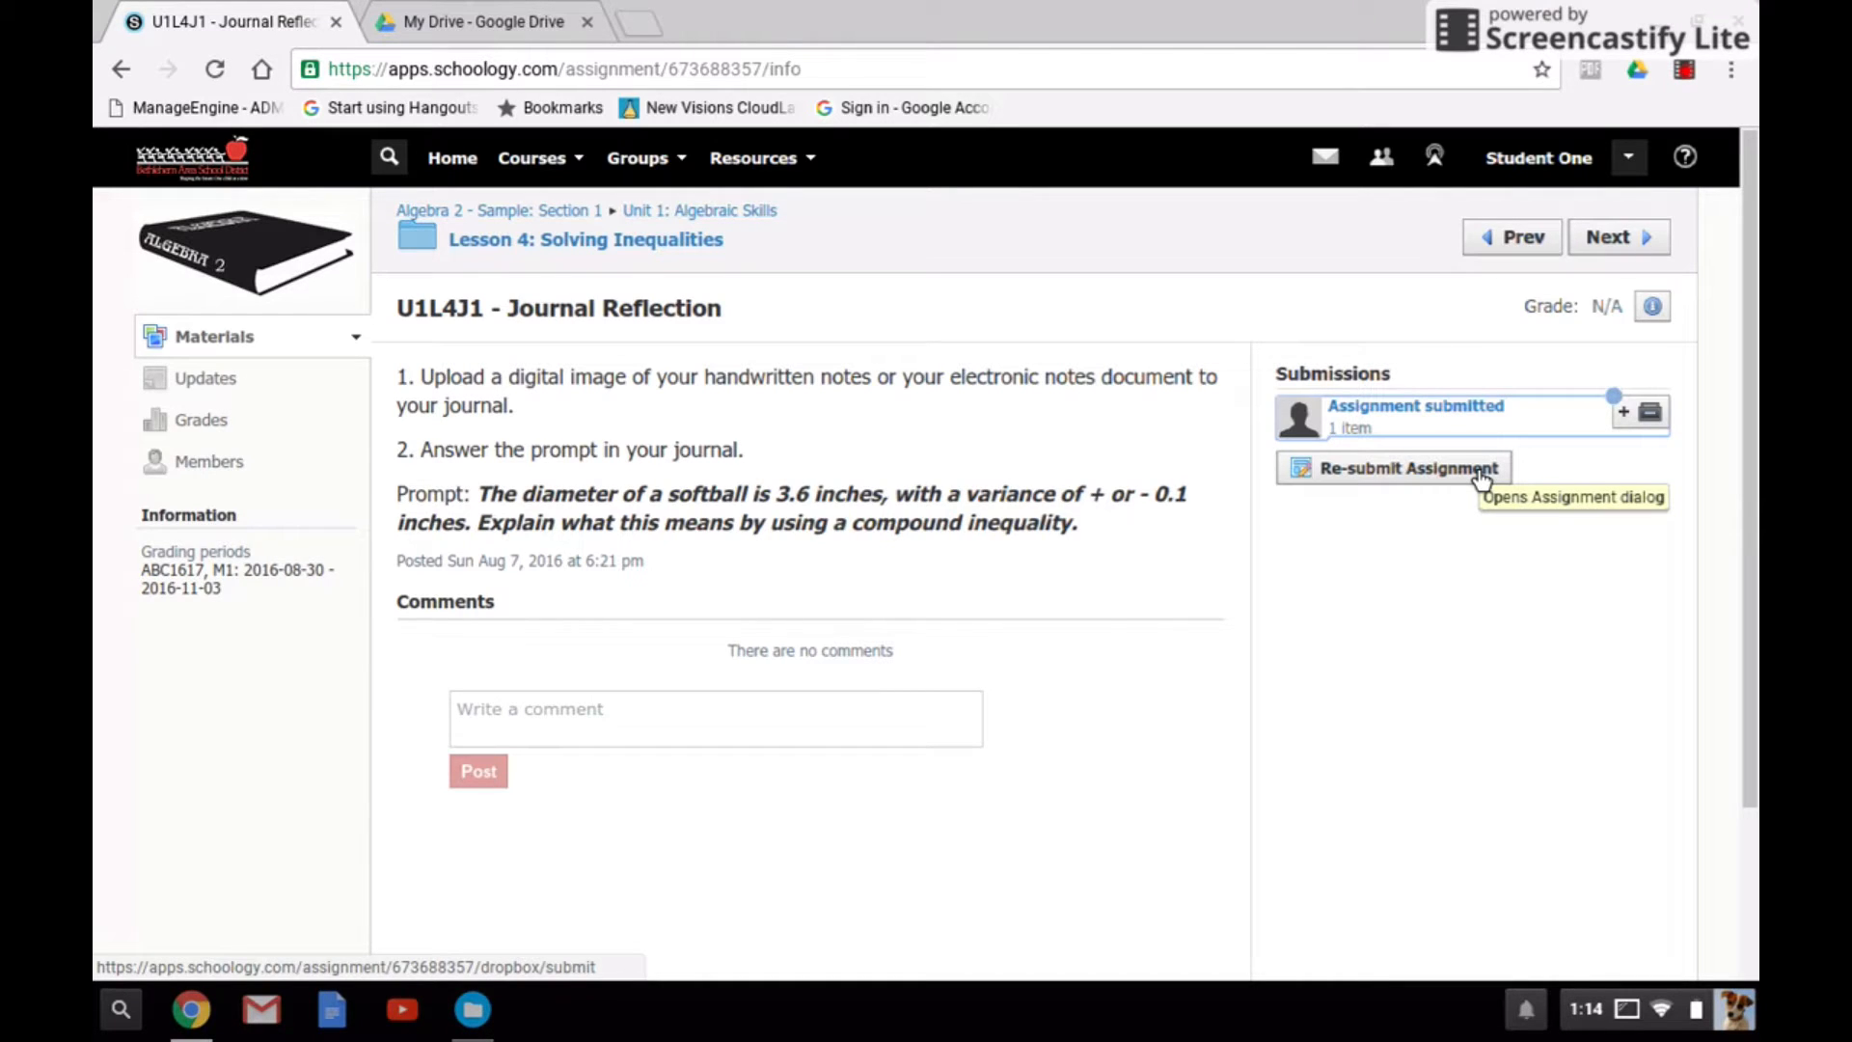
- Start Revision 2 re-submission and list Google Drive files under Resources > Apps
{"action": "left_click", "coordinate": [1408, 467]}
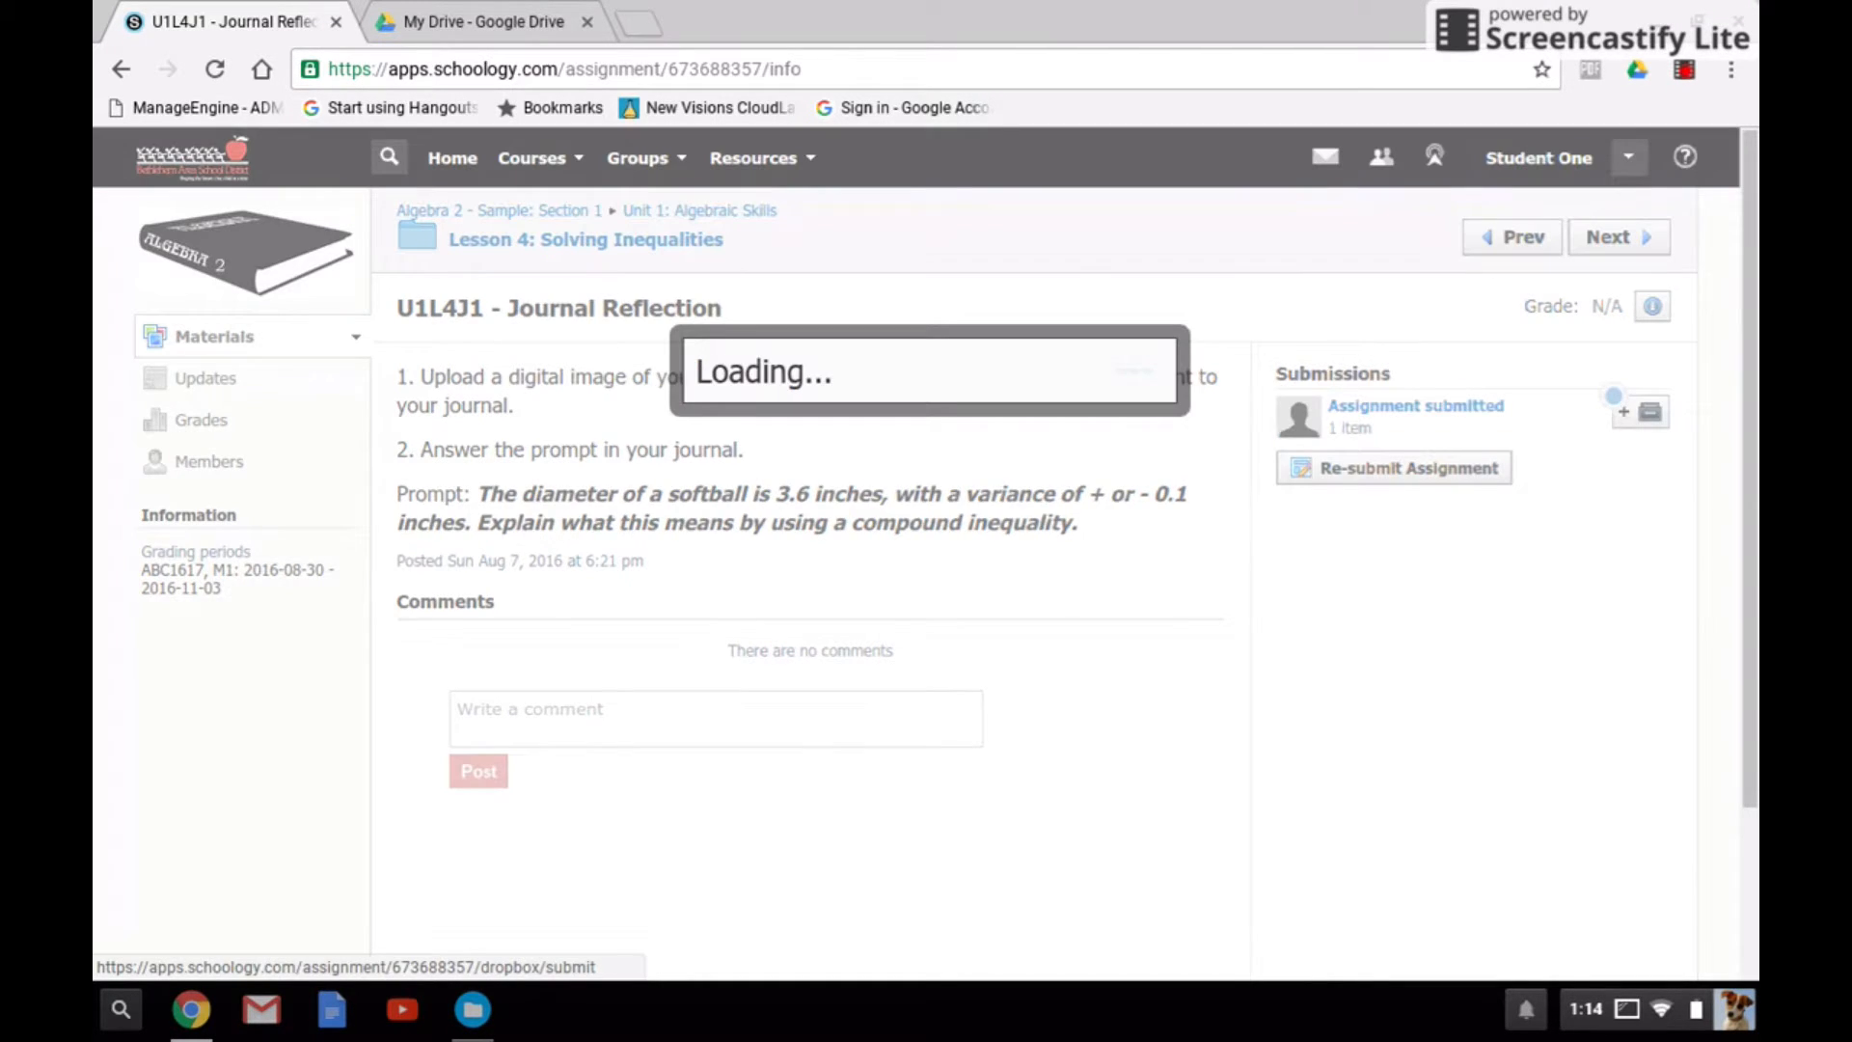
{"action": "left_click", "coordinate": [1406, 467]}
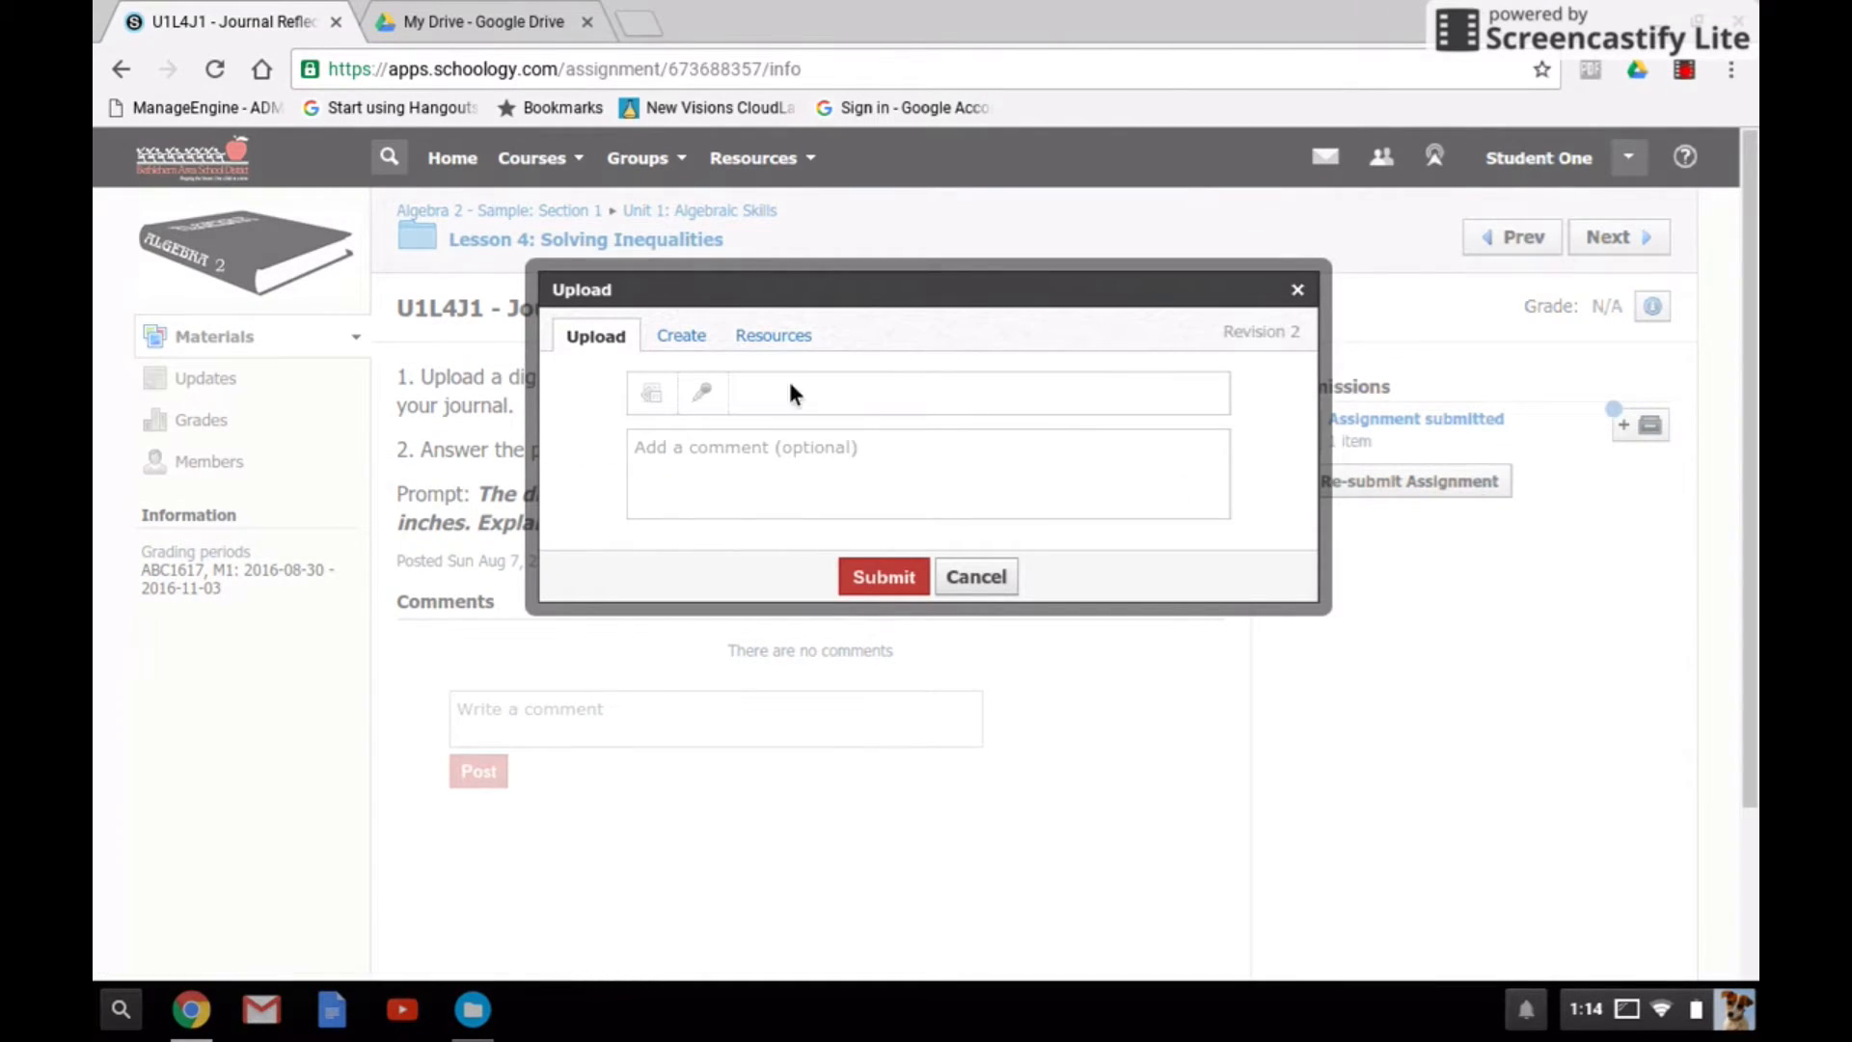
{"action": "left_click", "coordinate": [771, 334]}
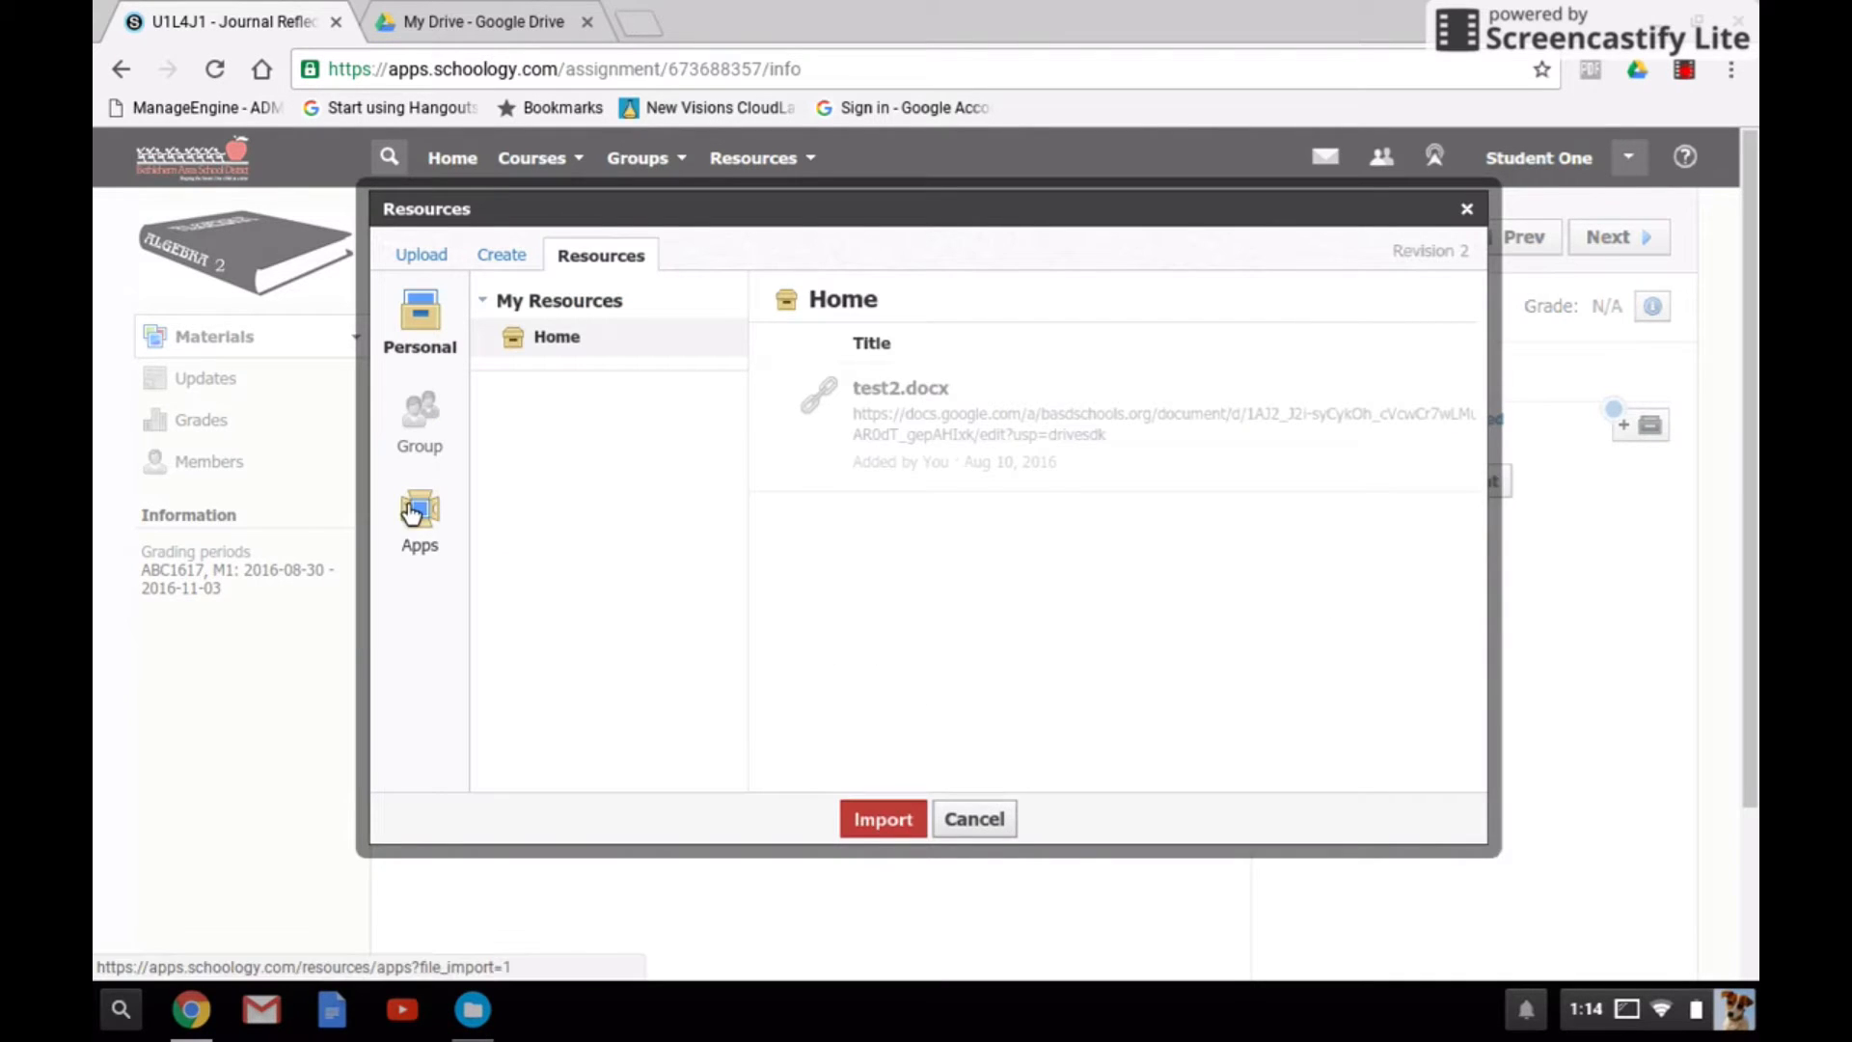
{"action": "left_click", "coordinate": [419, 519]}
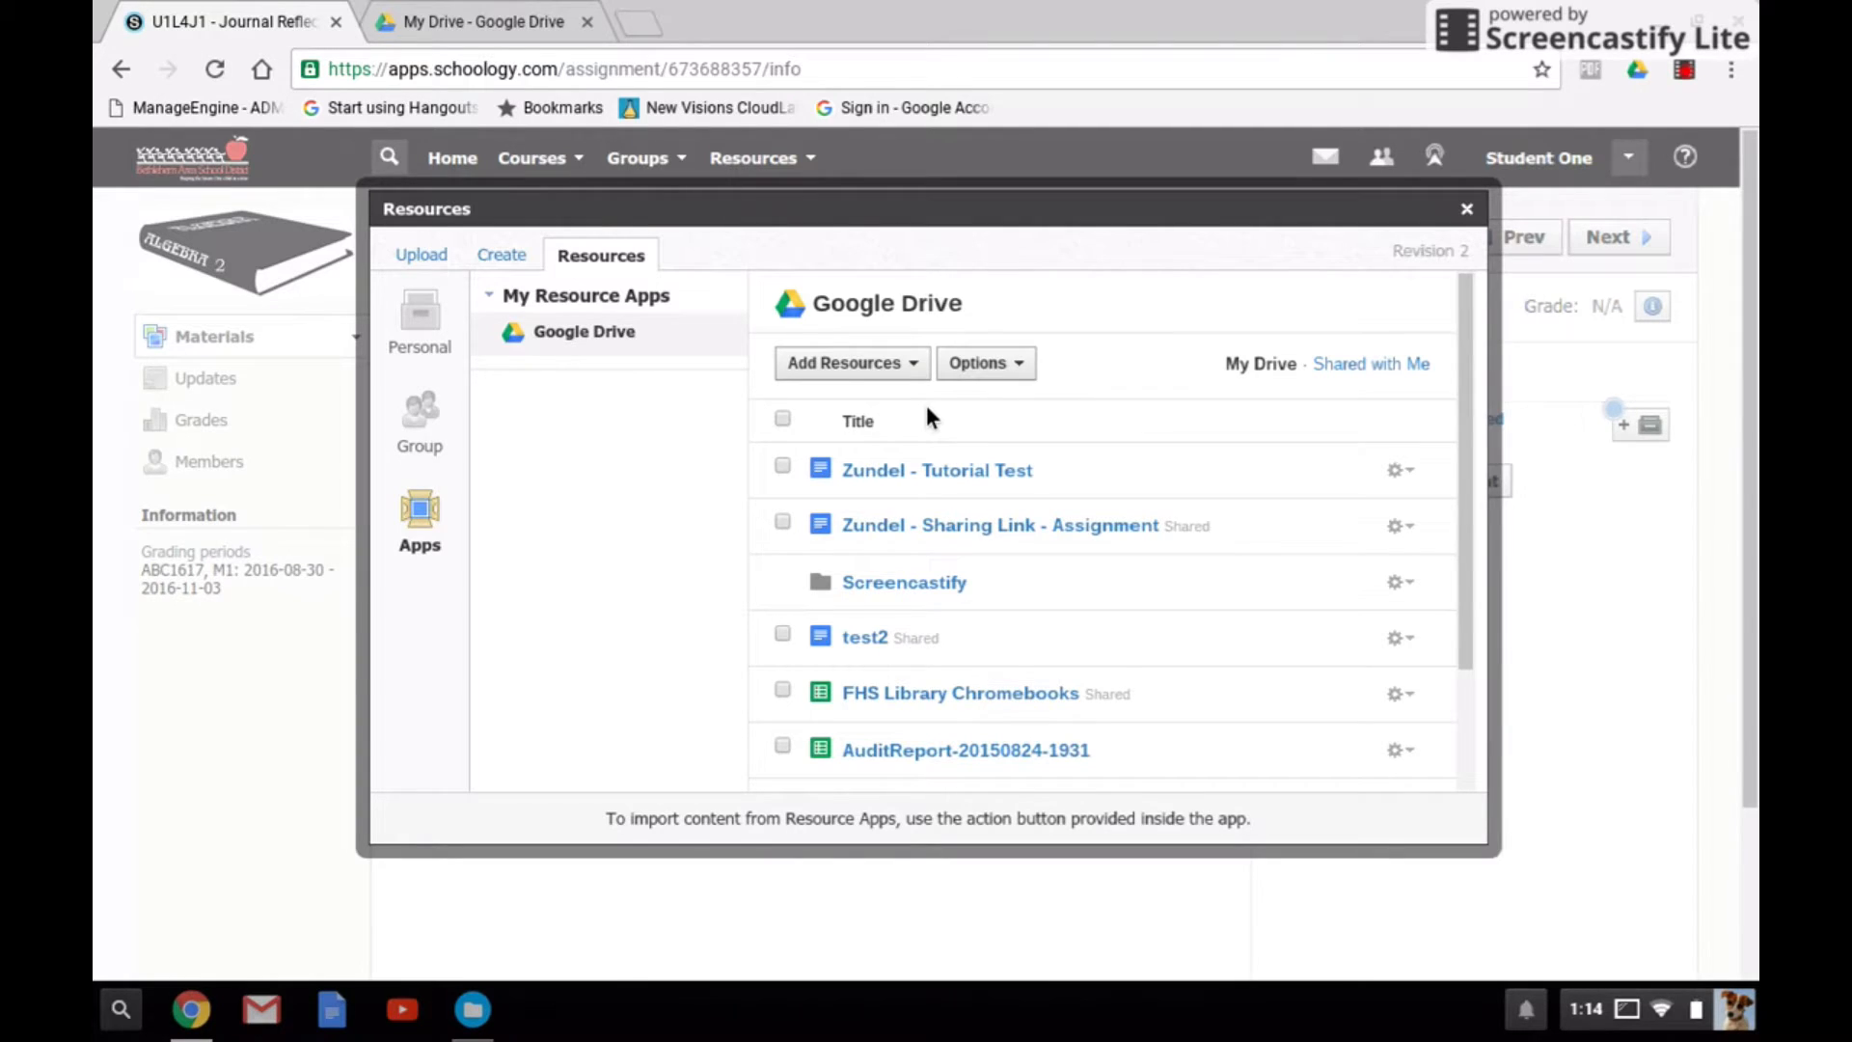
{"action": "scroll", "scroll_direction": "down", "scroll_amount": 3}
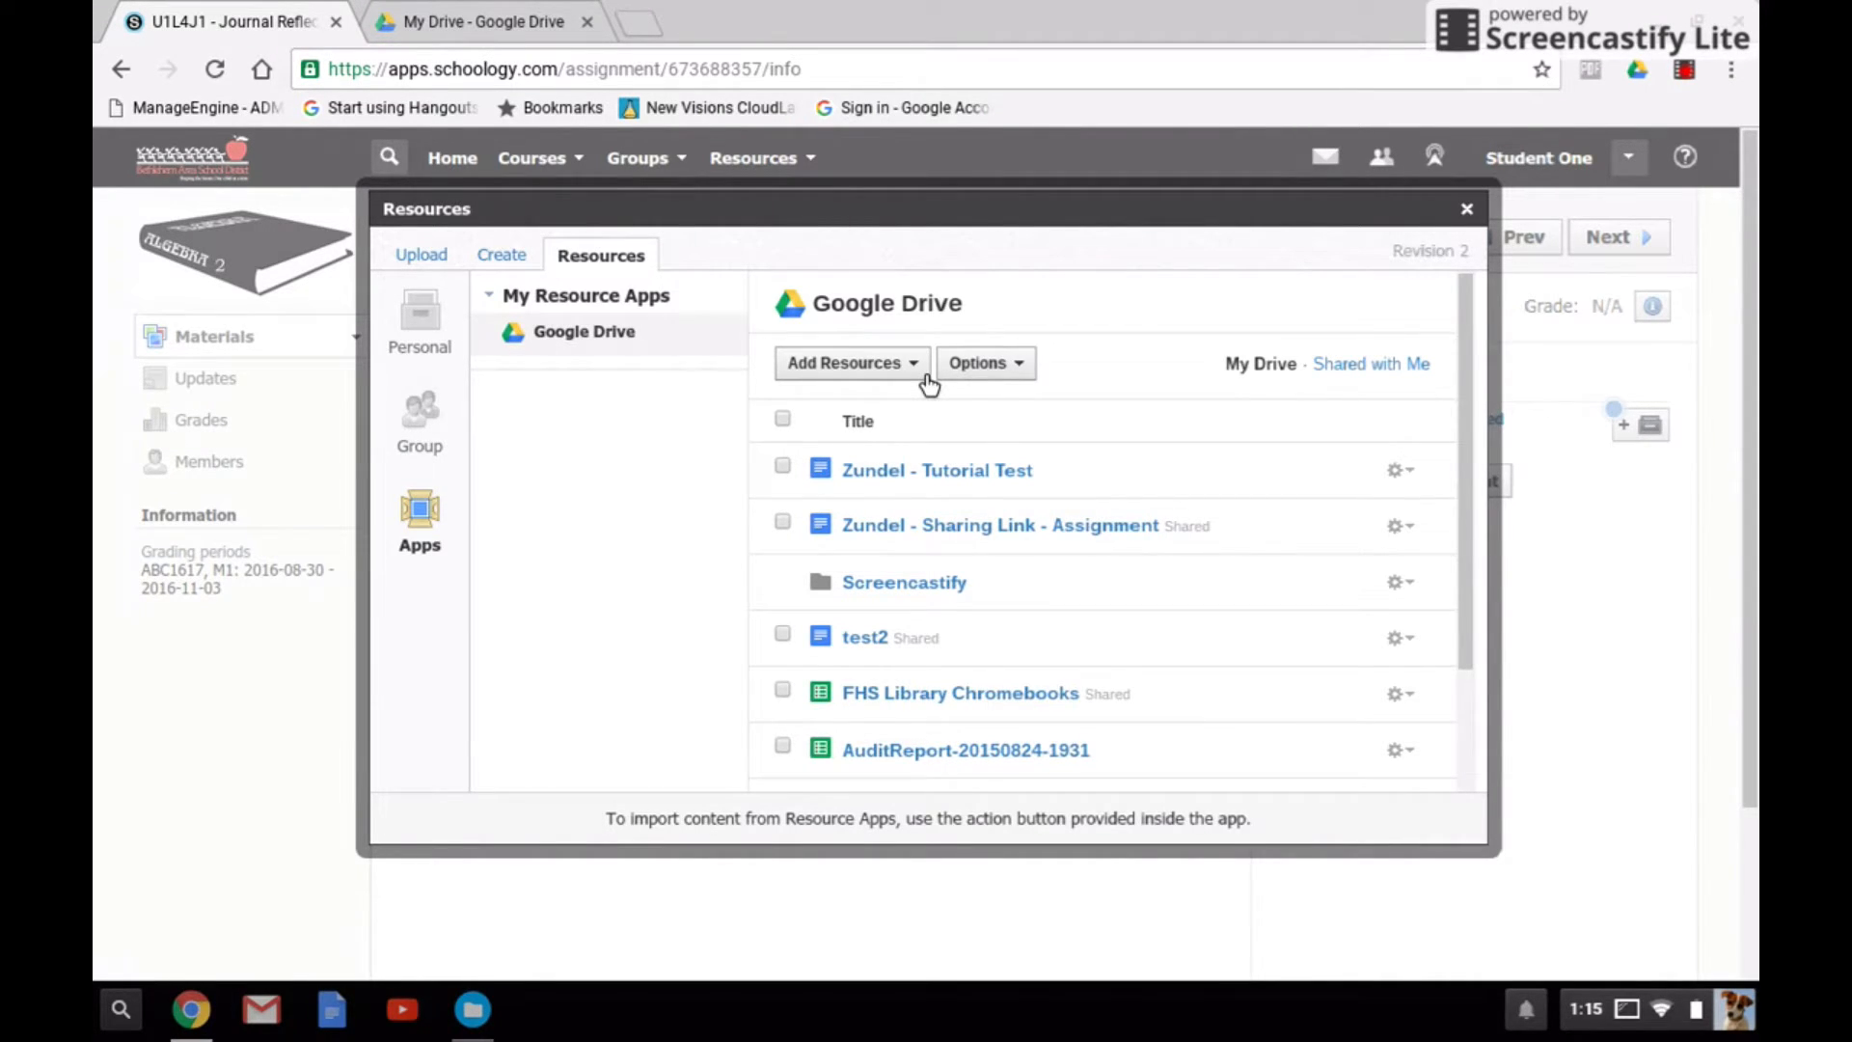
- Add a new Google document titled Zundel - Test 2 to the Drive file list
{"action": "left_click", "coordinate": [843, 362]}
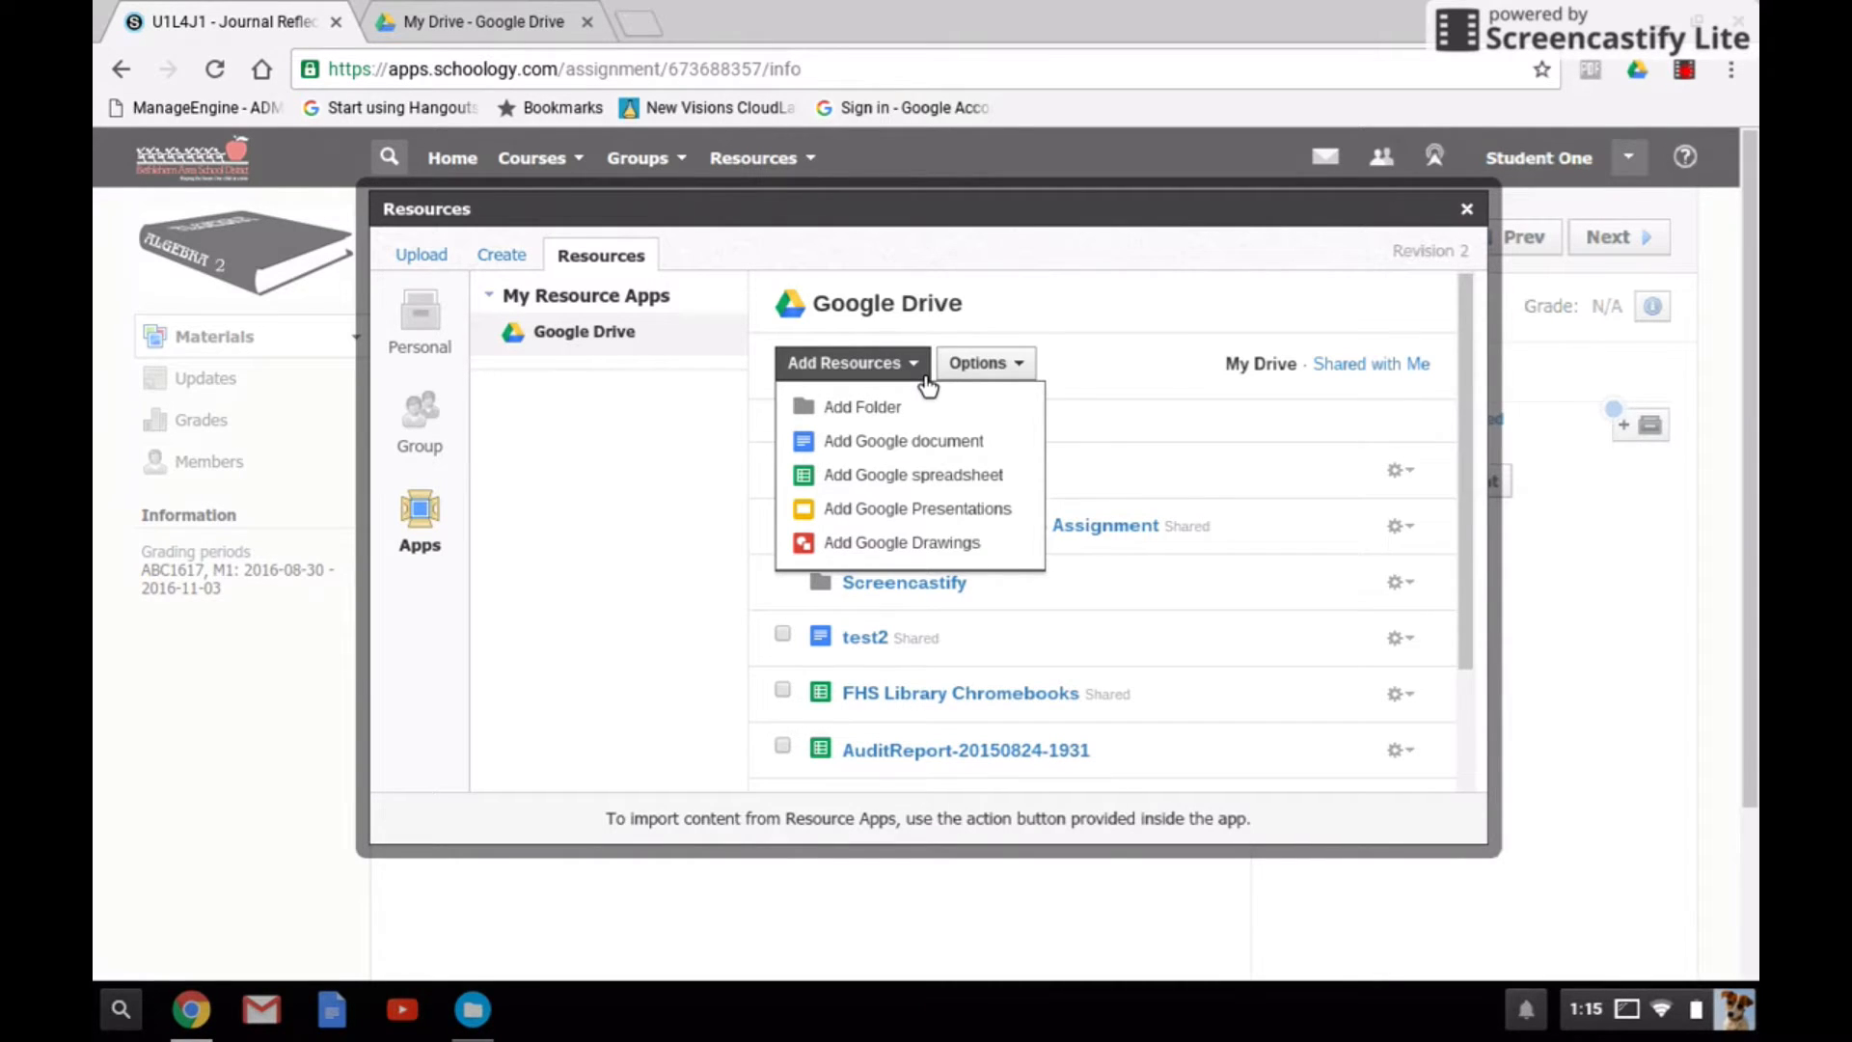
{"action": "left_click", "coordinate": [903, 440]}
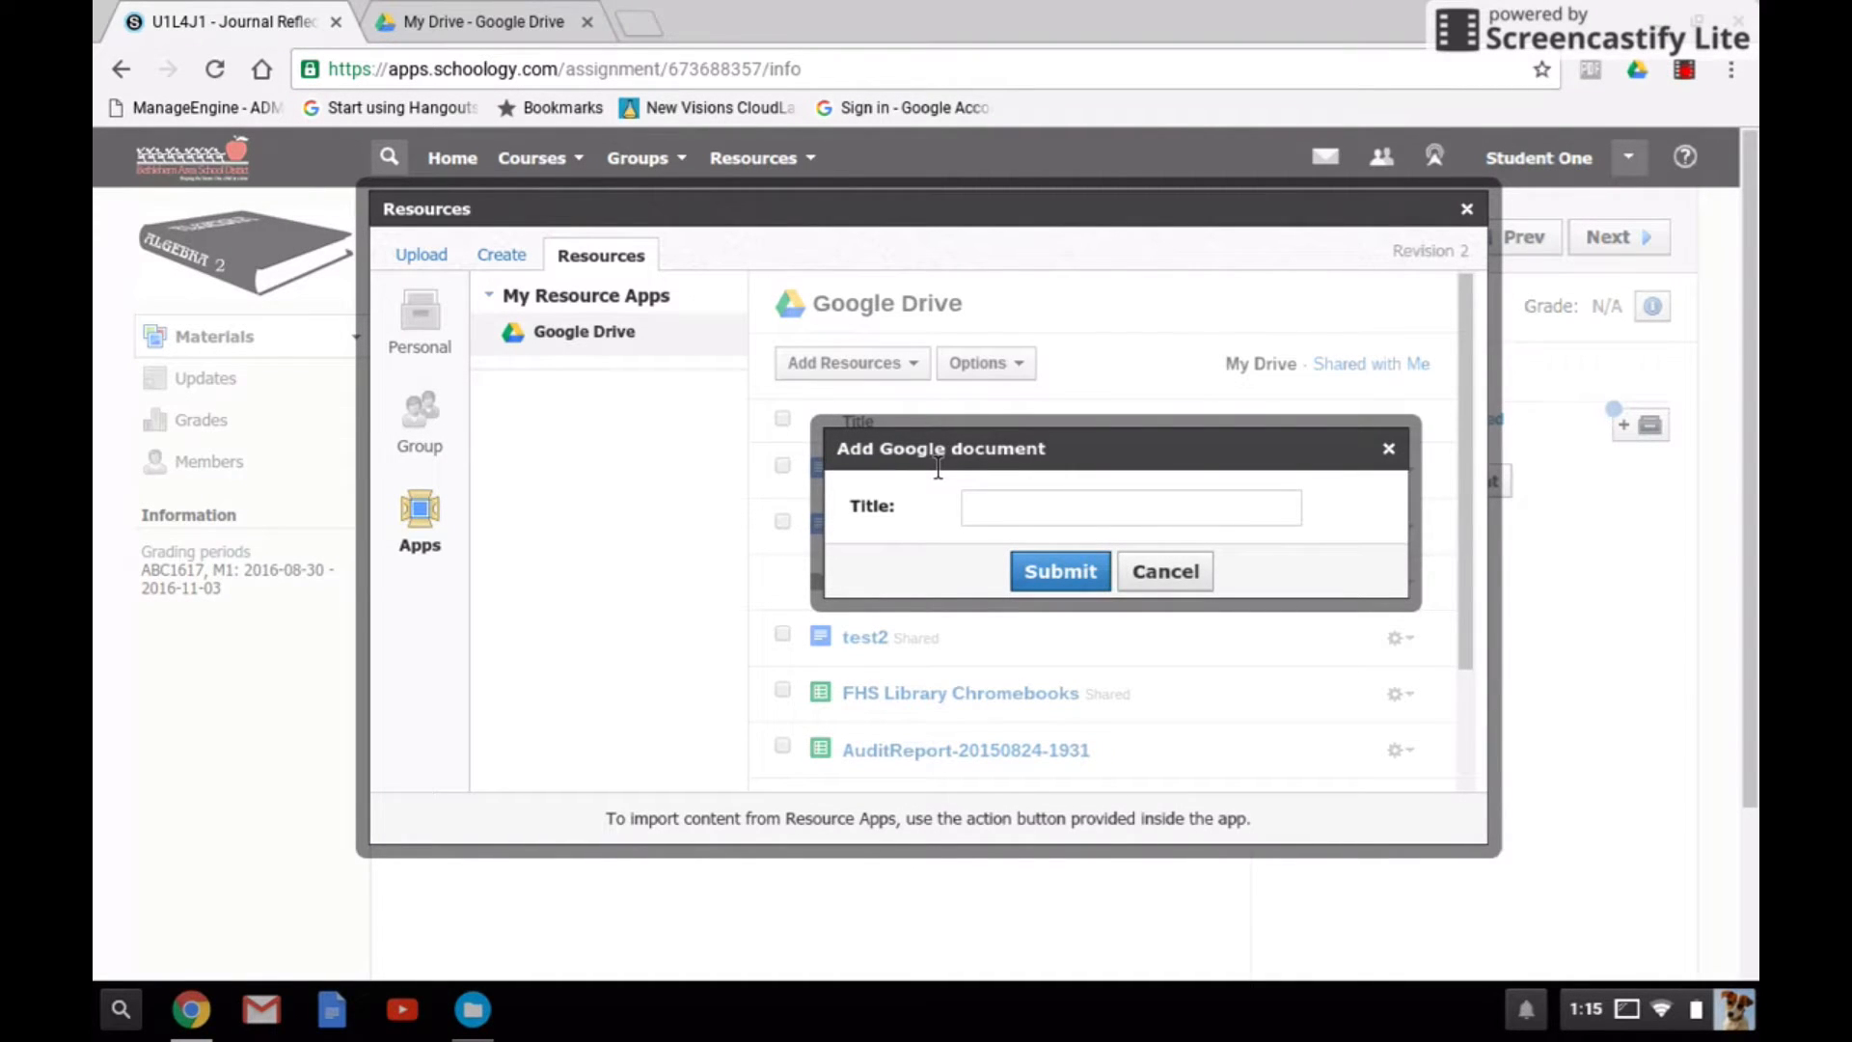
{"action": "left_click", "coordinate": [1128, 506]}
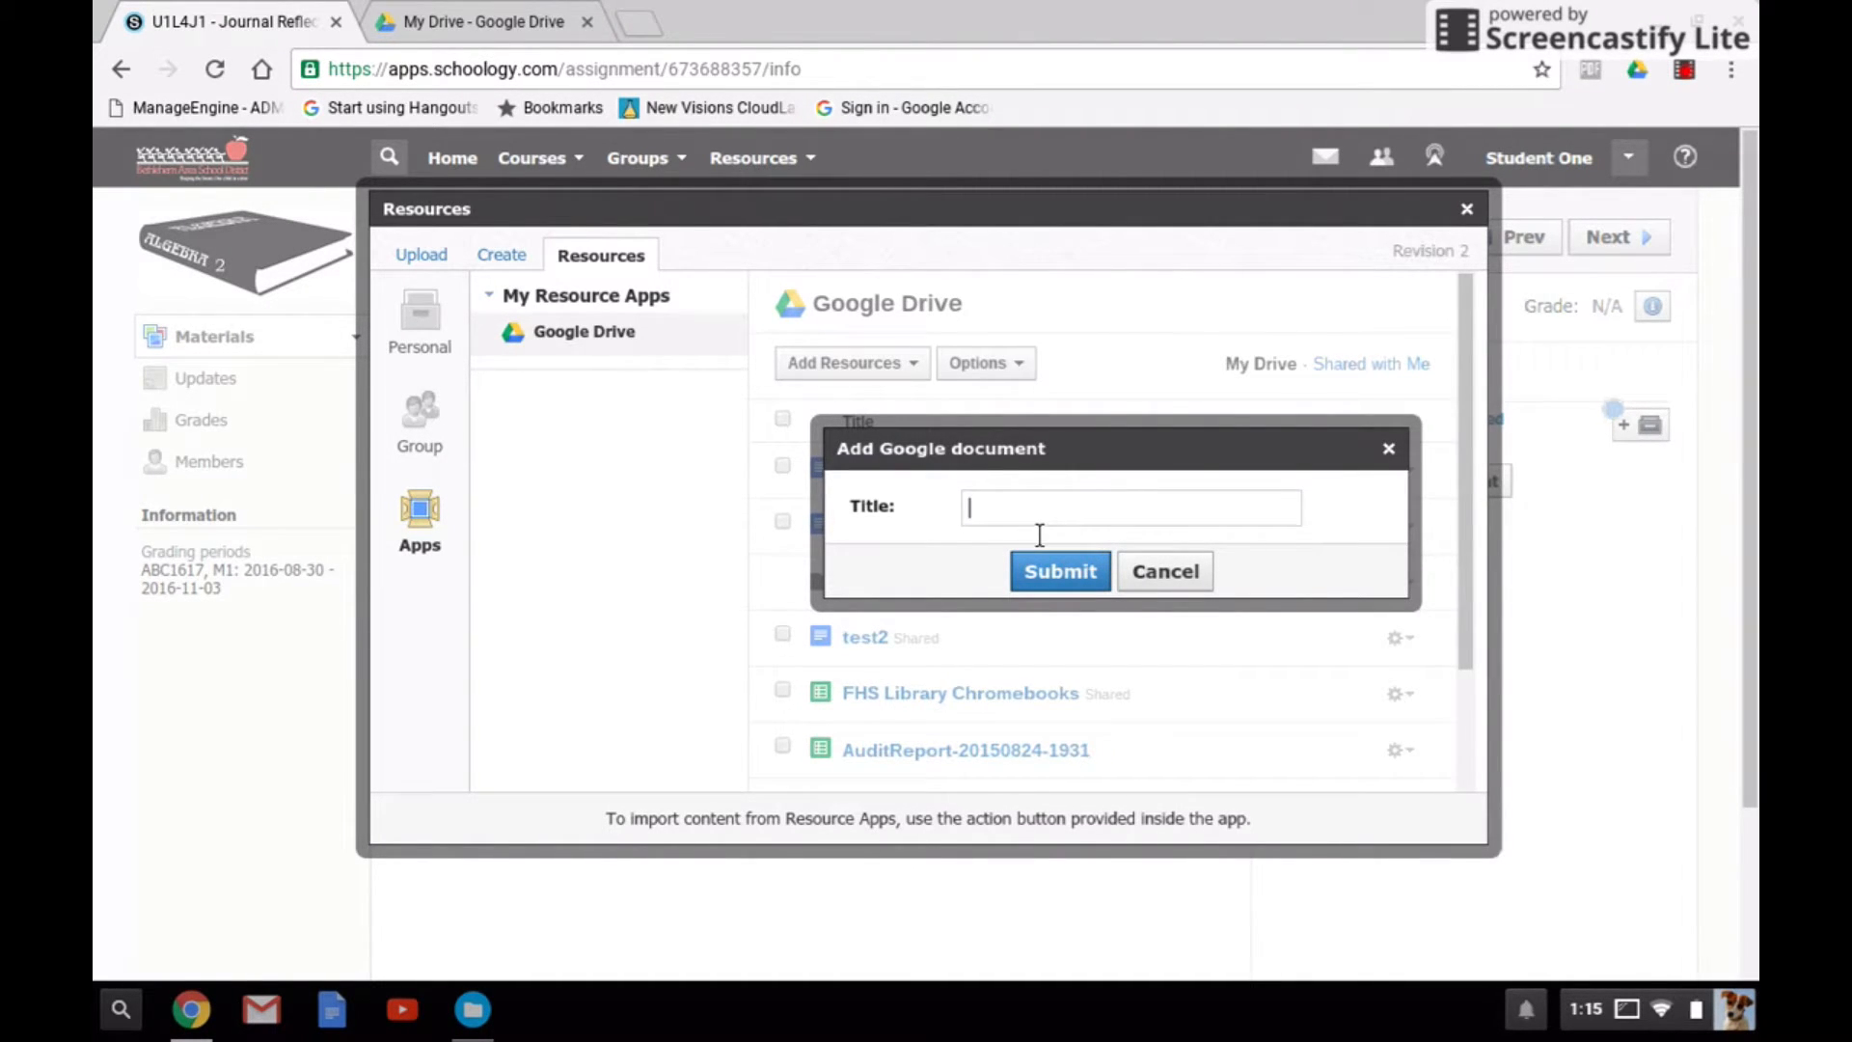
{"action": "type", "text": "Zundel - T"}
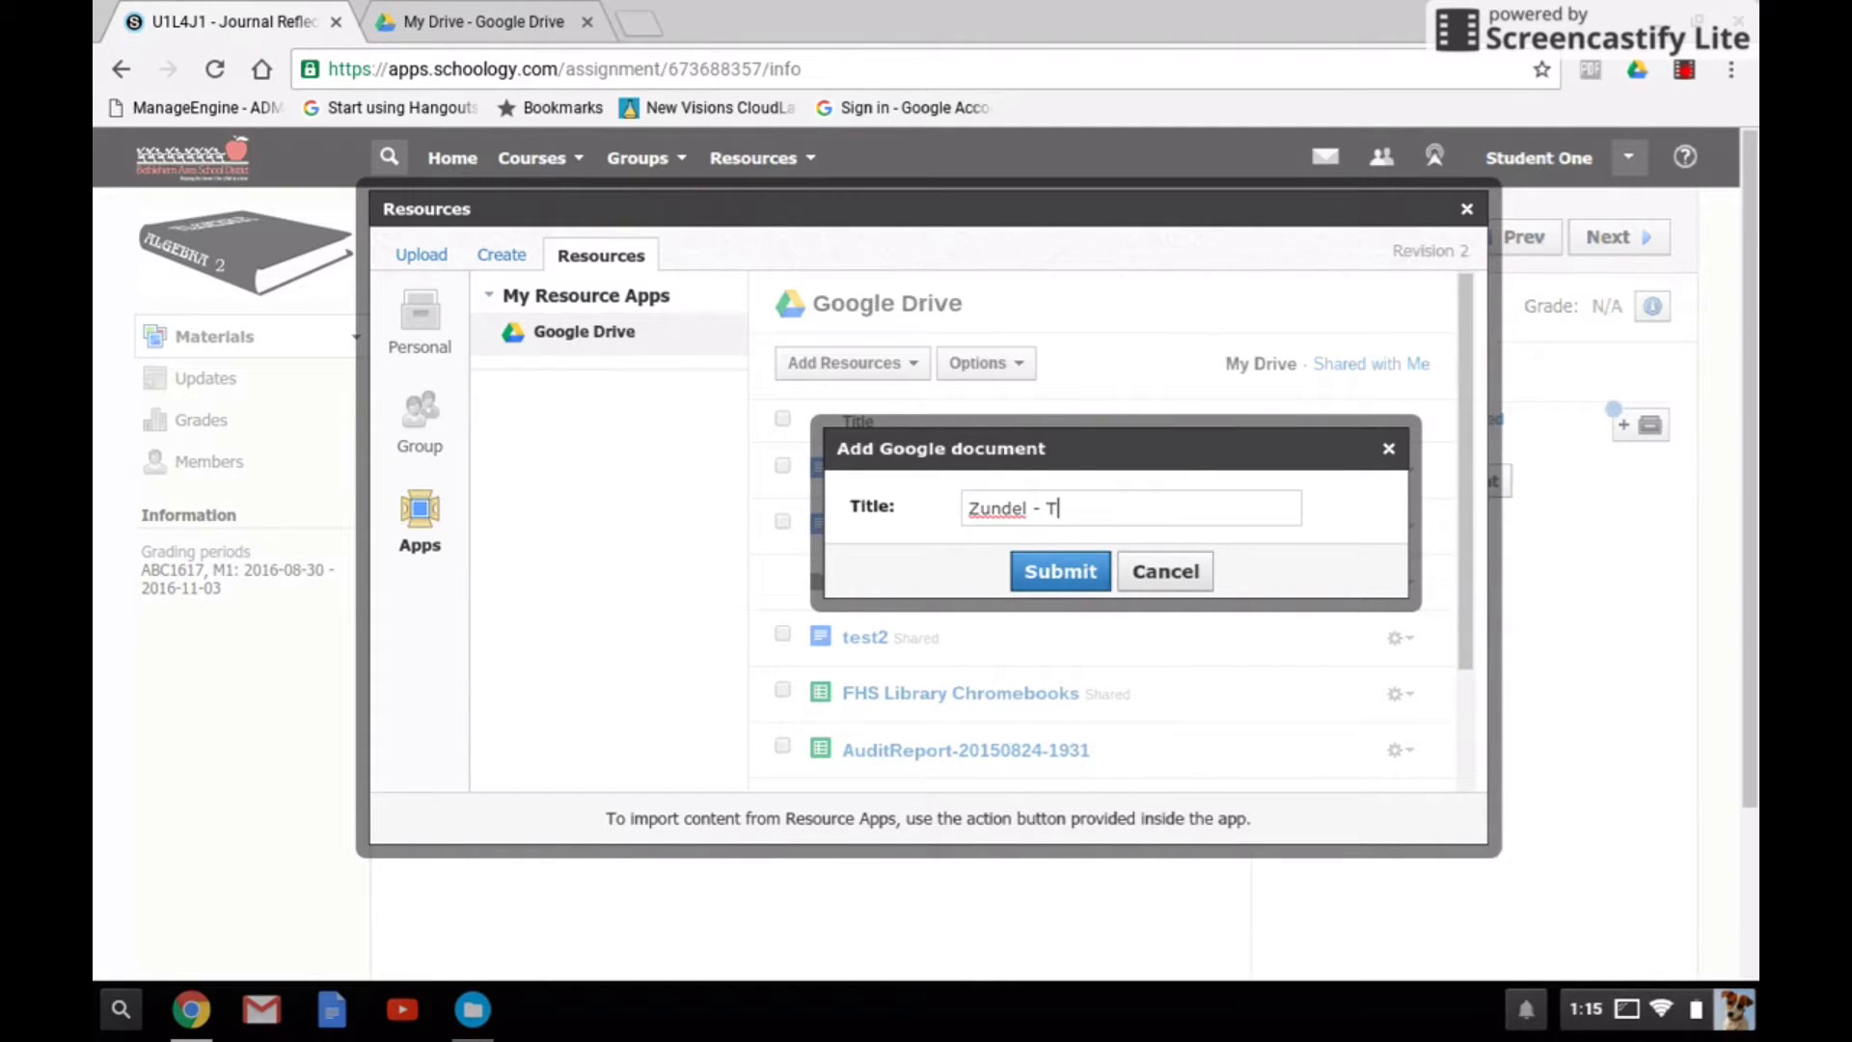
{"action": "type", "text": "est 2"}
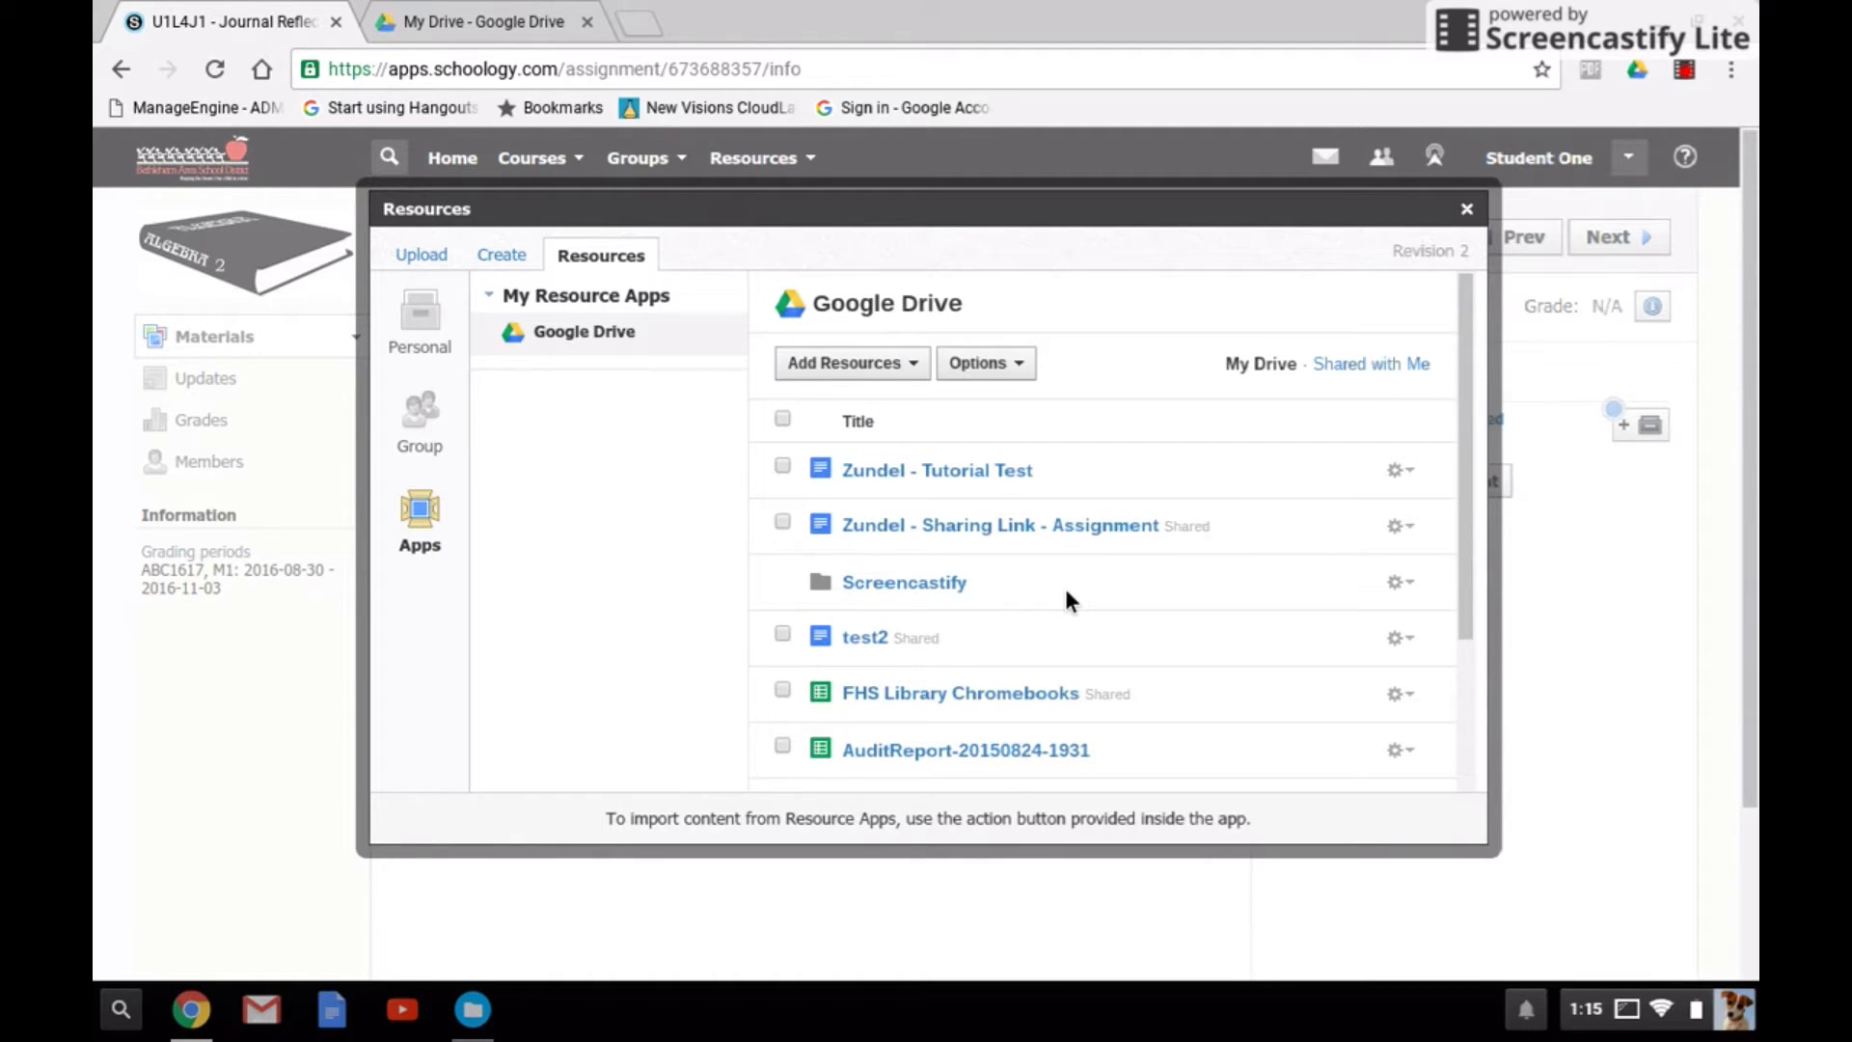
{"action": "scroll", "scroll_direction": "down", "scroll_amount": 3}
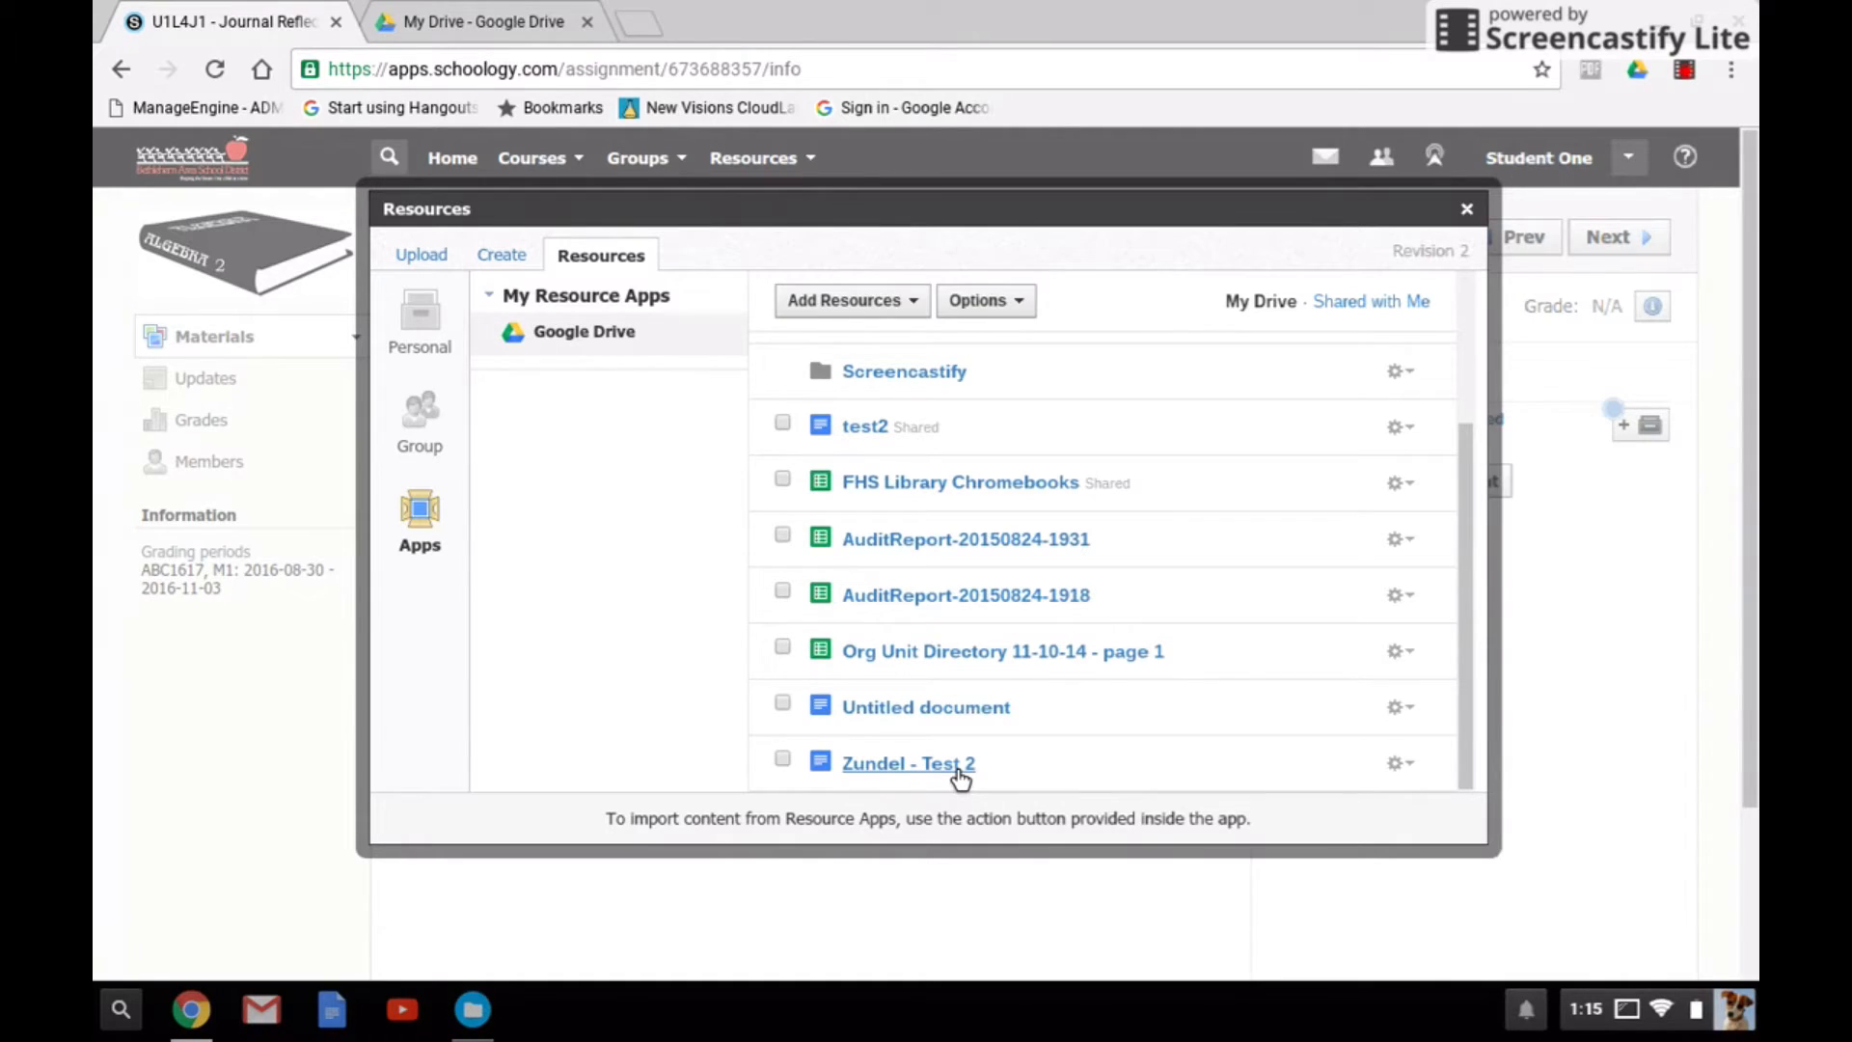
- Open Zundel - Test 2 in Google Docs, enter 'jdfijdifjdifjeifjeifj', and close it
{"action": "left_click", "coordinate": [909, 763]}
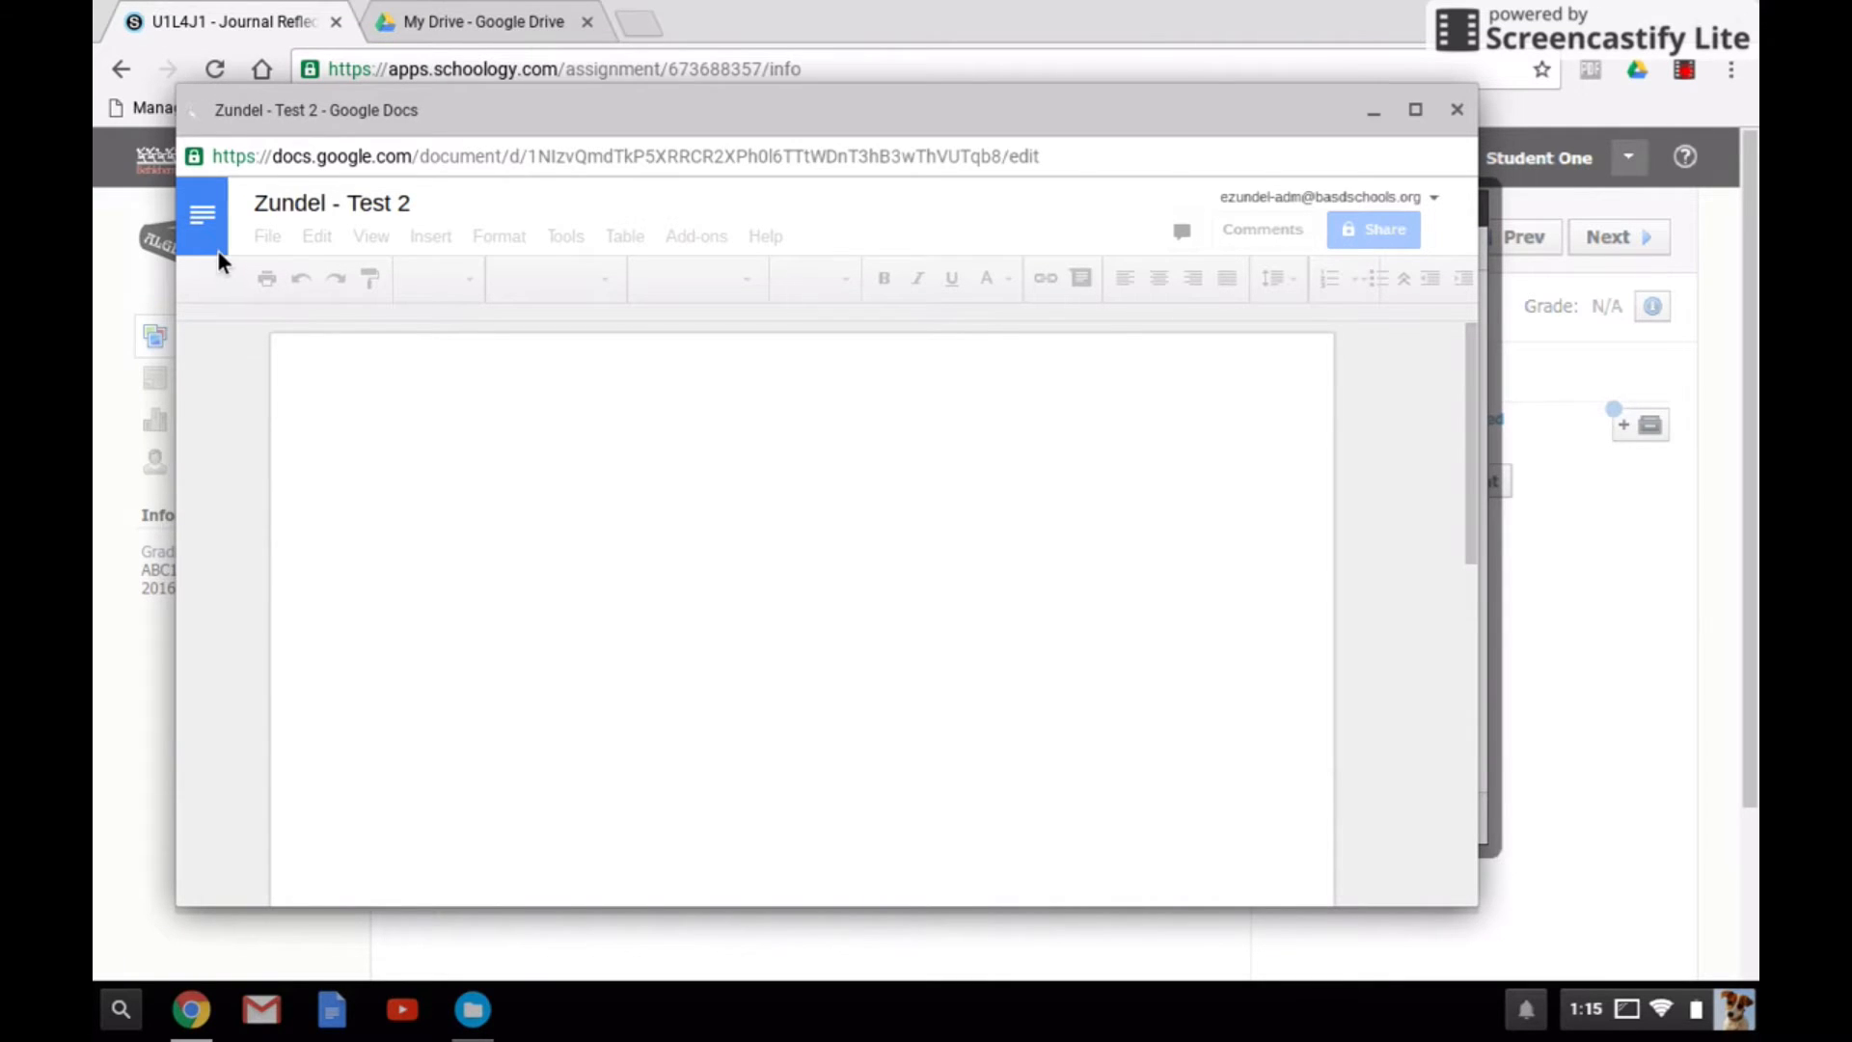
{"action": "mouse_move", "coordinate": [739, 559]}
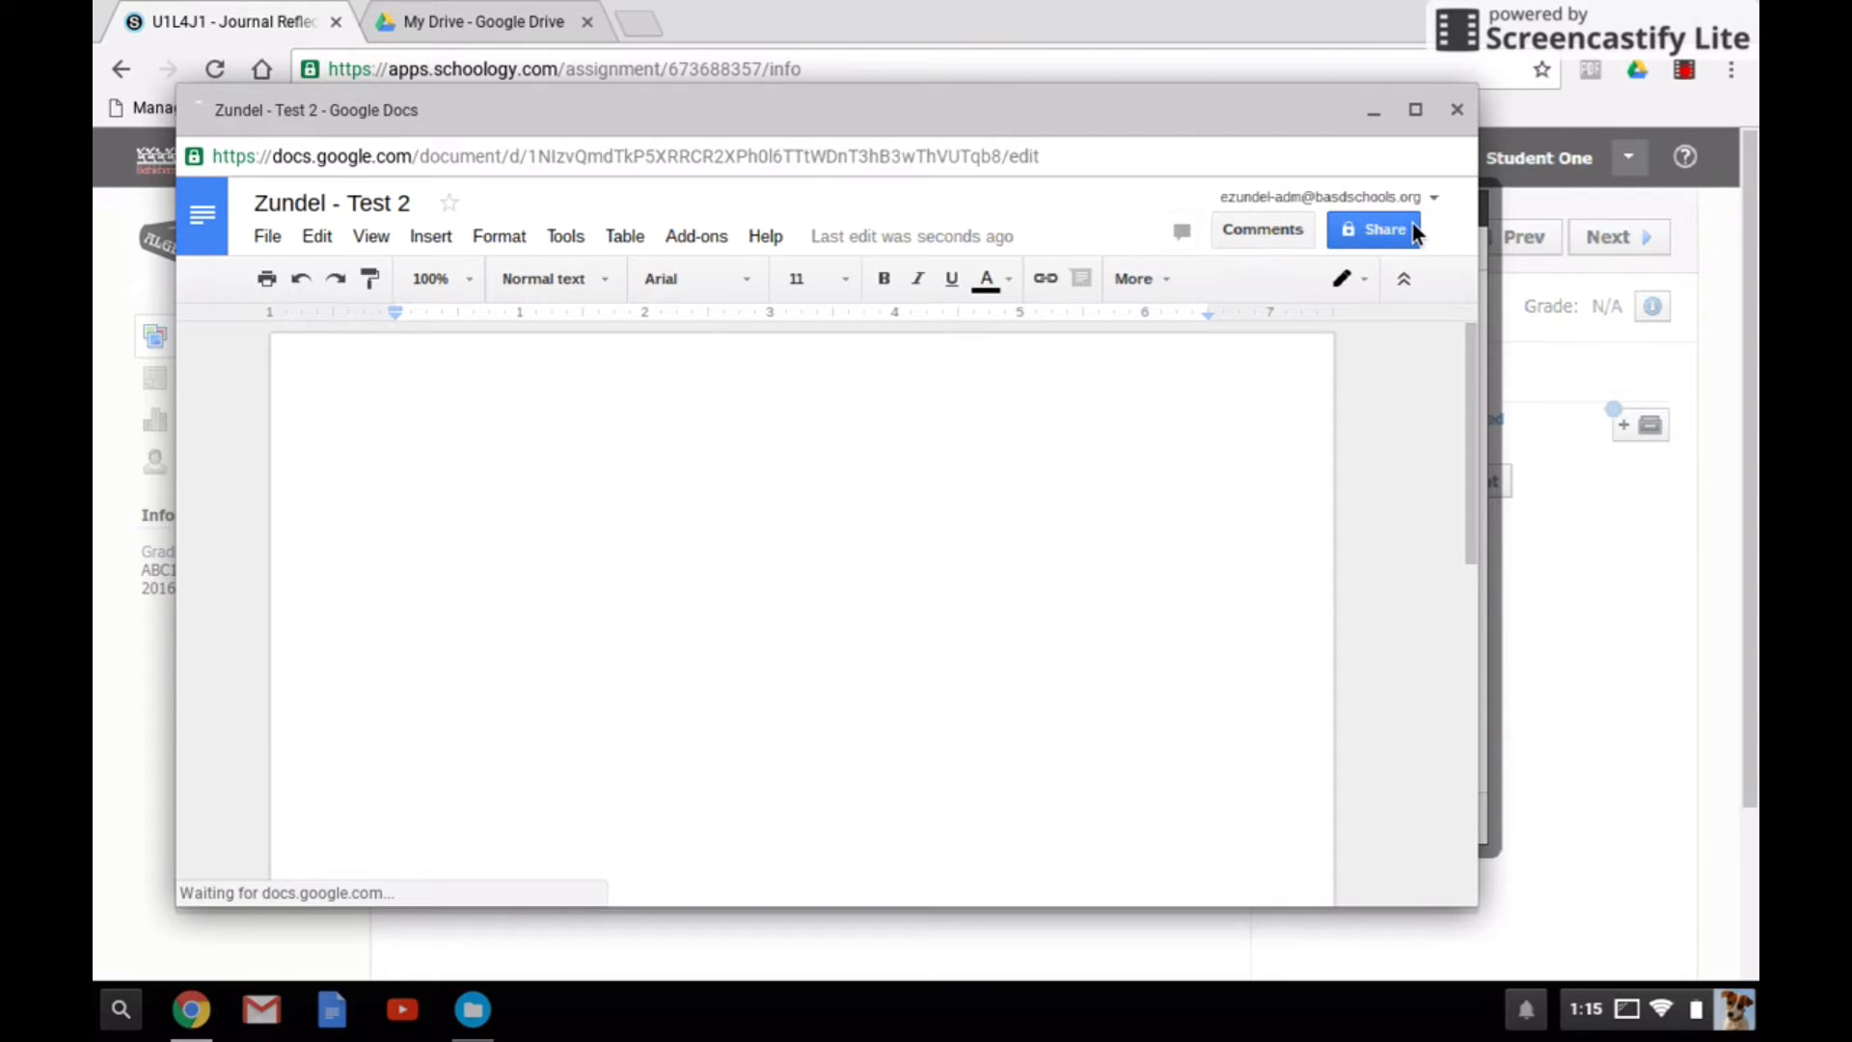
{"action": "mouse_move", "coordinate": [1385, 230]}
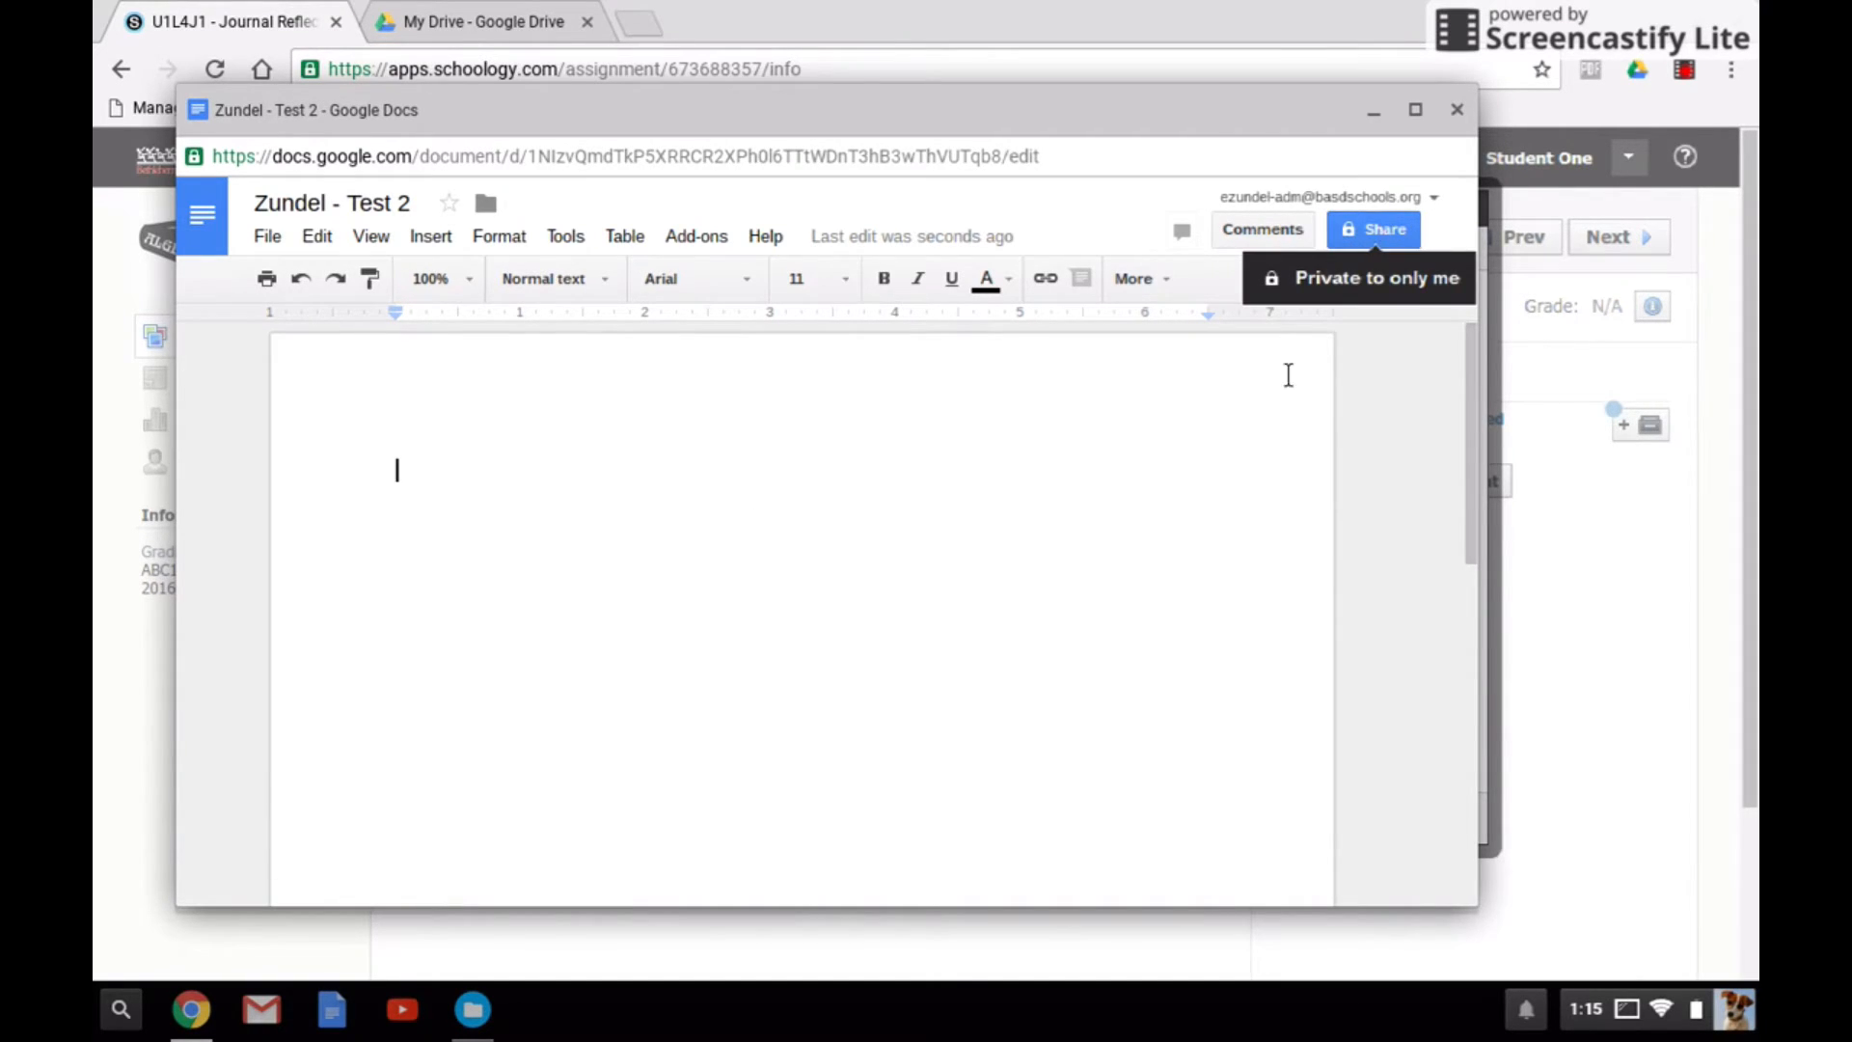
{"action": "type", "text": "jdfijdifjdifjeifjeifjeijeifjeifjeifjeifjeifjeifji"}
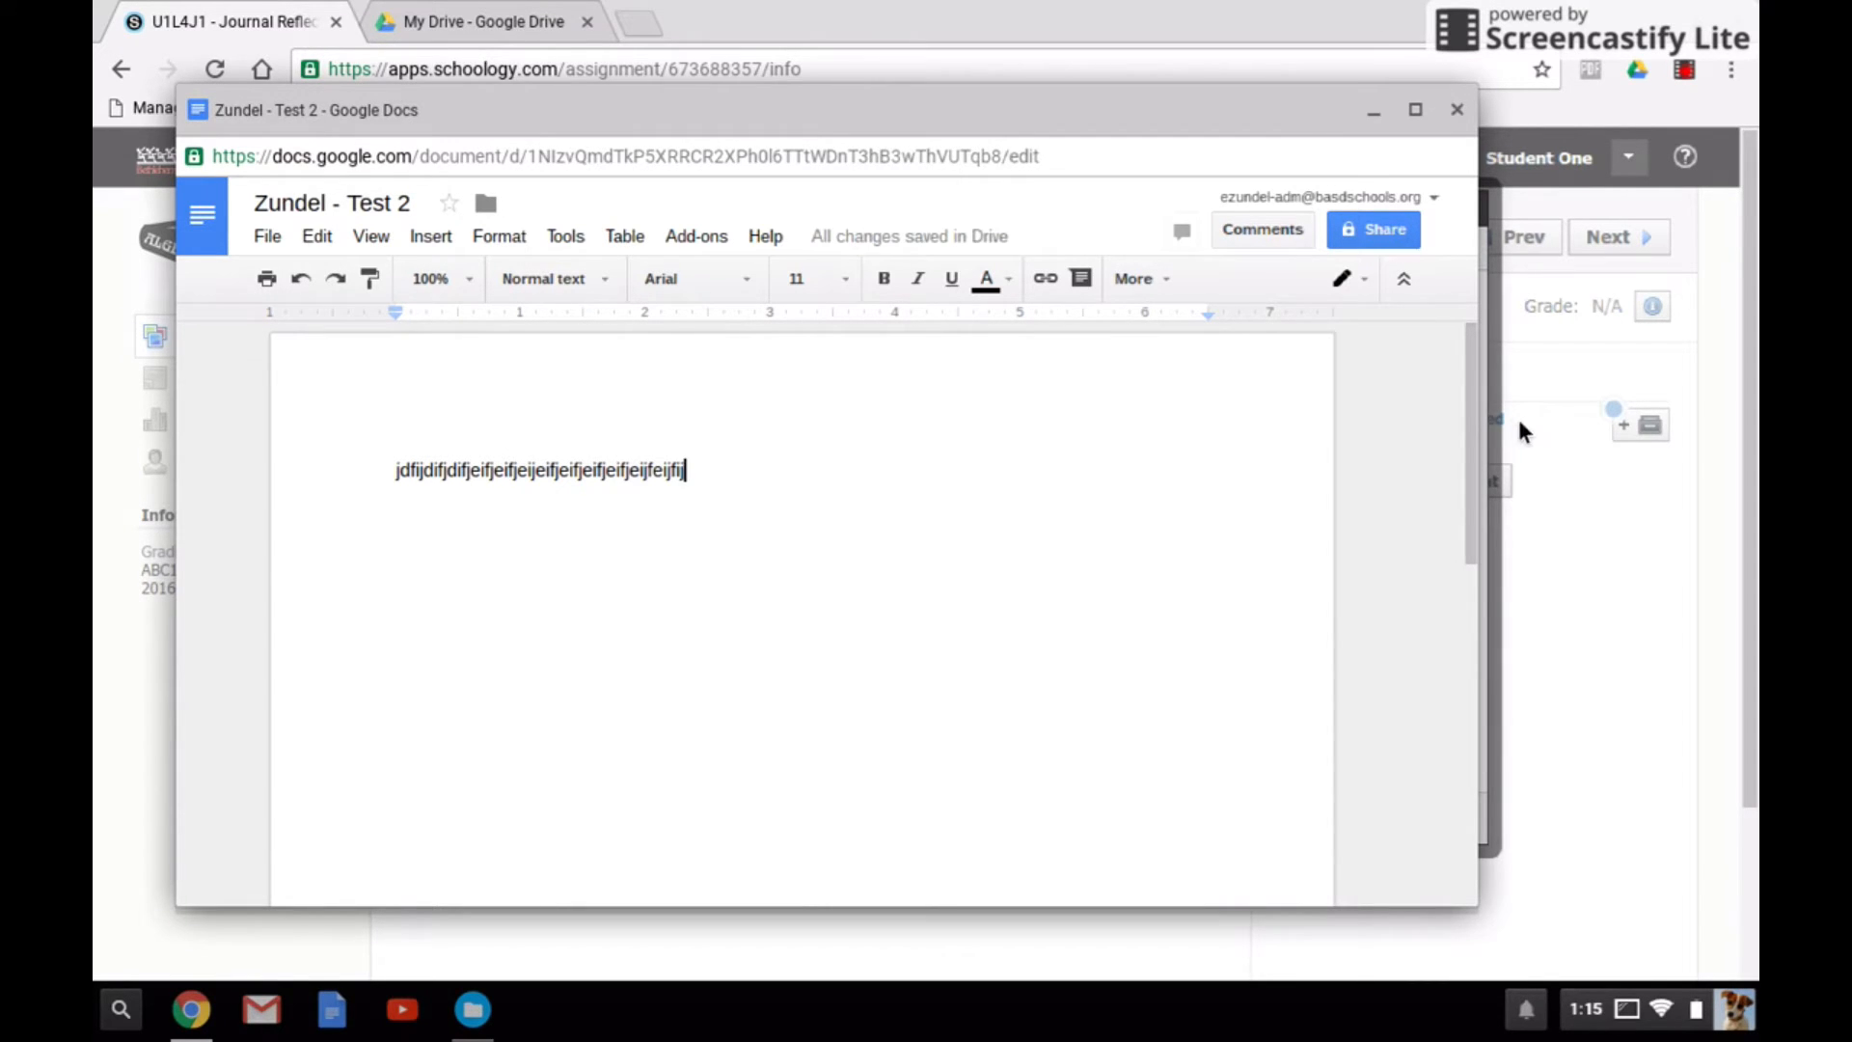
{"action": "left_click", "coordinate": [1456, 108]}
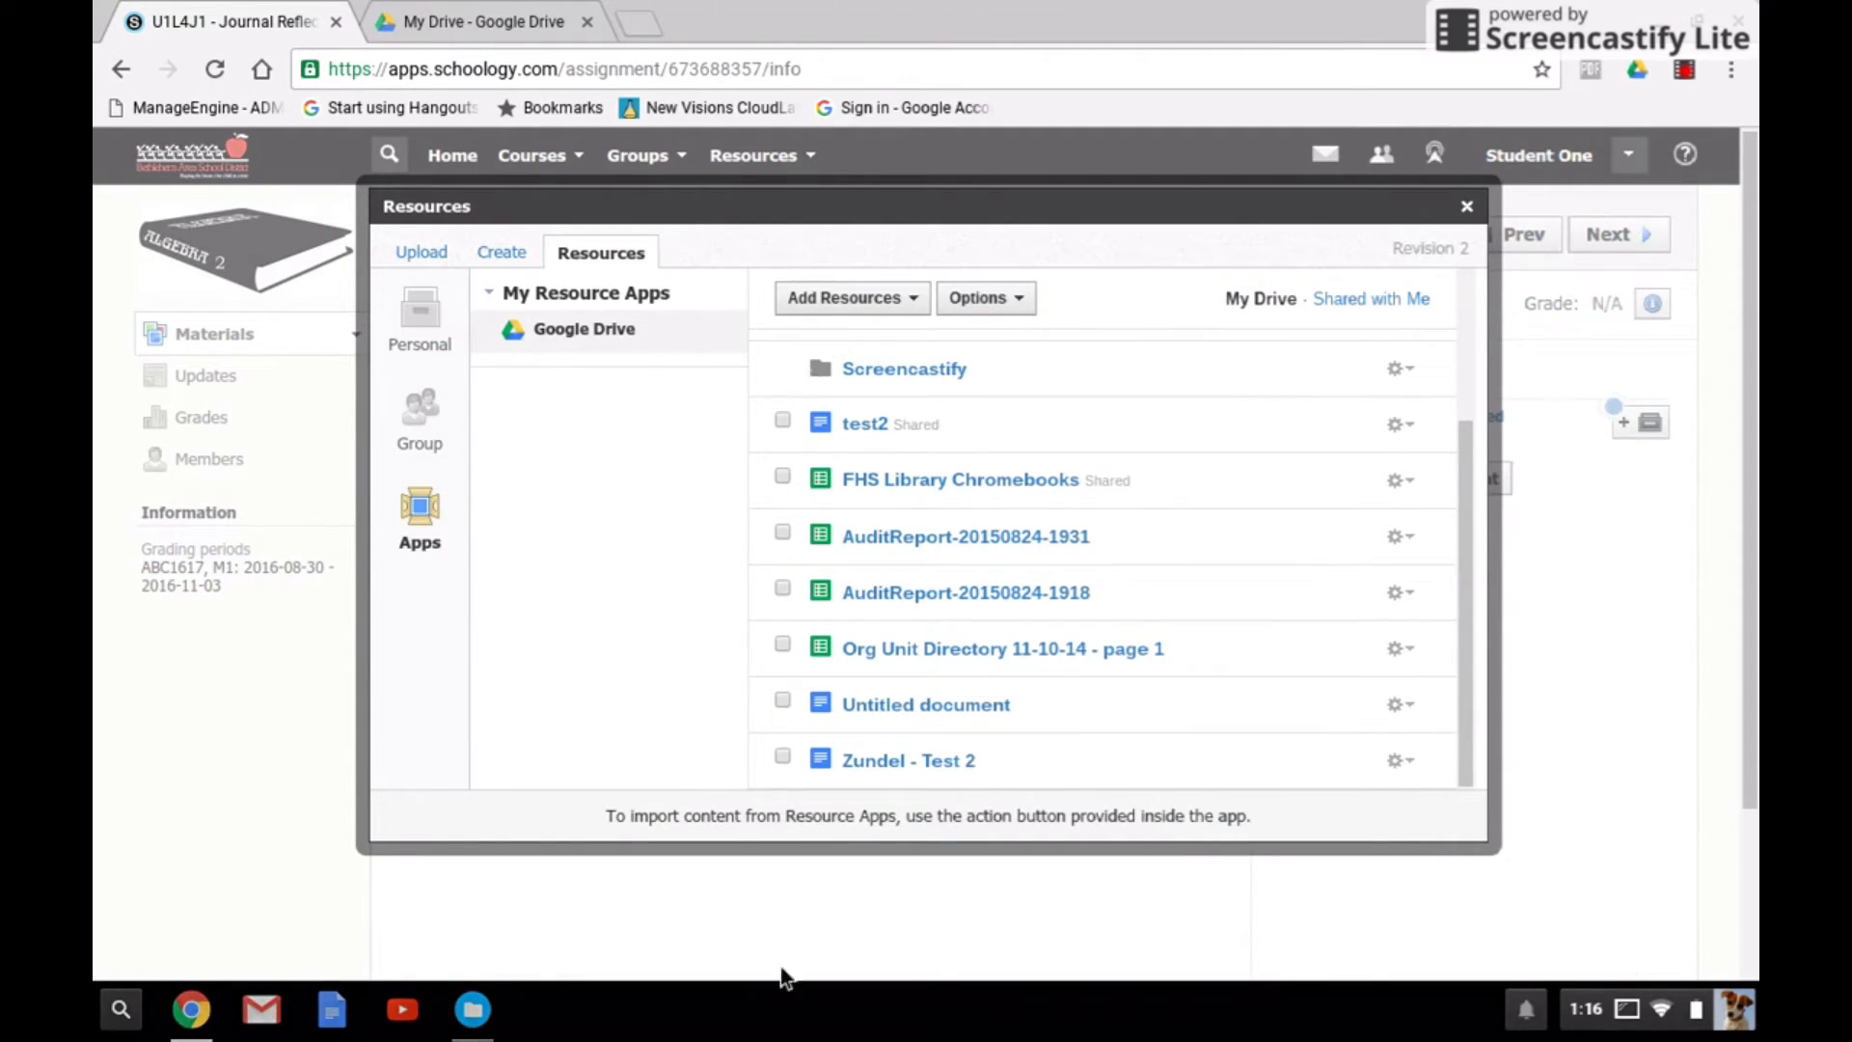
{"action": "left_click", "coordinate": [781, 760]}
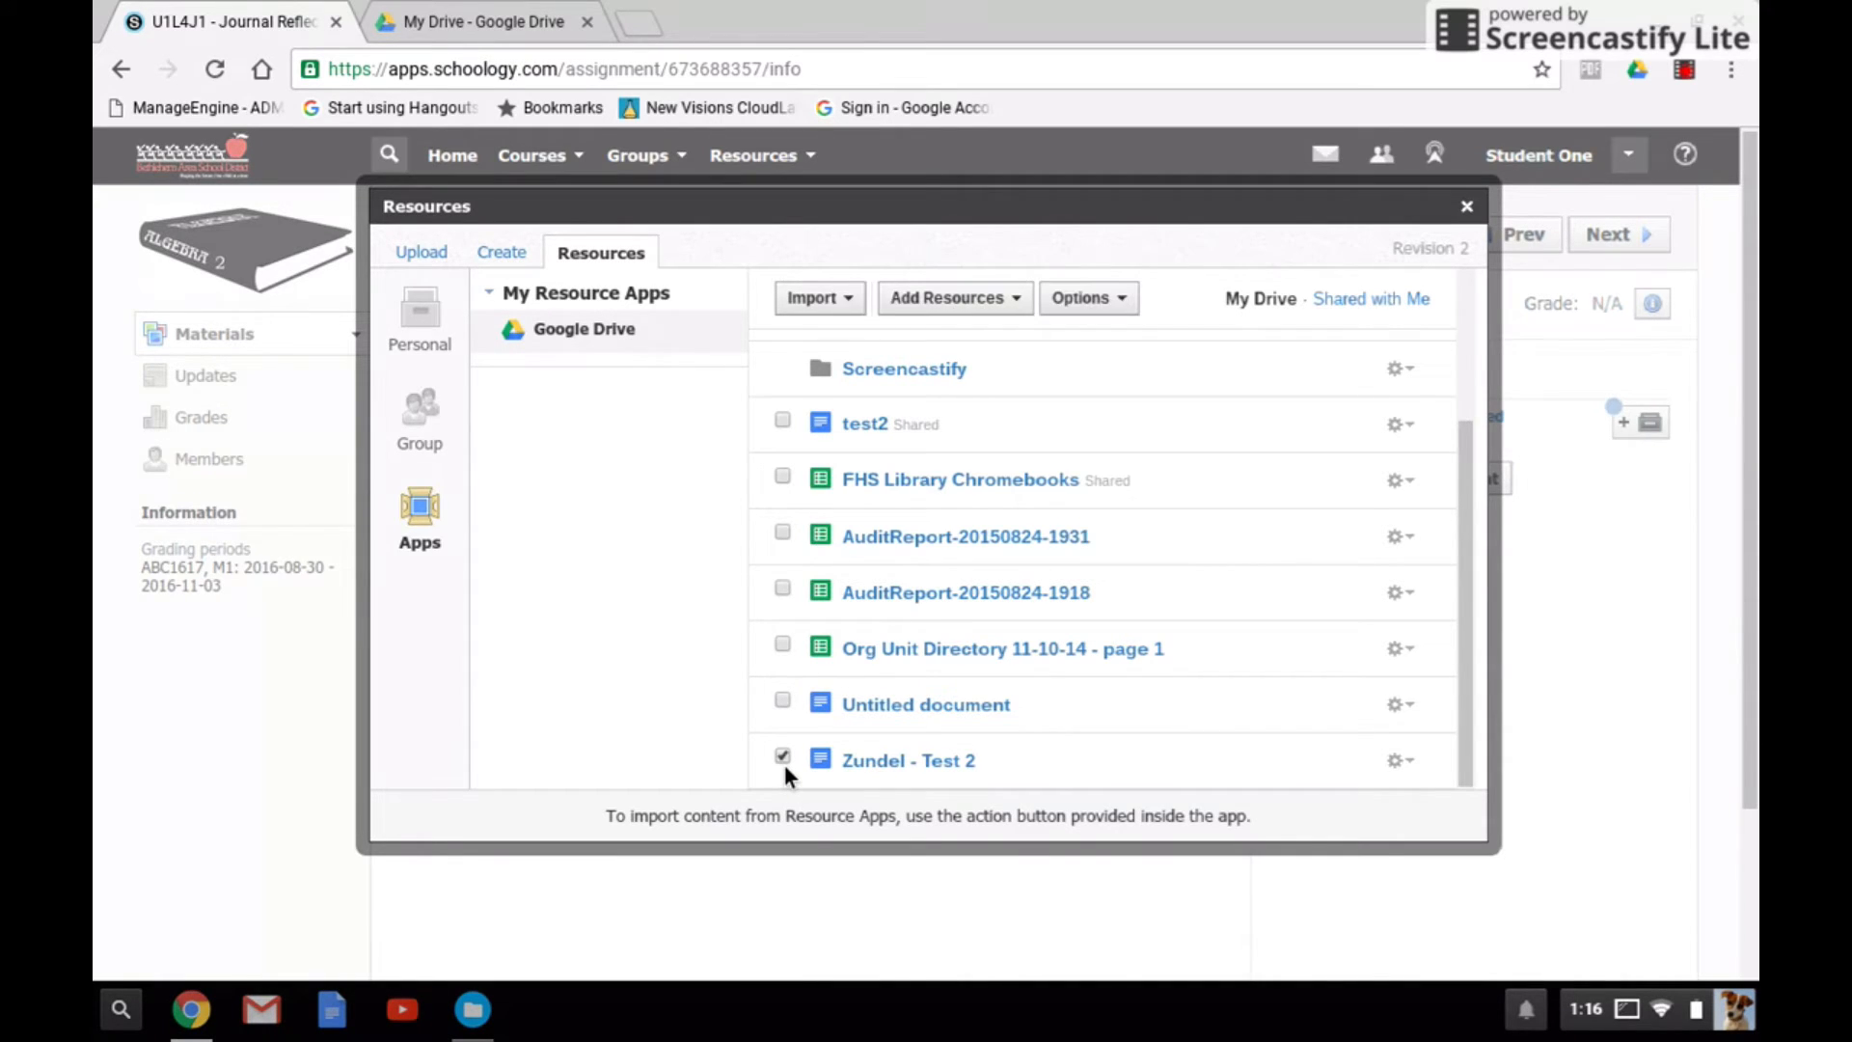
{"action": "left_click", "coordinate": [818, 297]}
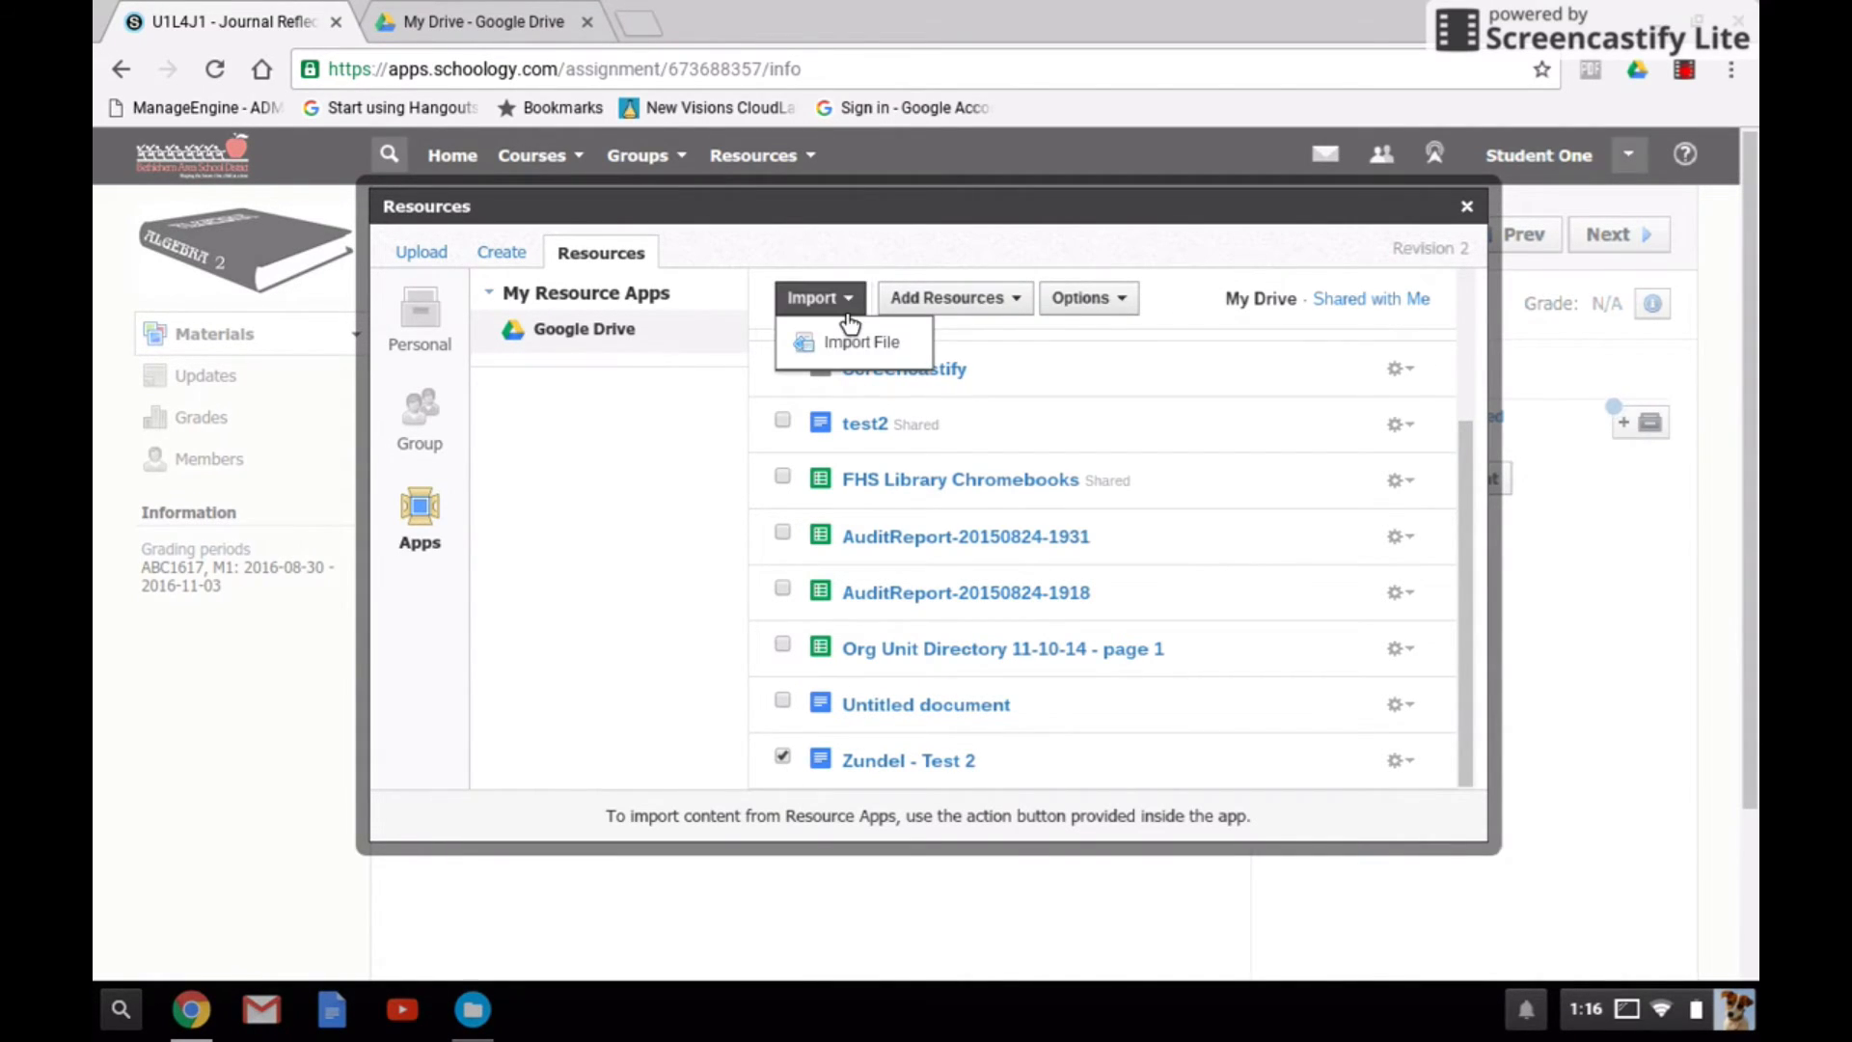
{"action": "mouse_move", "coordinate": [1385, 486]}
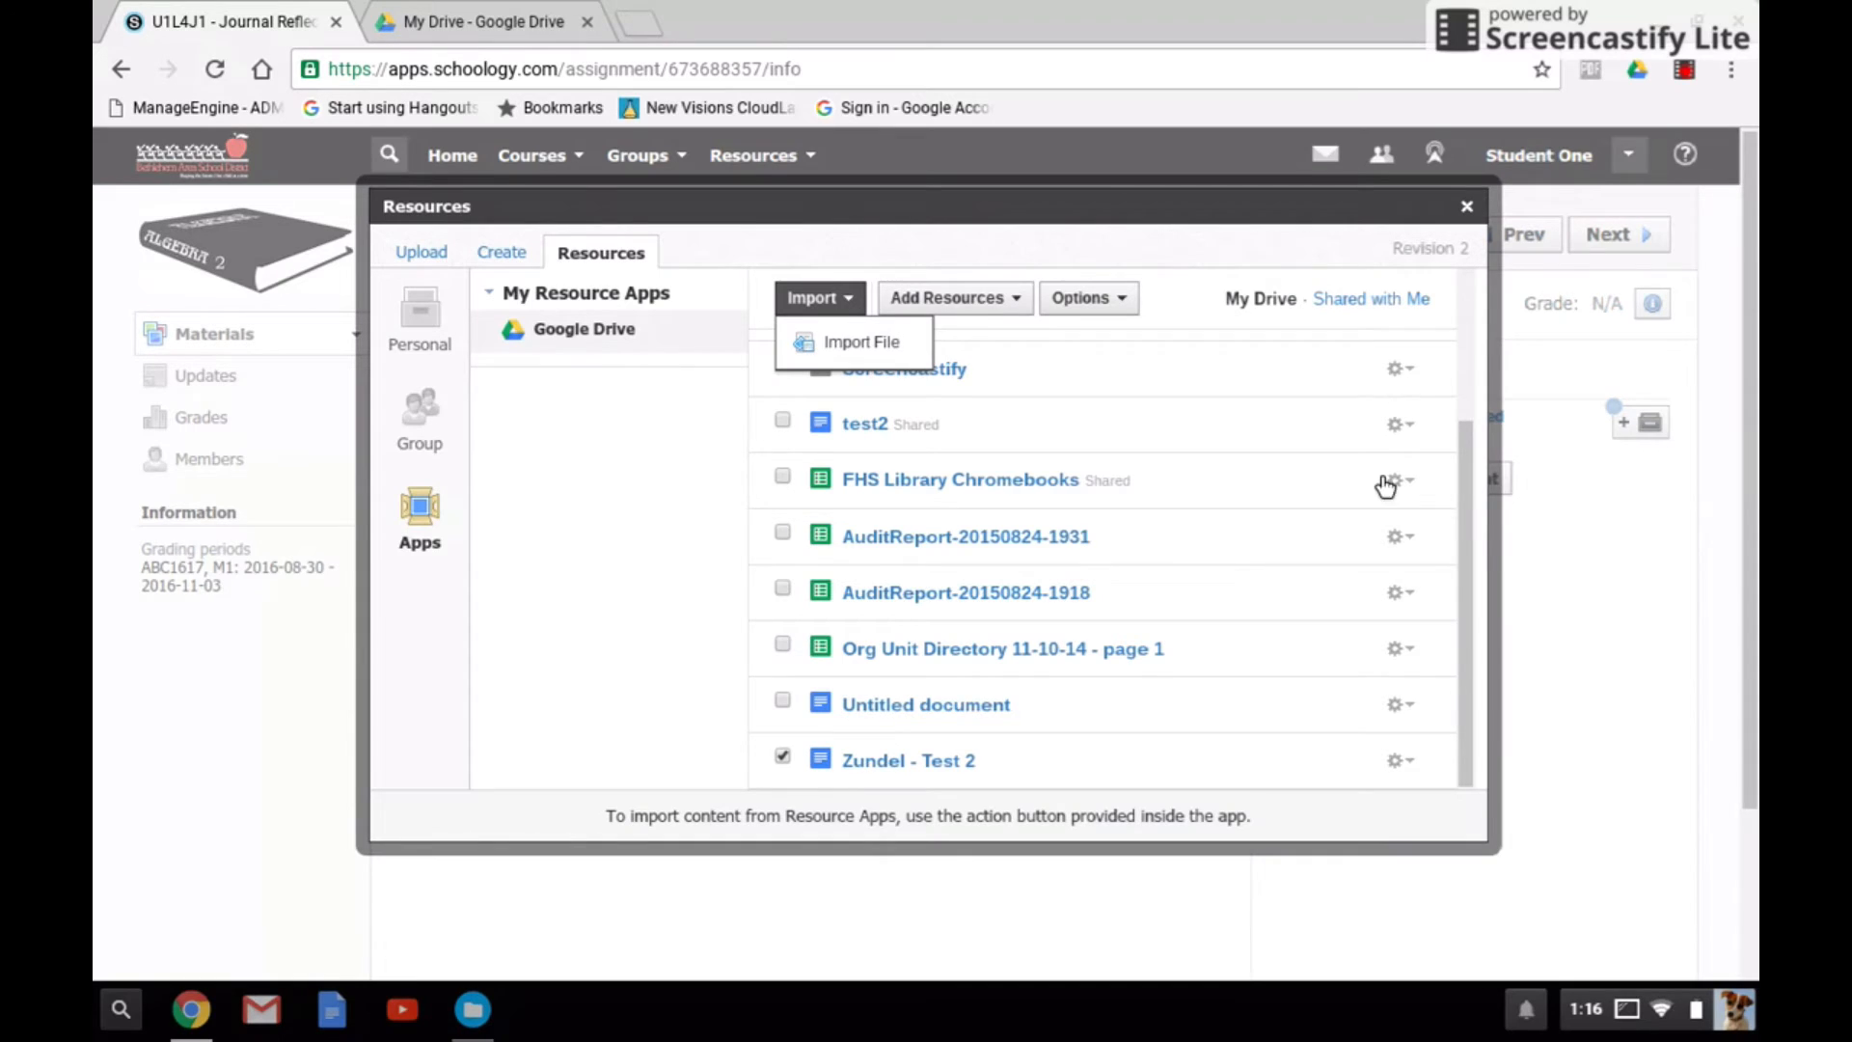
{"action": "mouse_move", "coordinate": [1491, 527]}
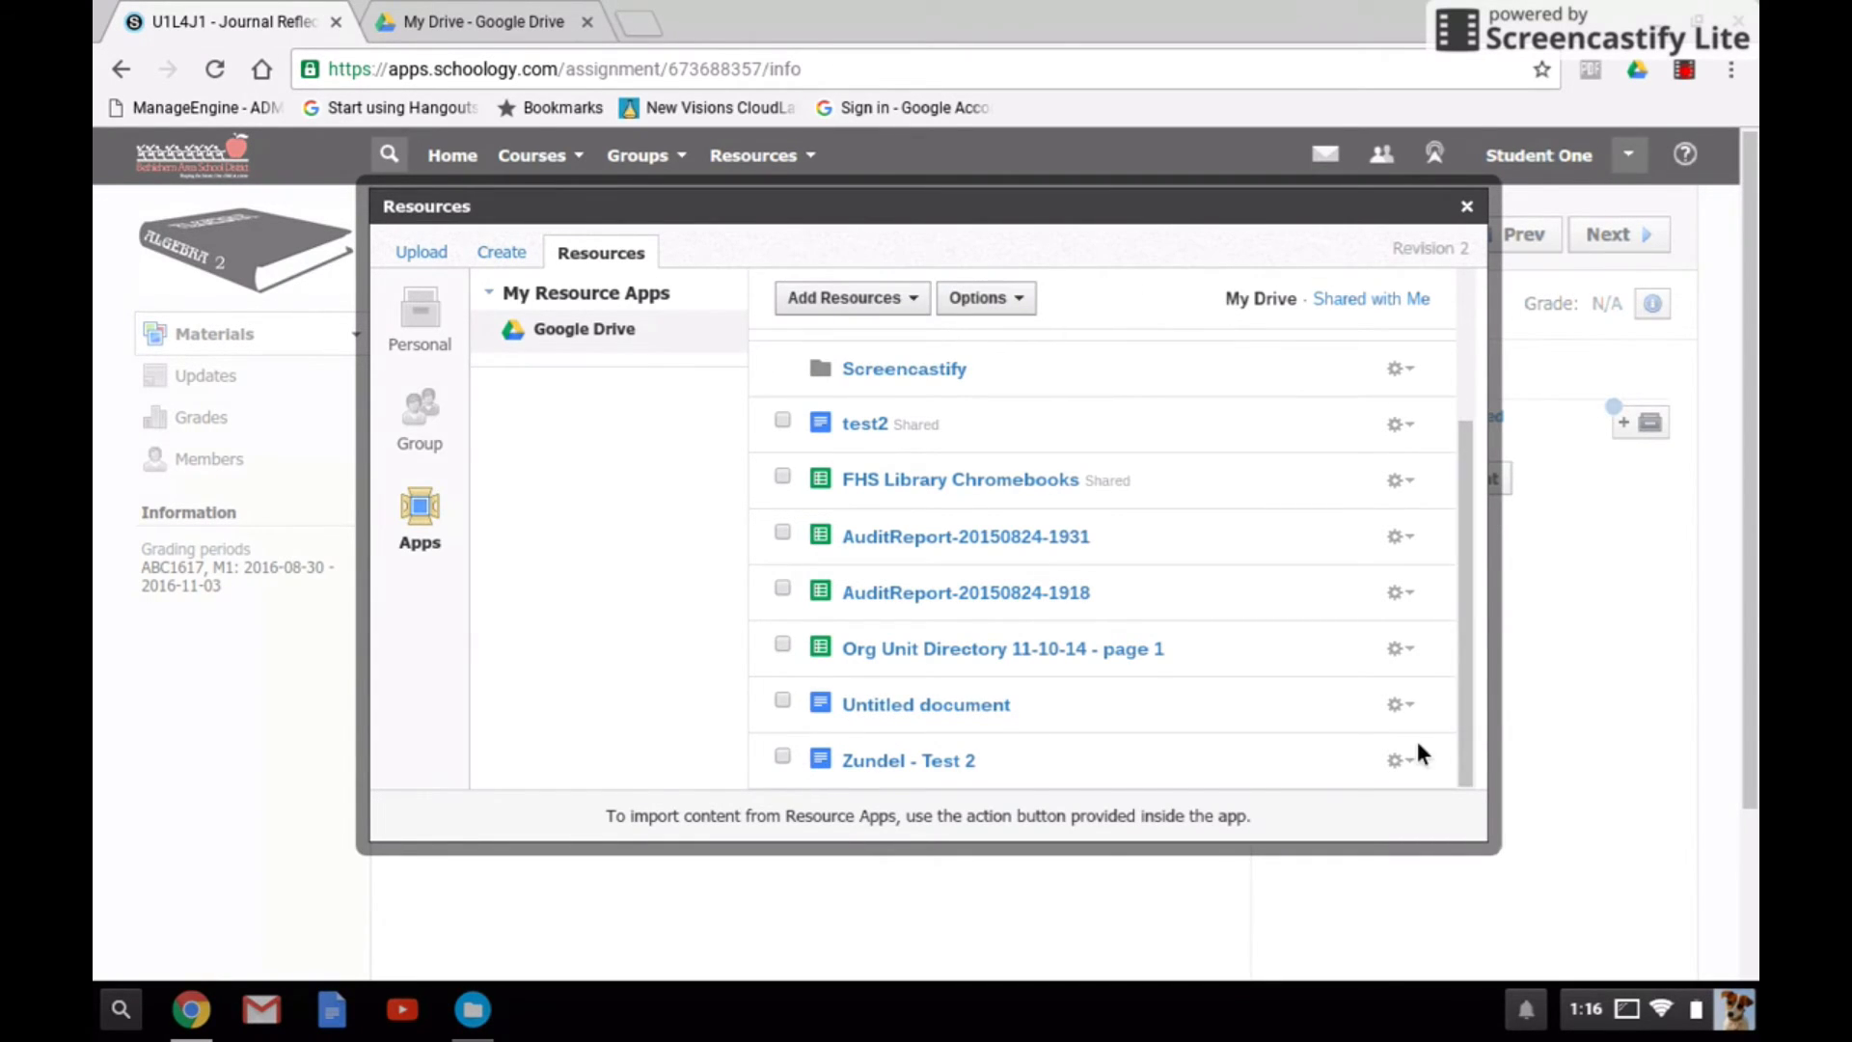
{"action": "left_click", "coordinate": [1400, 706]}
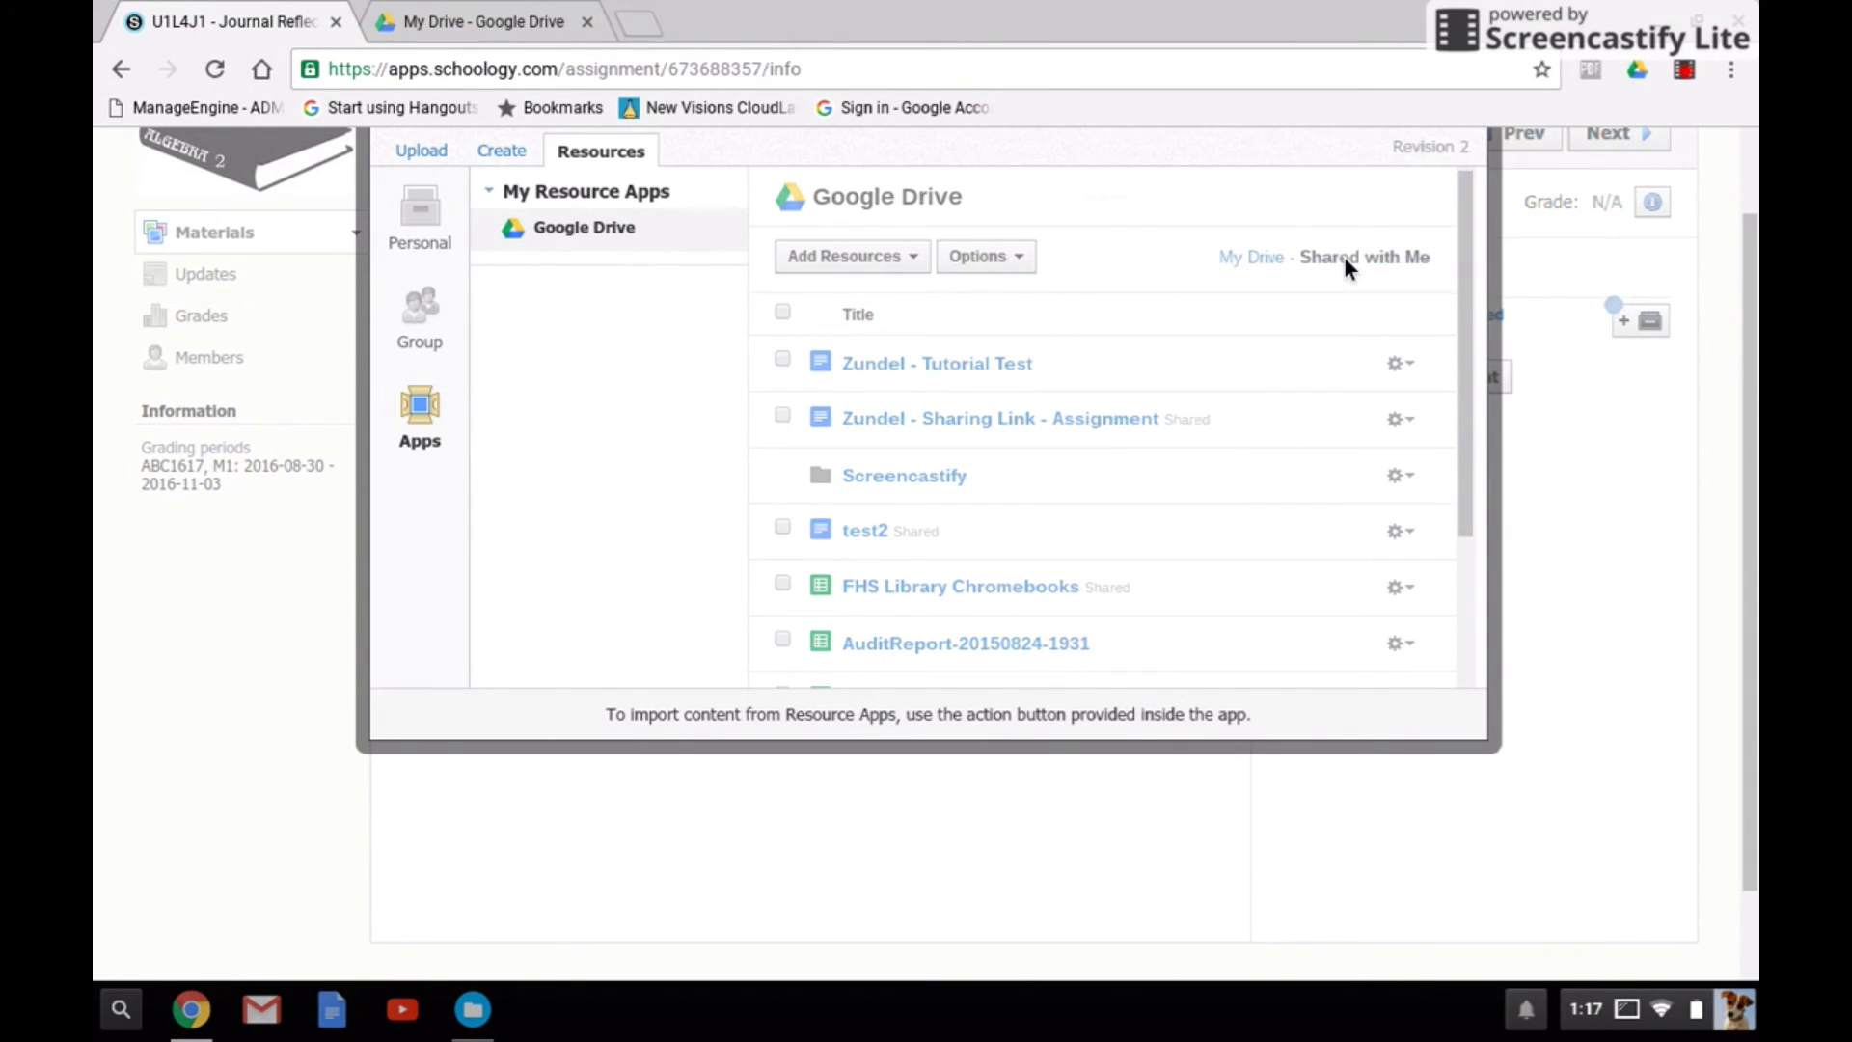
- Browse Shared with Me, toggle the quiz grade document, view the Freedom folder, then close Resources
{"action": "left_click", "coordinate": [1364, 256]}
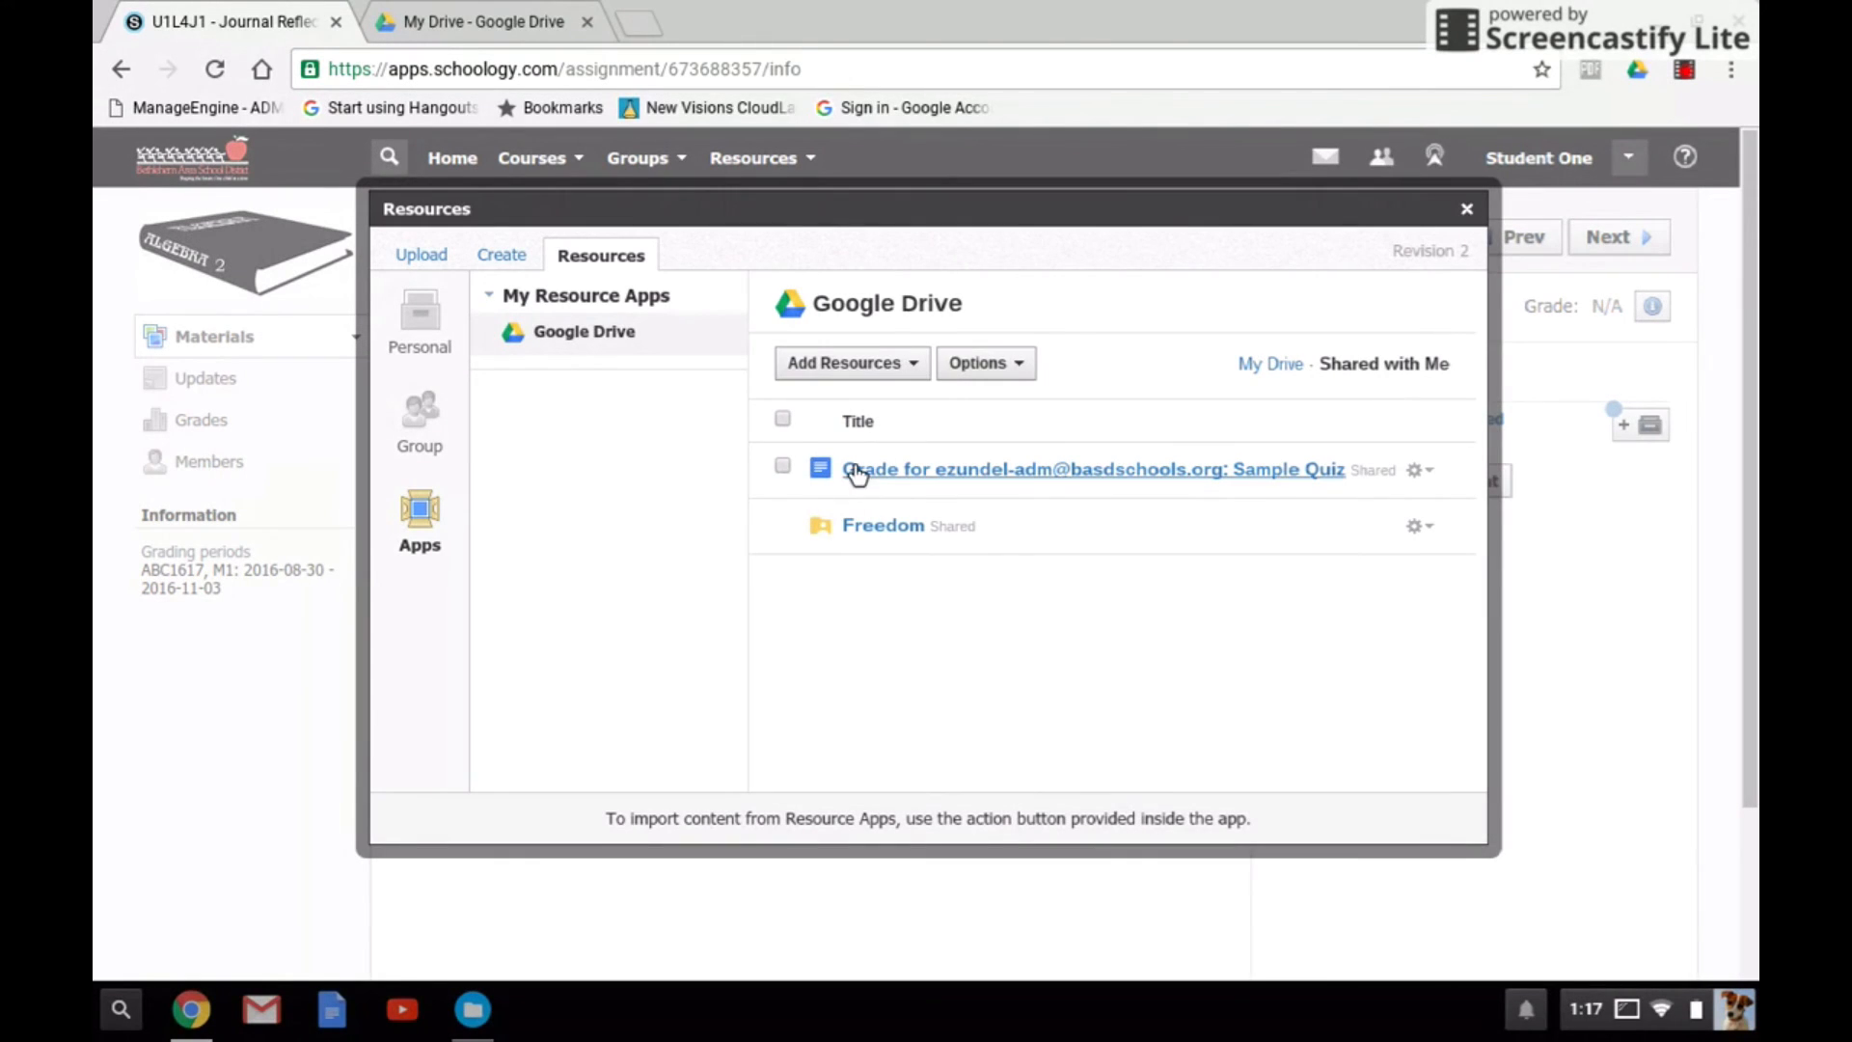
{"action": "left_click", "coordinate": [781, 465]}
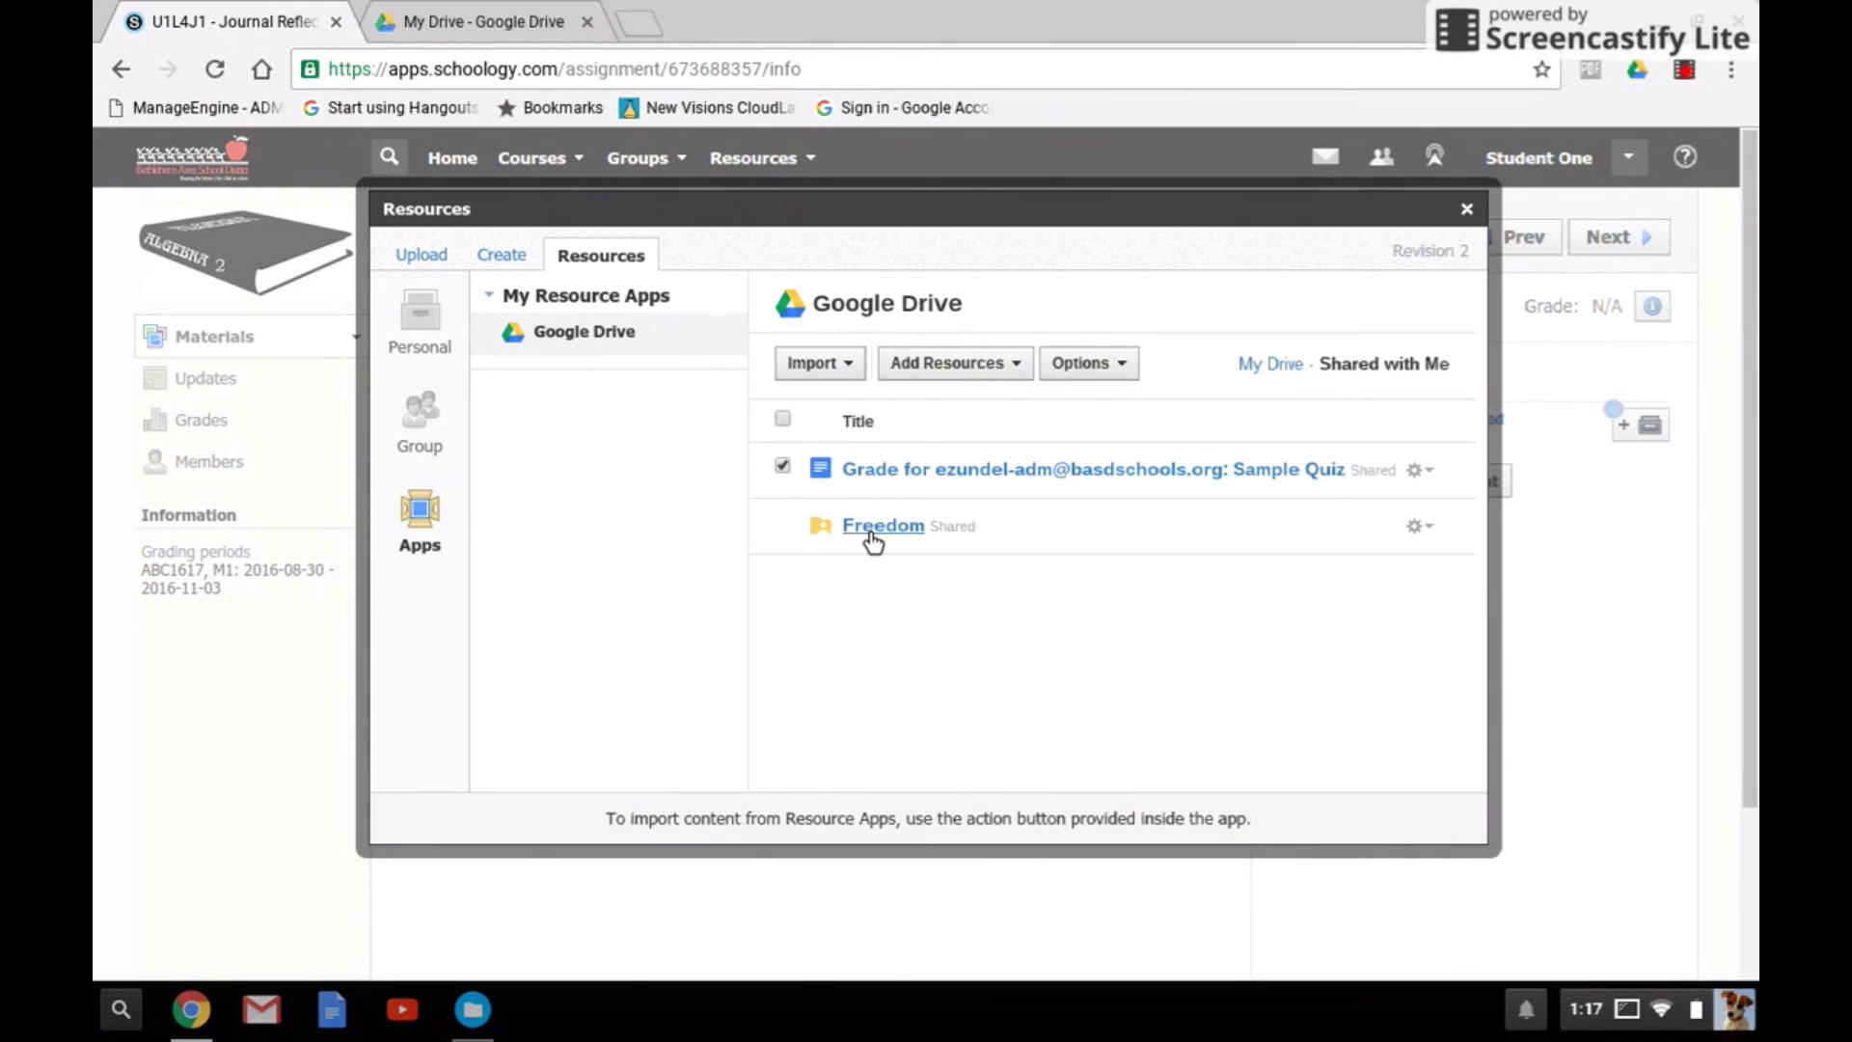
{"action": "left_click", "coordinate": [781, 464]}
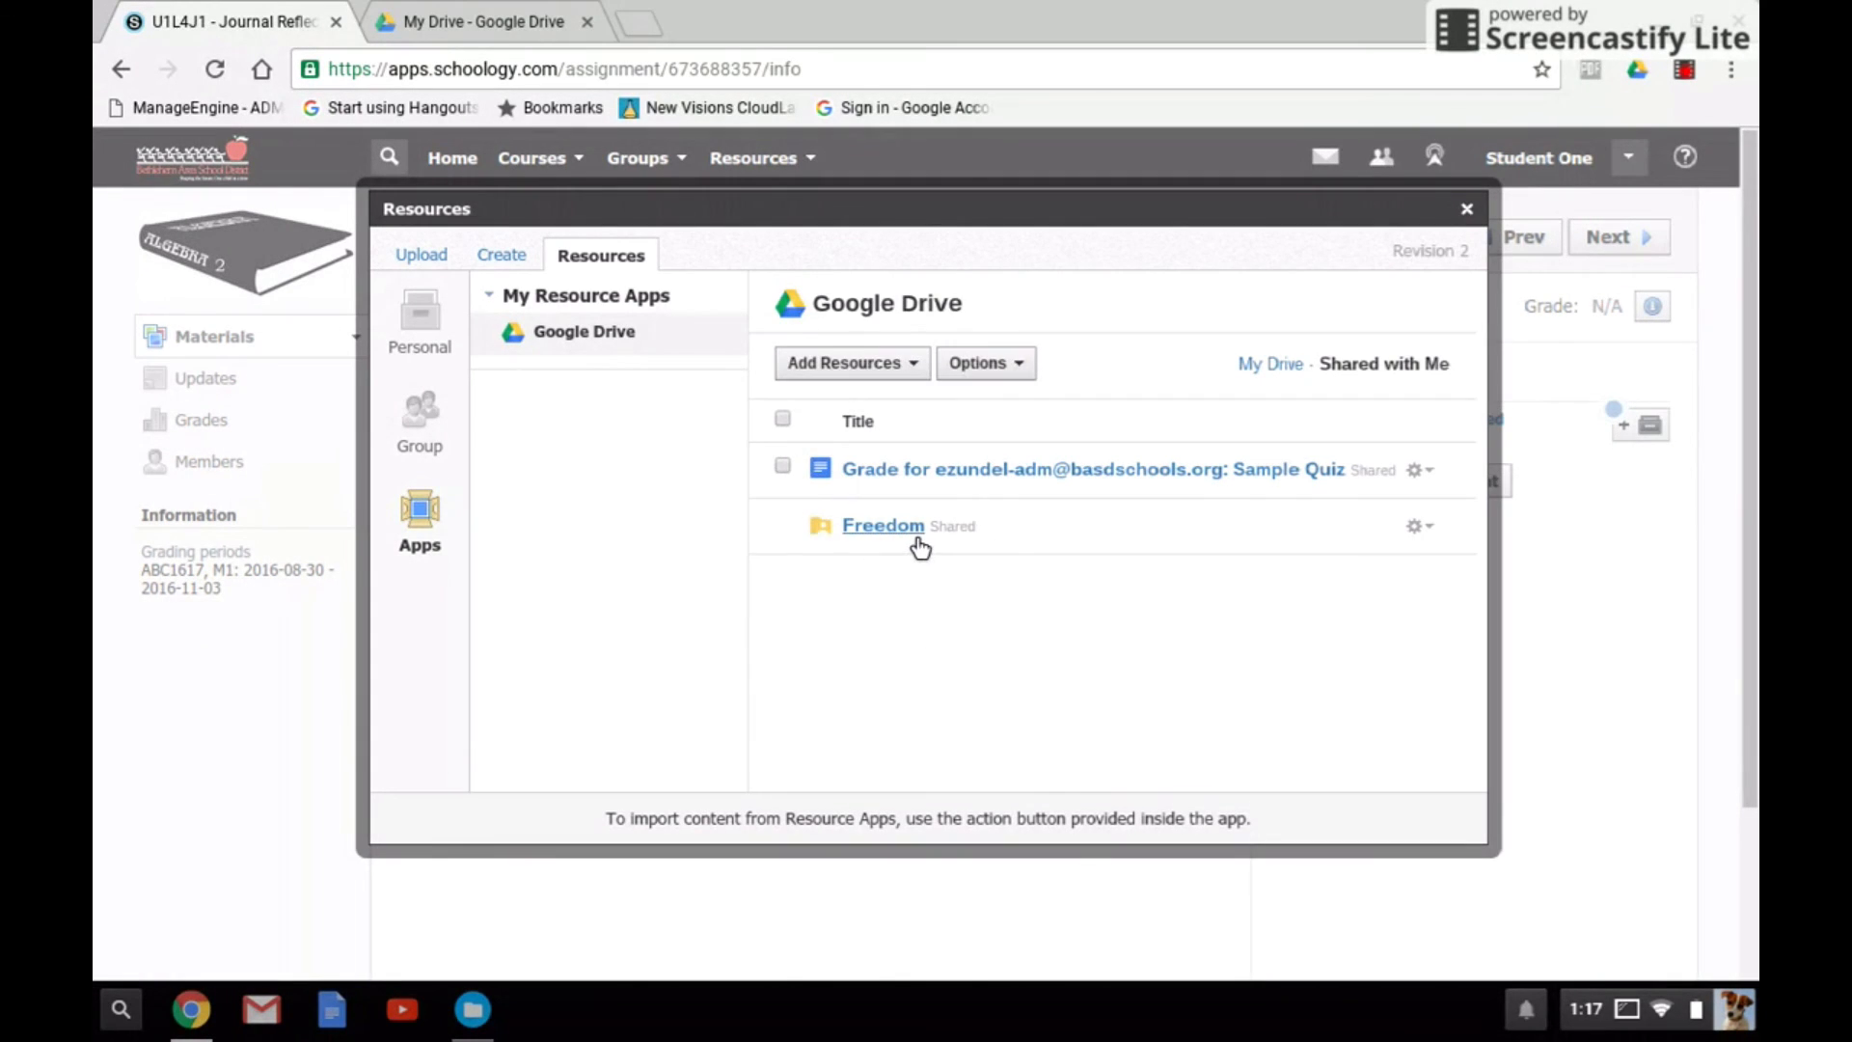
{"action": "left_click", "coordinate": [882, 525]}
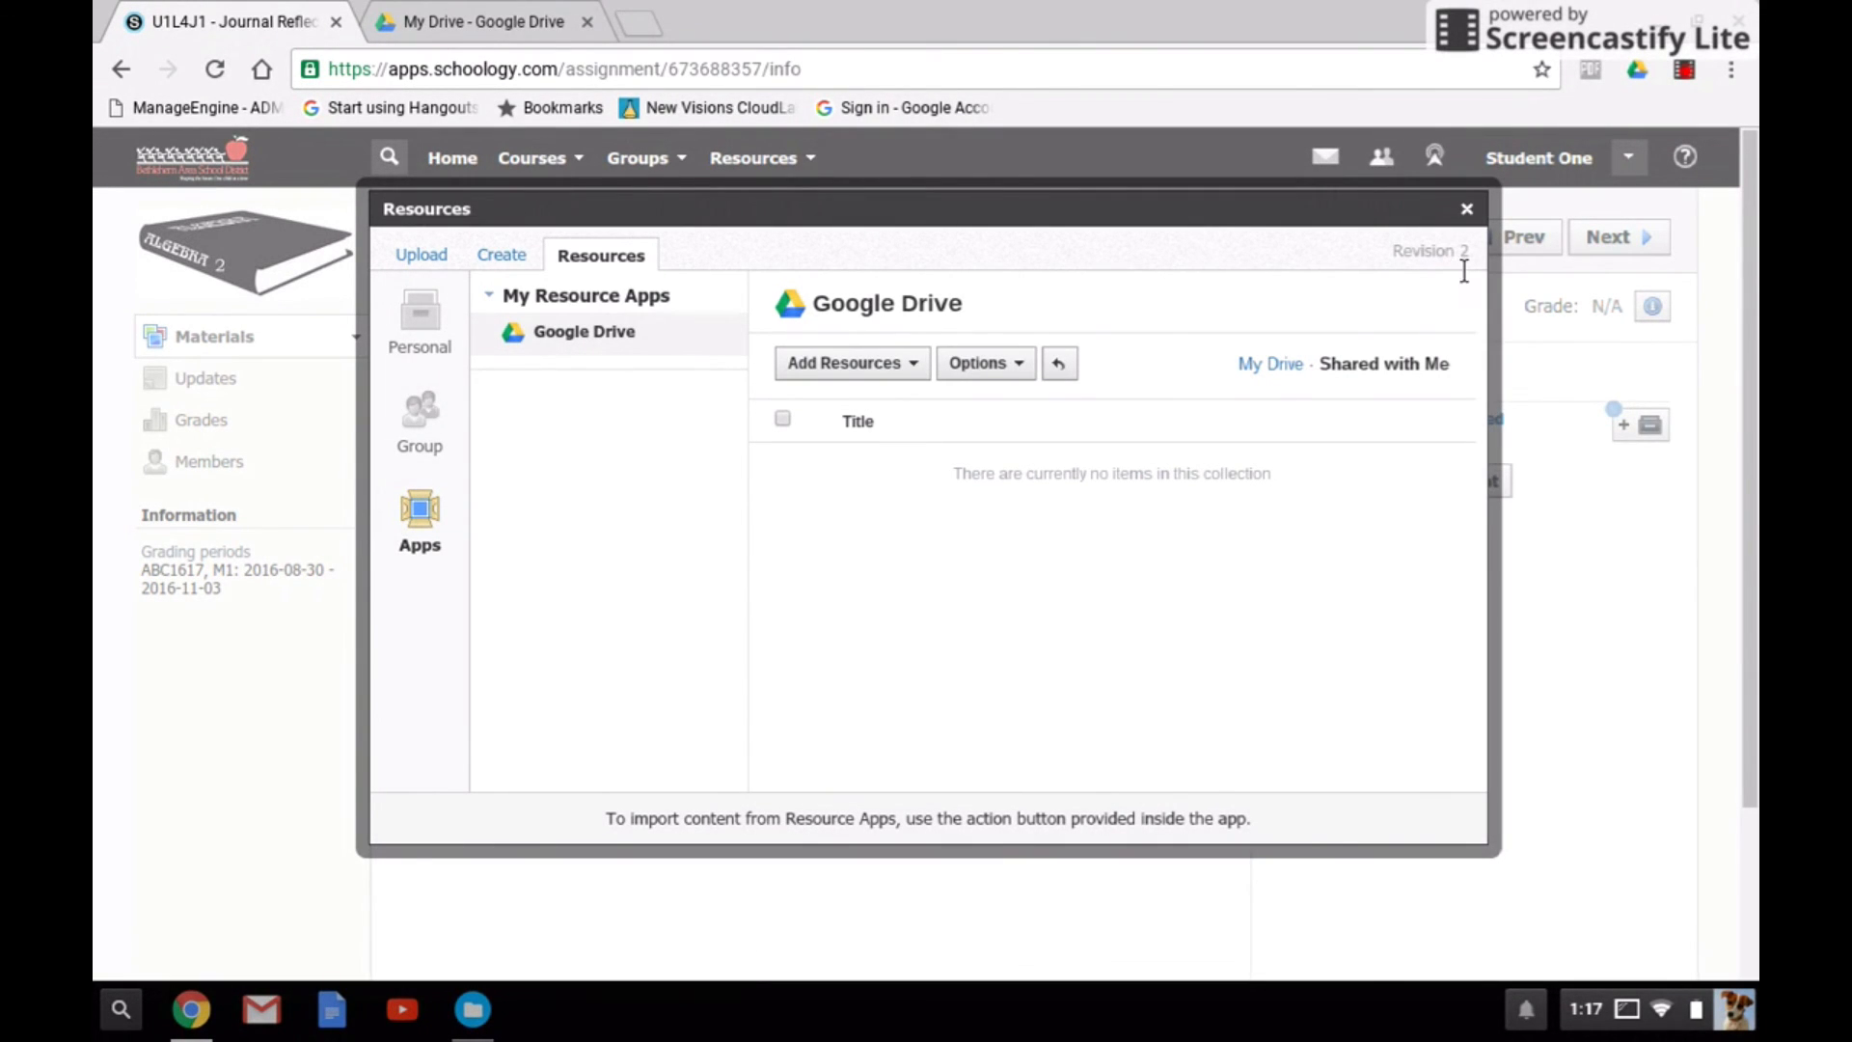
{"action": "left_click", "coordinate": [1466, 208]}
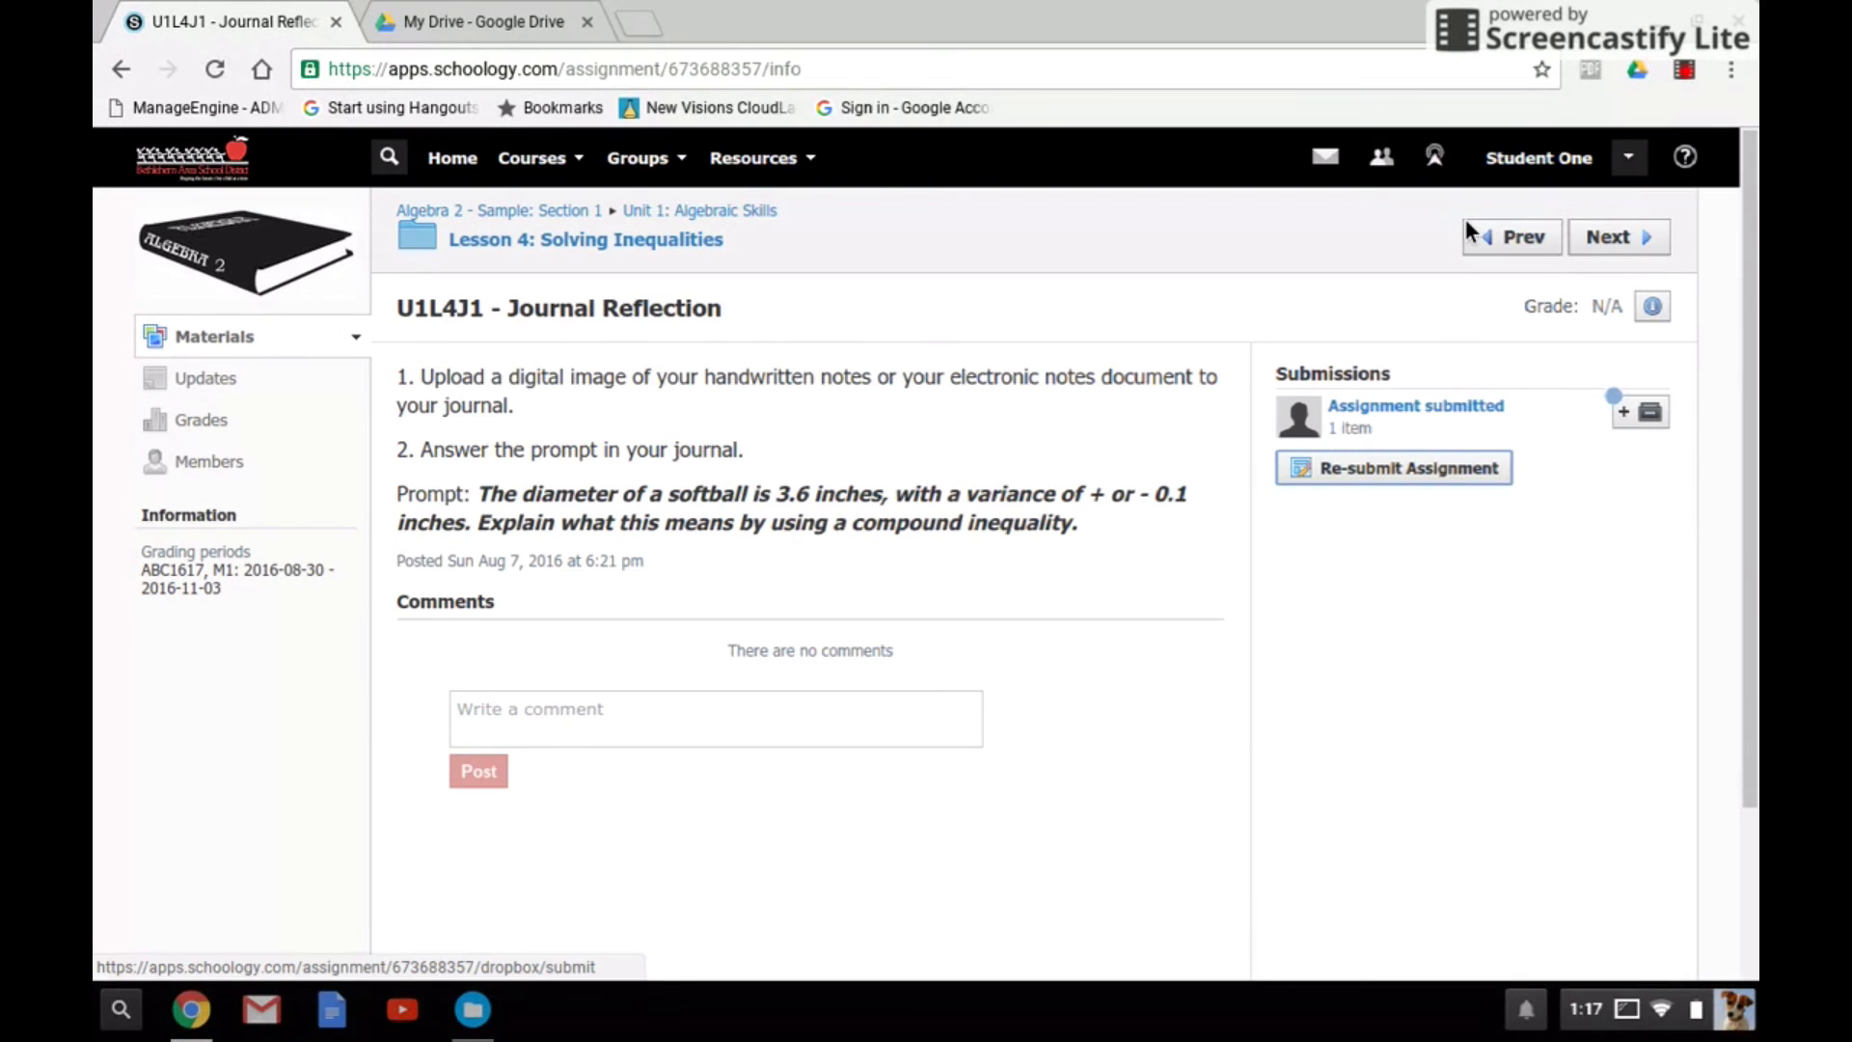